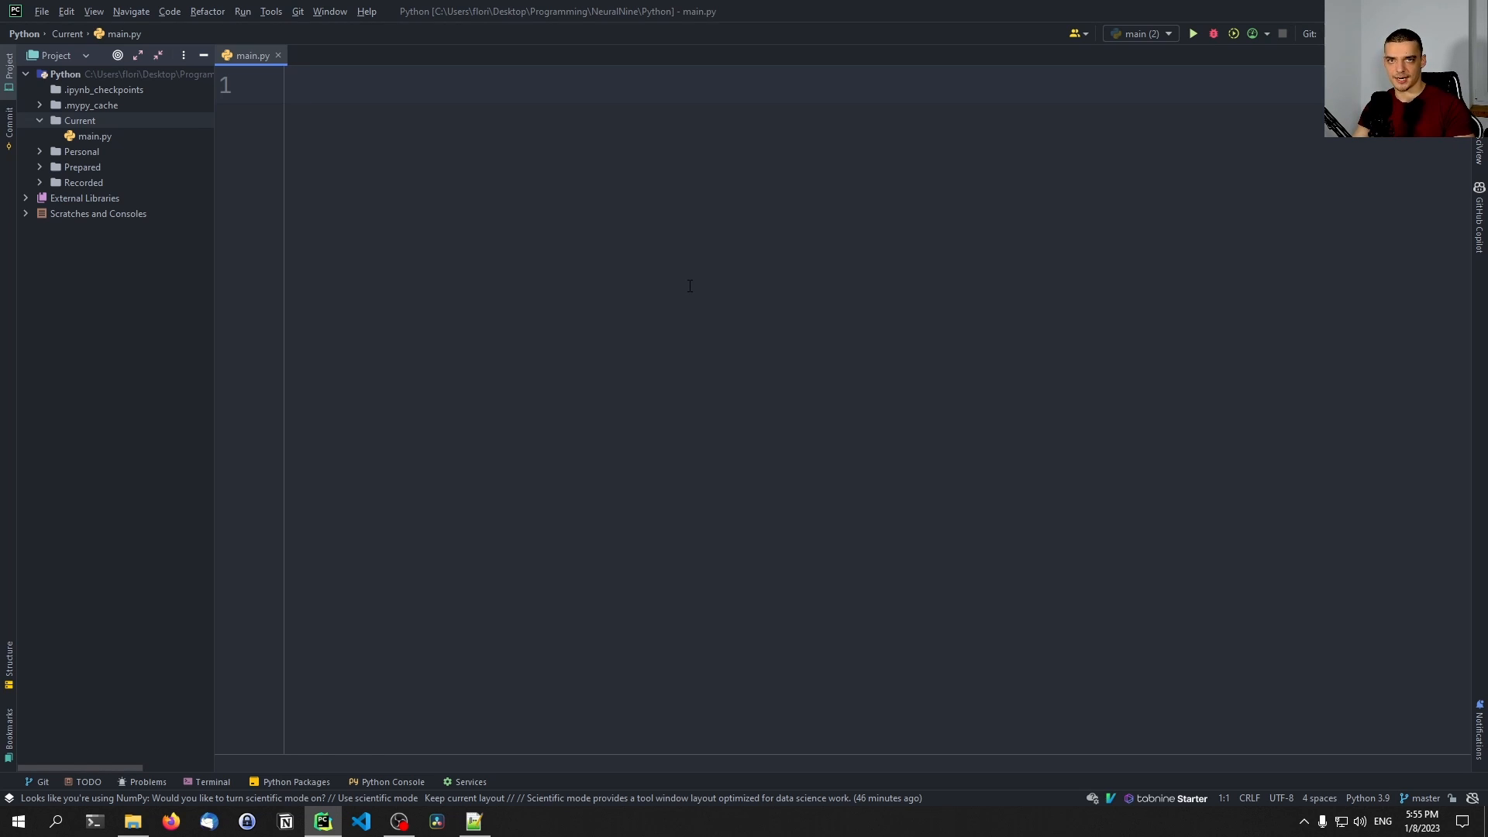
Step: Write 'import threading' and 'import time' on the first lines, followed by blank lines
{"action": "left_click", "coordinate": [299, 85]}
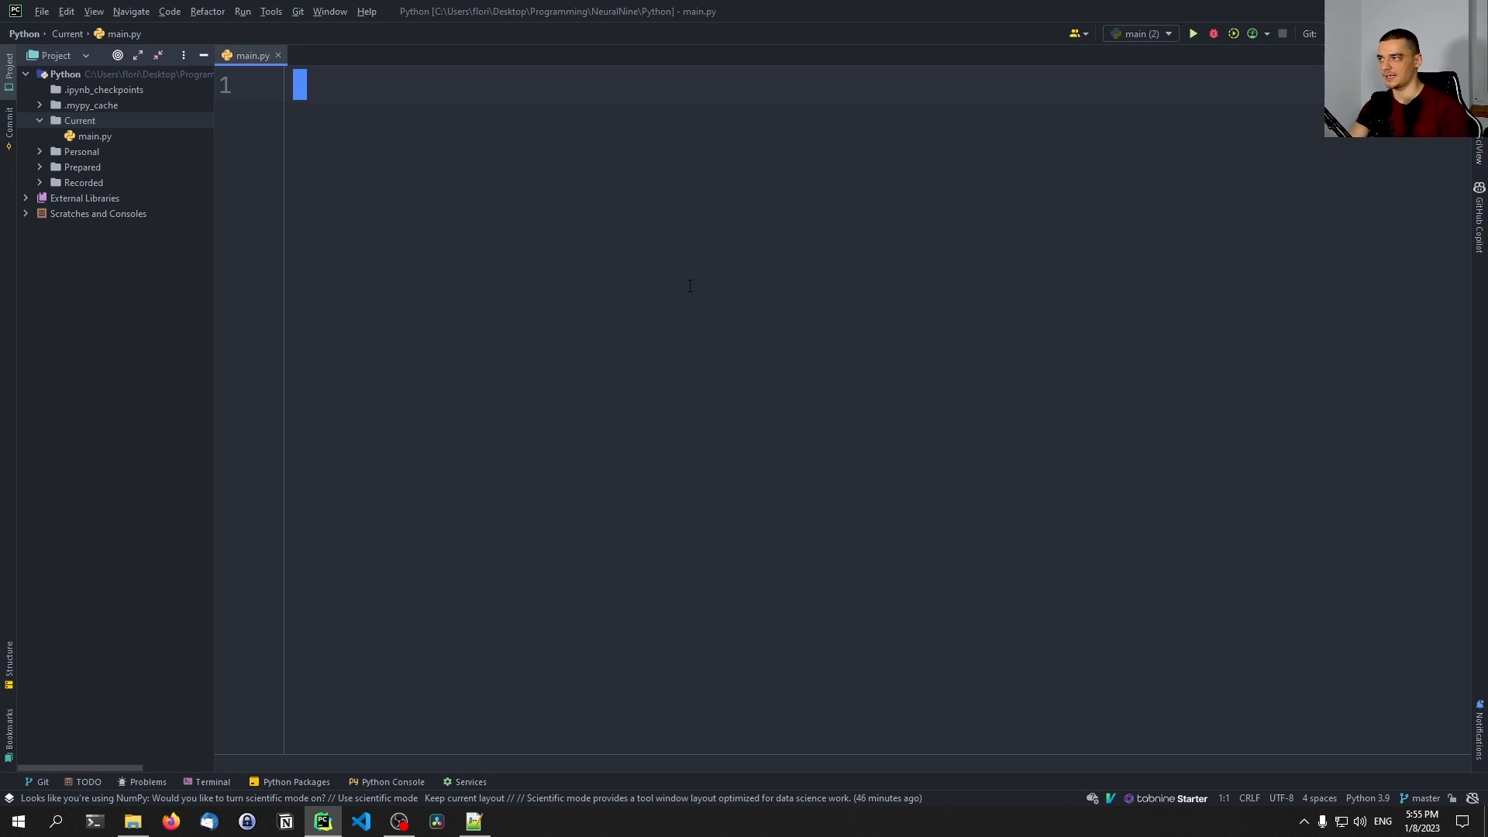
{"action": "type", "text": "imp"}
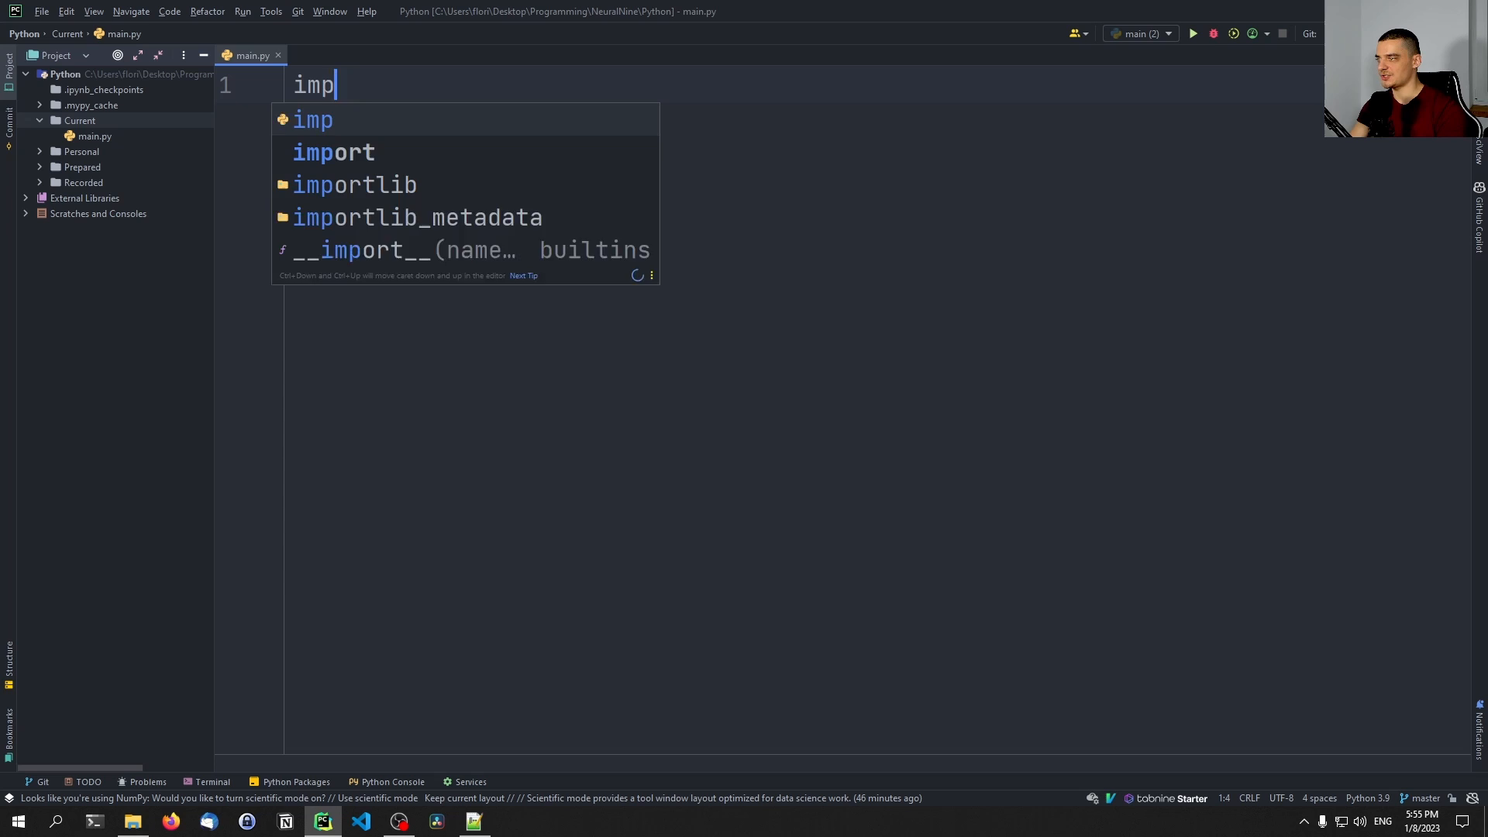
{"action": "type", "text": "ort threading"}
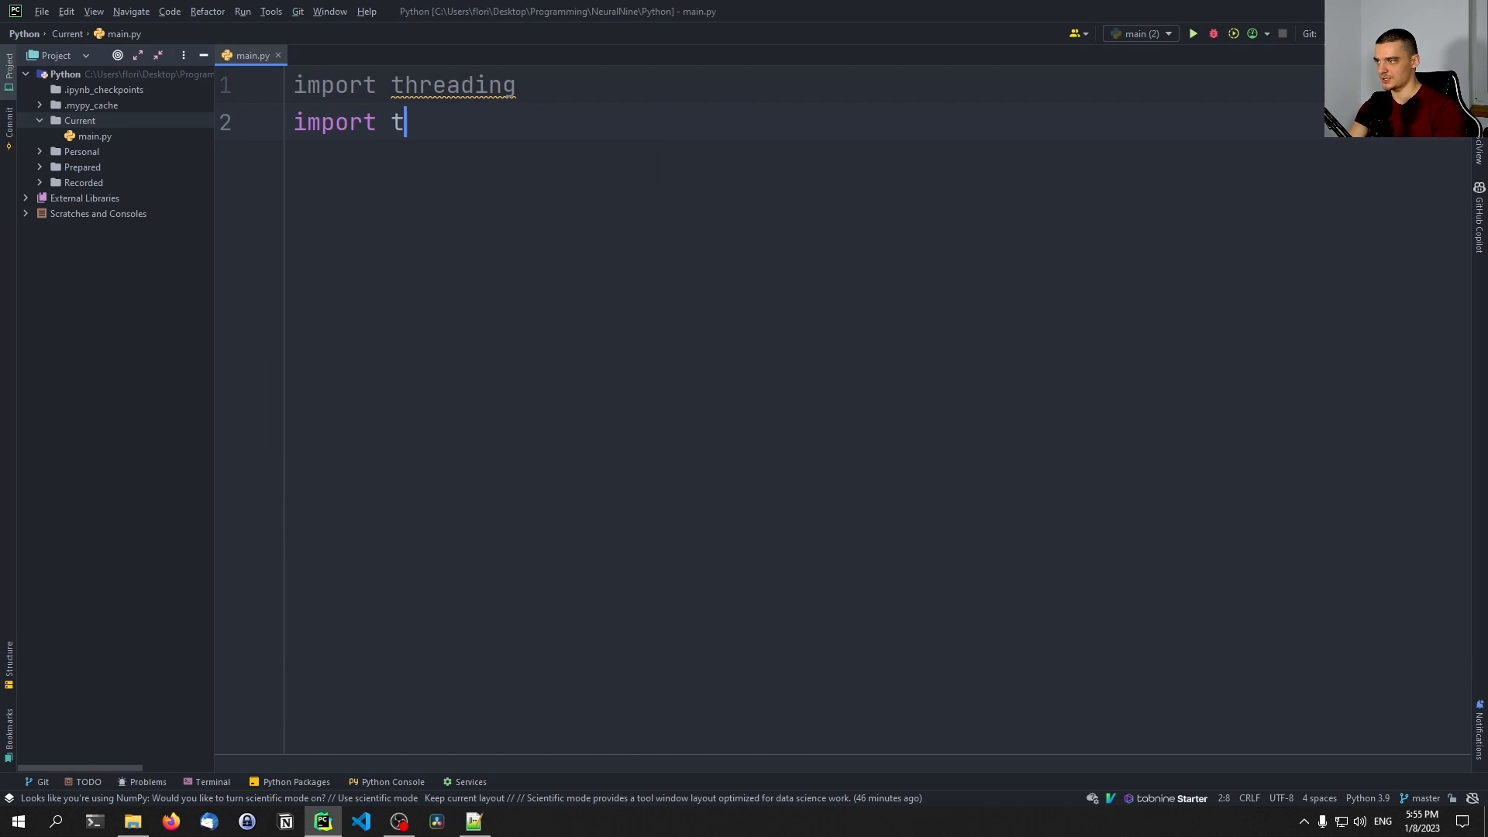
{"action": "type", "text": "ime"}
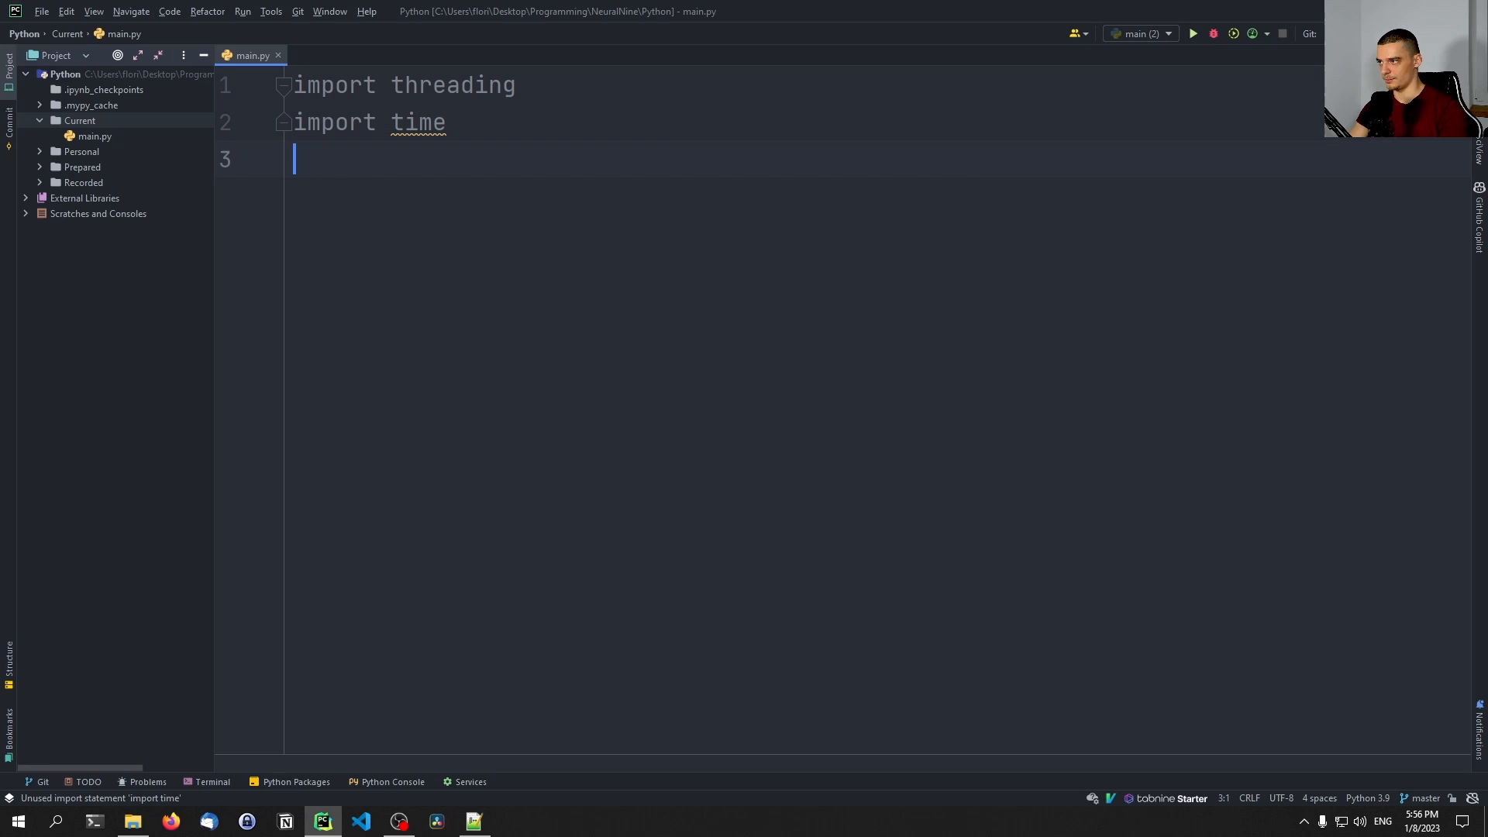
{"action": "key", "text": "enter"}
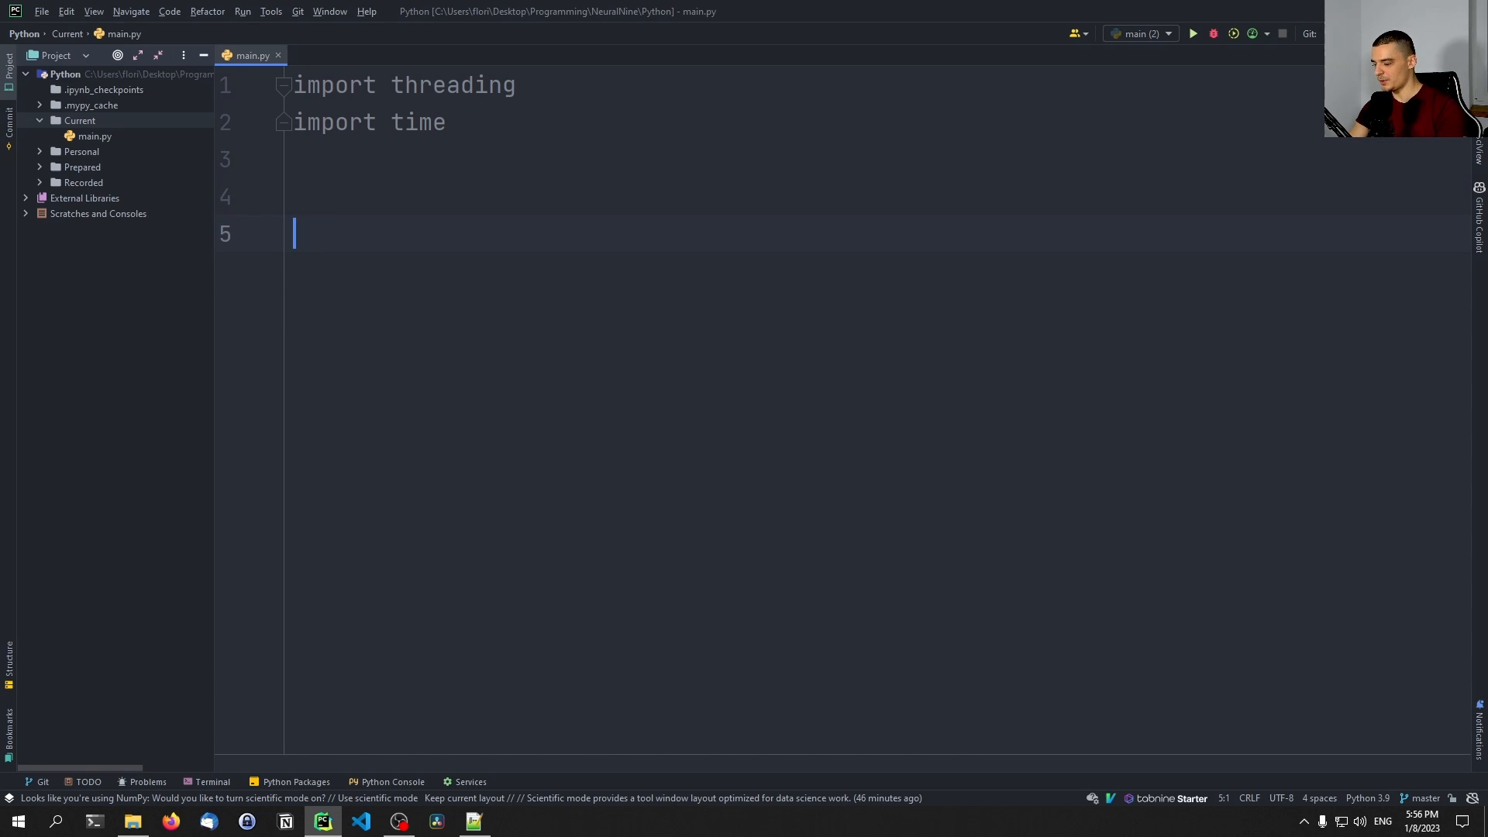
Step: Add done = False and a worker function containing a 'while not done:' loop
{"action": "type", "text": "def worker():"}
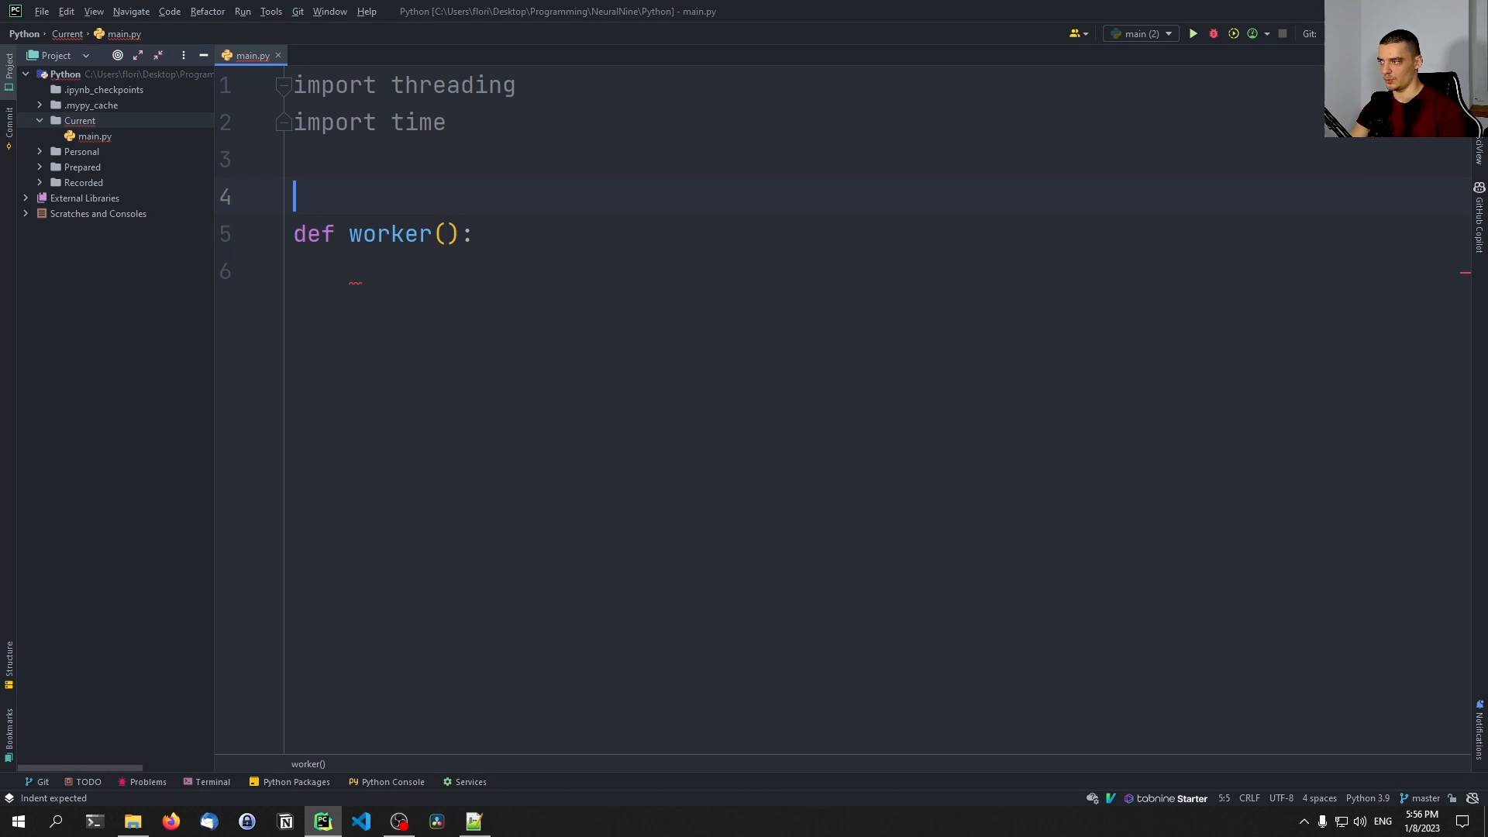
{"action": "type", "text": "done"}
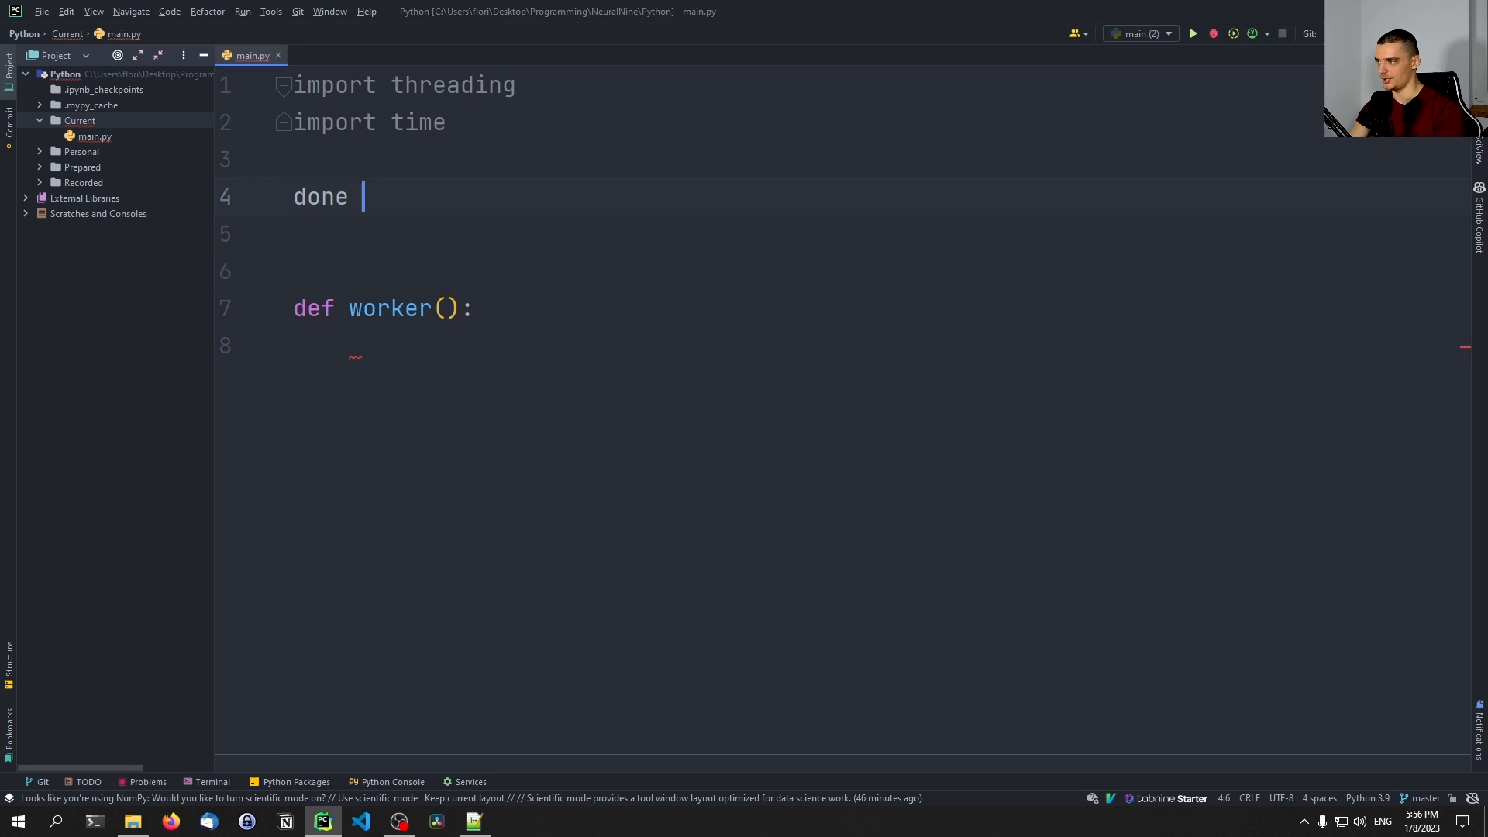
{"action": "type", "text": "= False"}
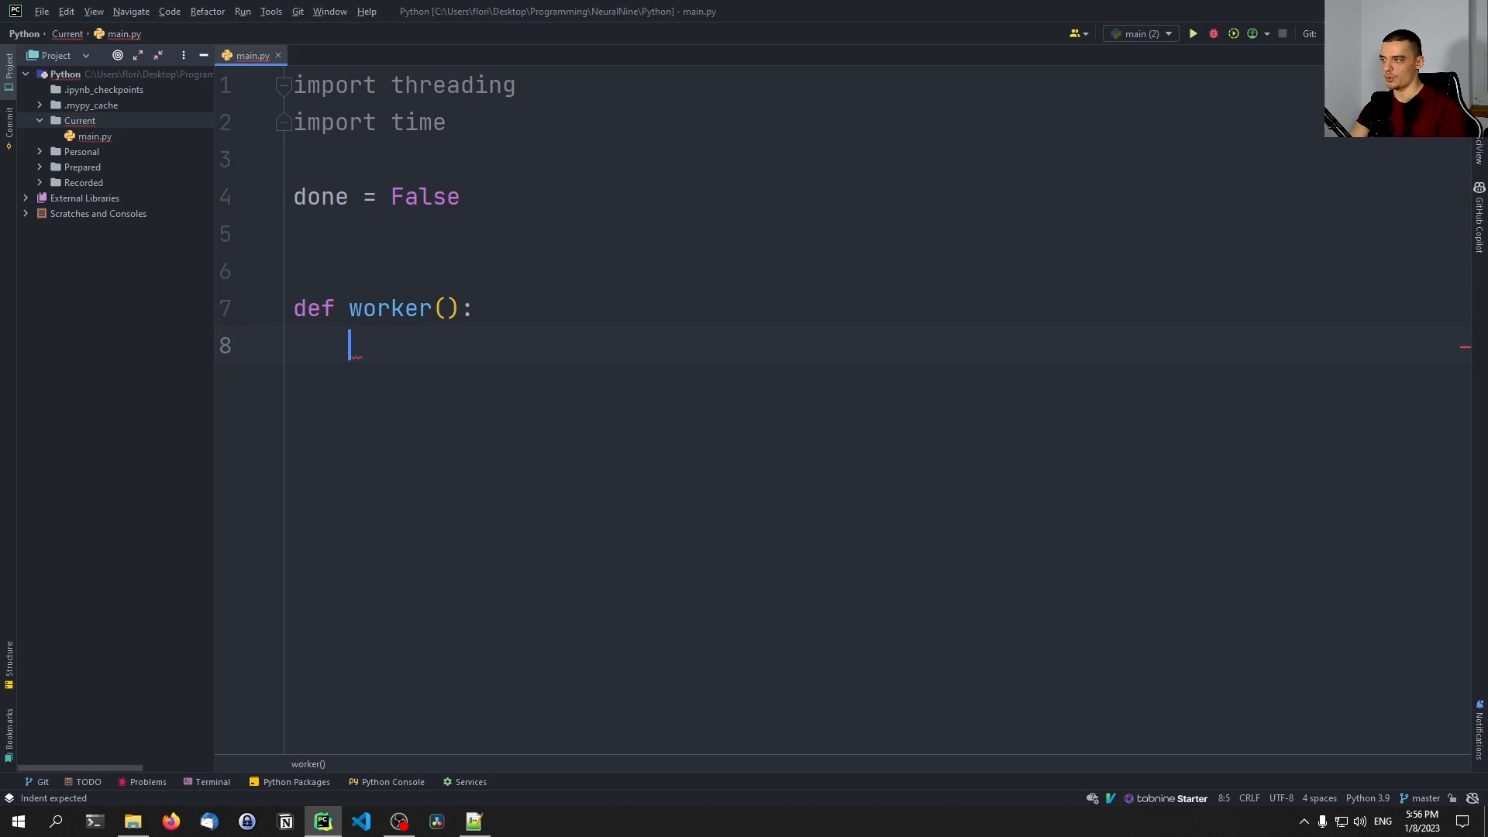
{"action": "type", "text": "while n"}
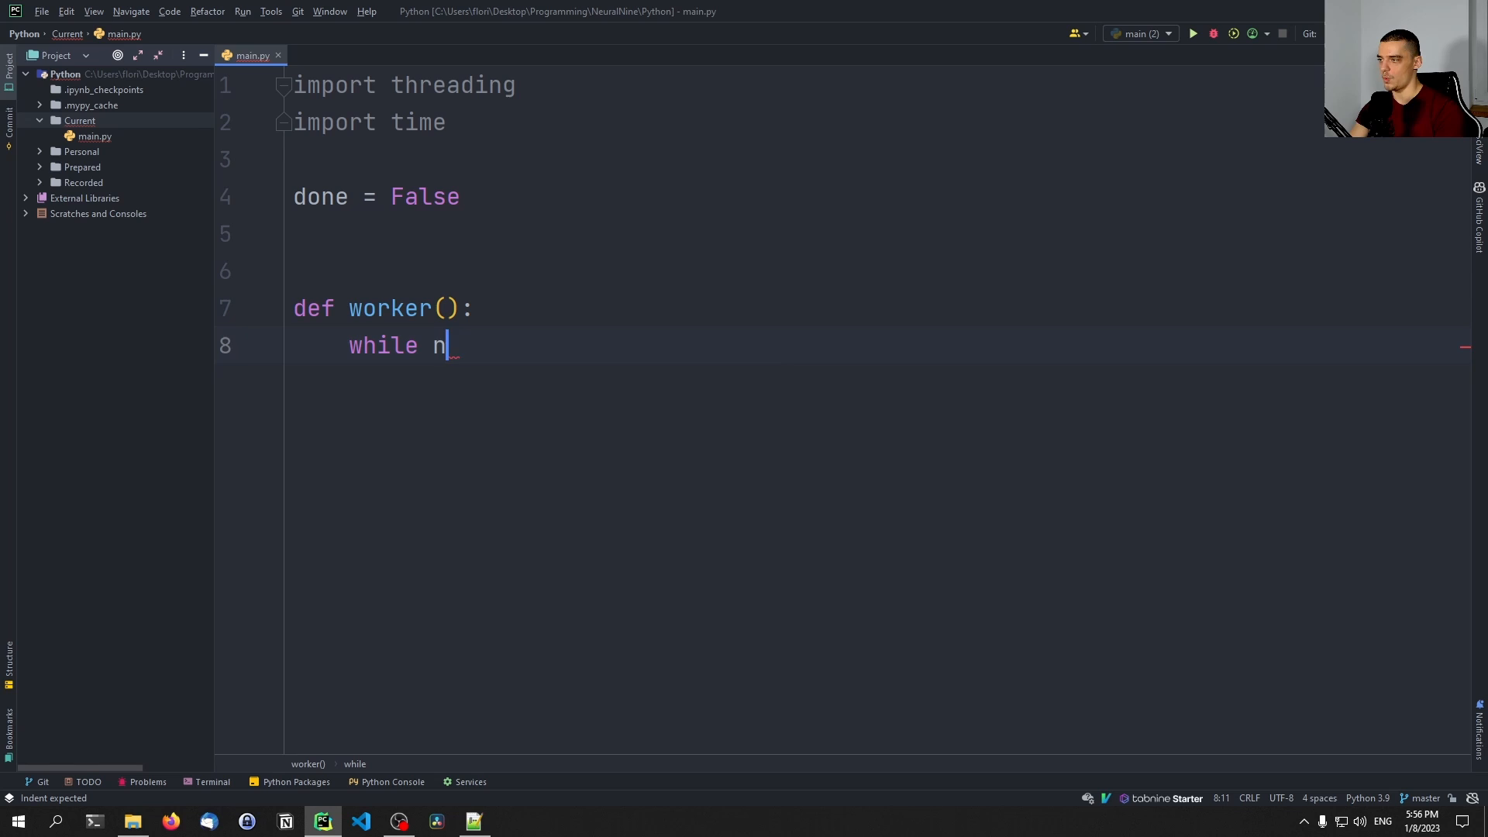
{"action": "type", "text": "ot done:"}
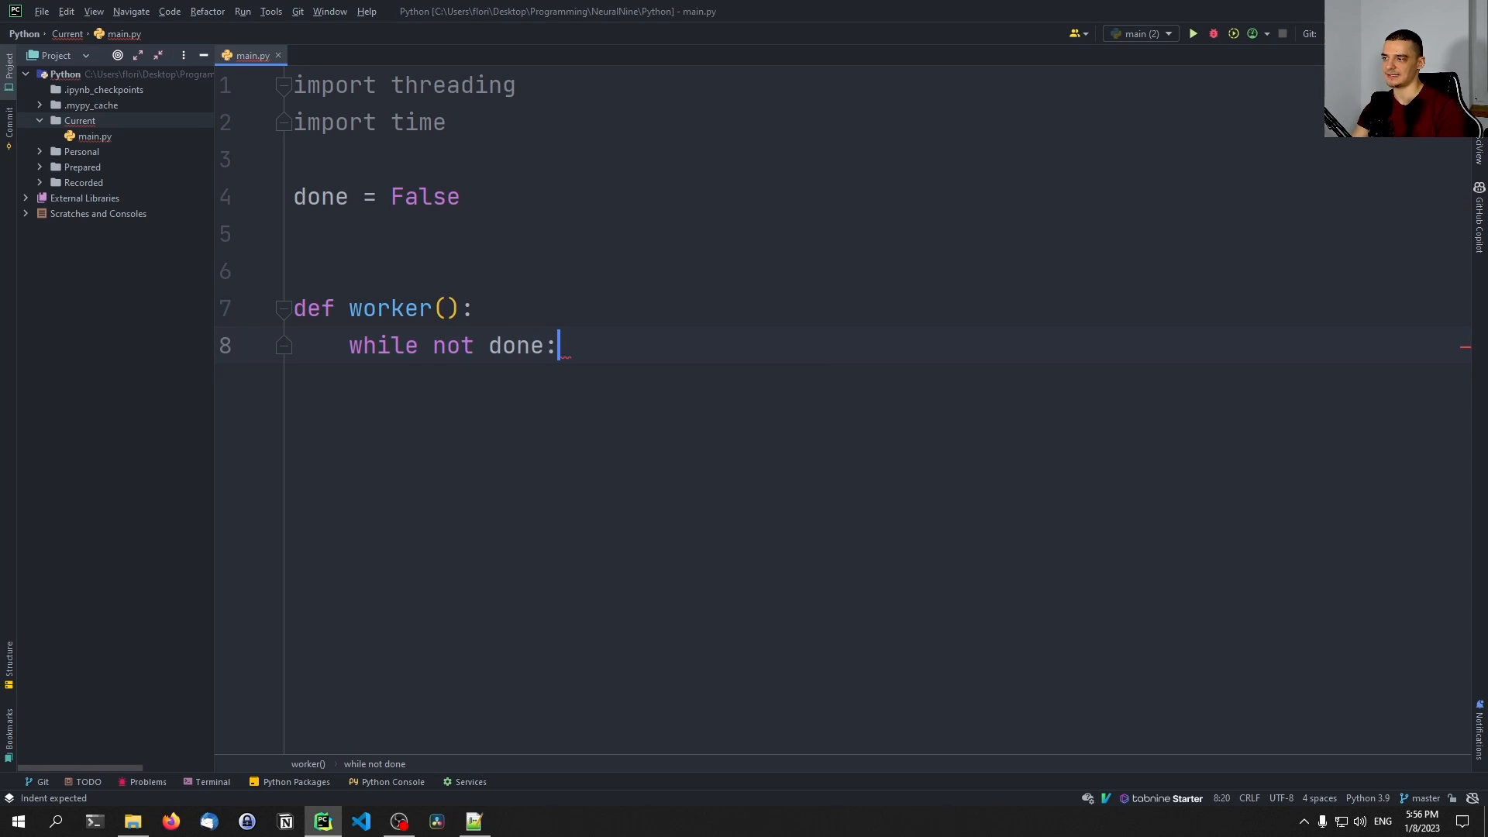
Step: Fill the loop with time.sleep(1), counter += 1 and print(counter)
{"action": "double_click", "coordinate": [424, 196]}
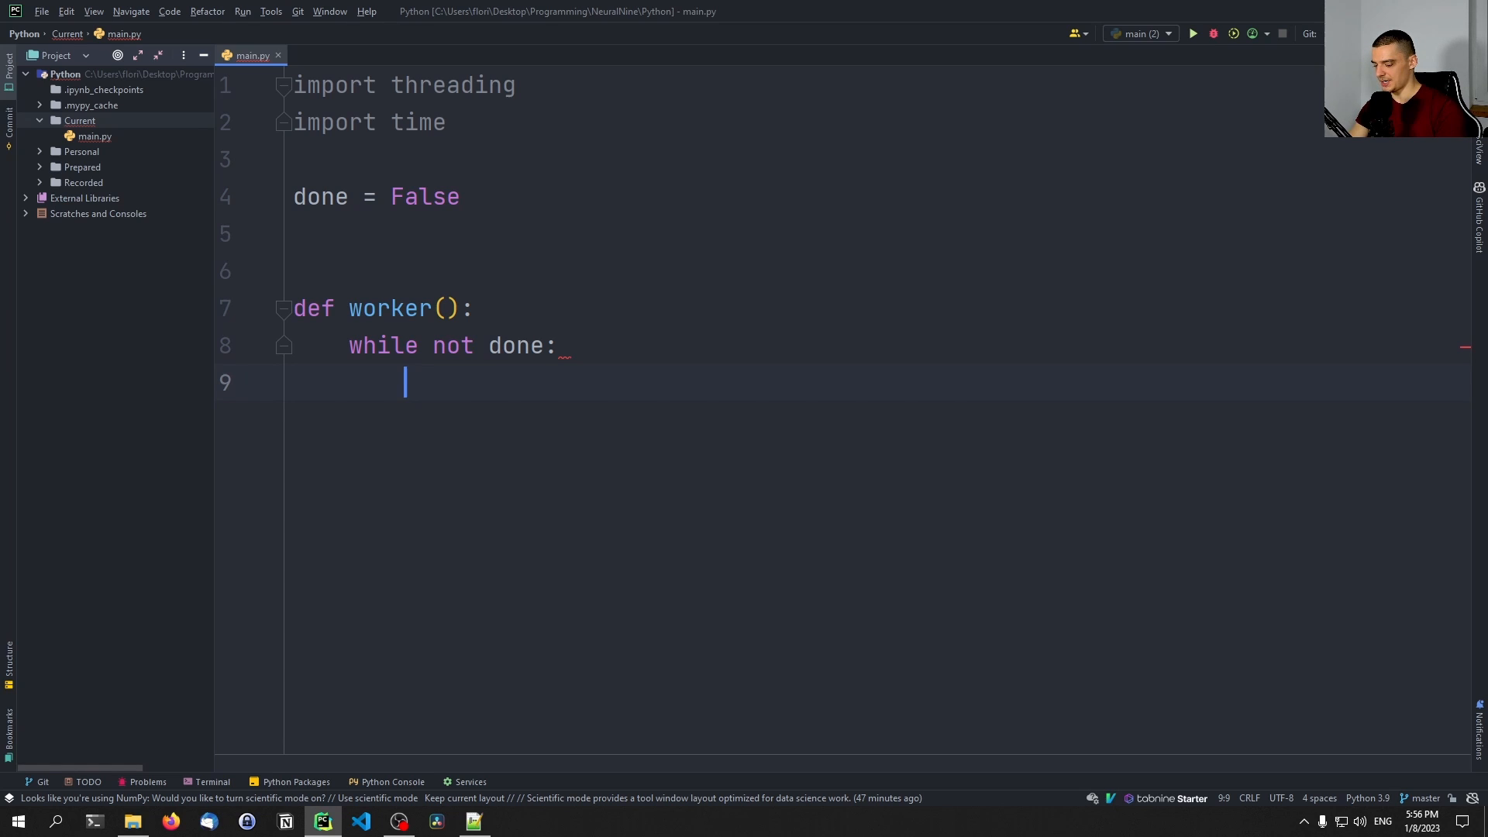
{"action": "type", "text": "time.sleep()"}
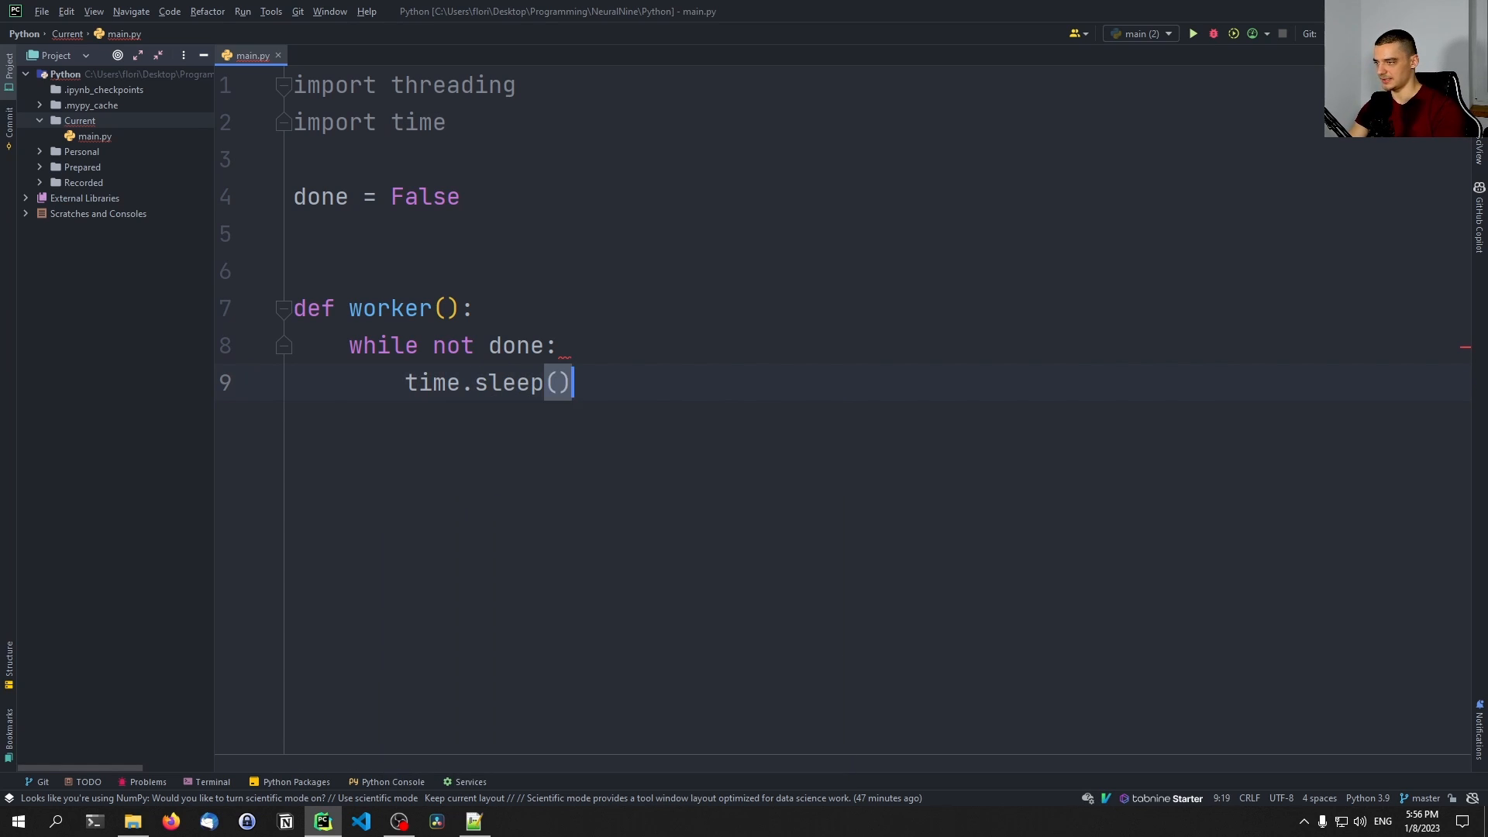
{"action": "type", "text": "1"}
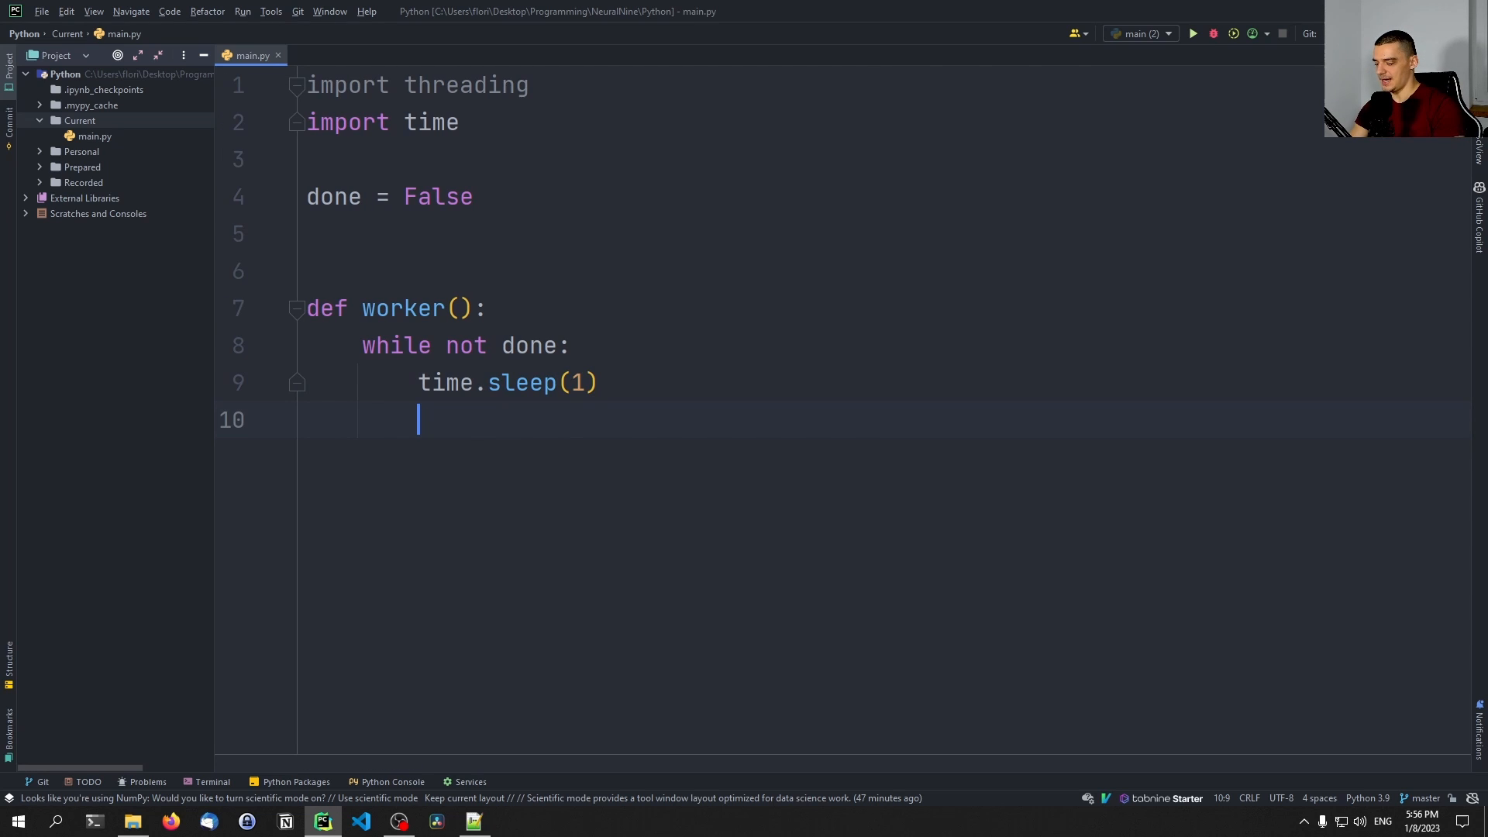
{"action": "type", "text": "print()"}
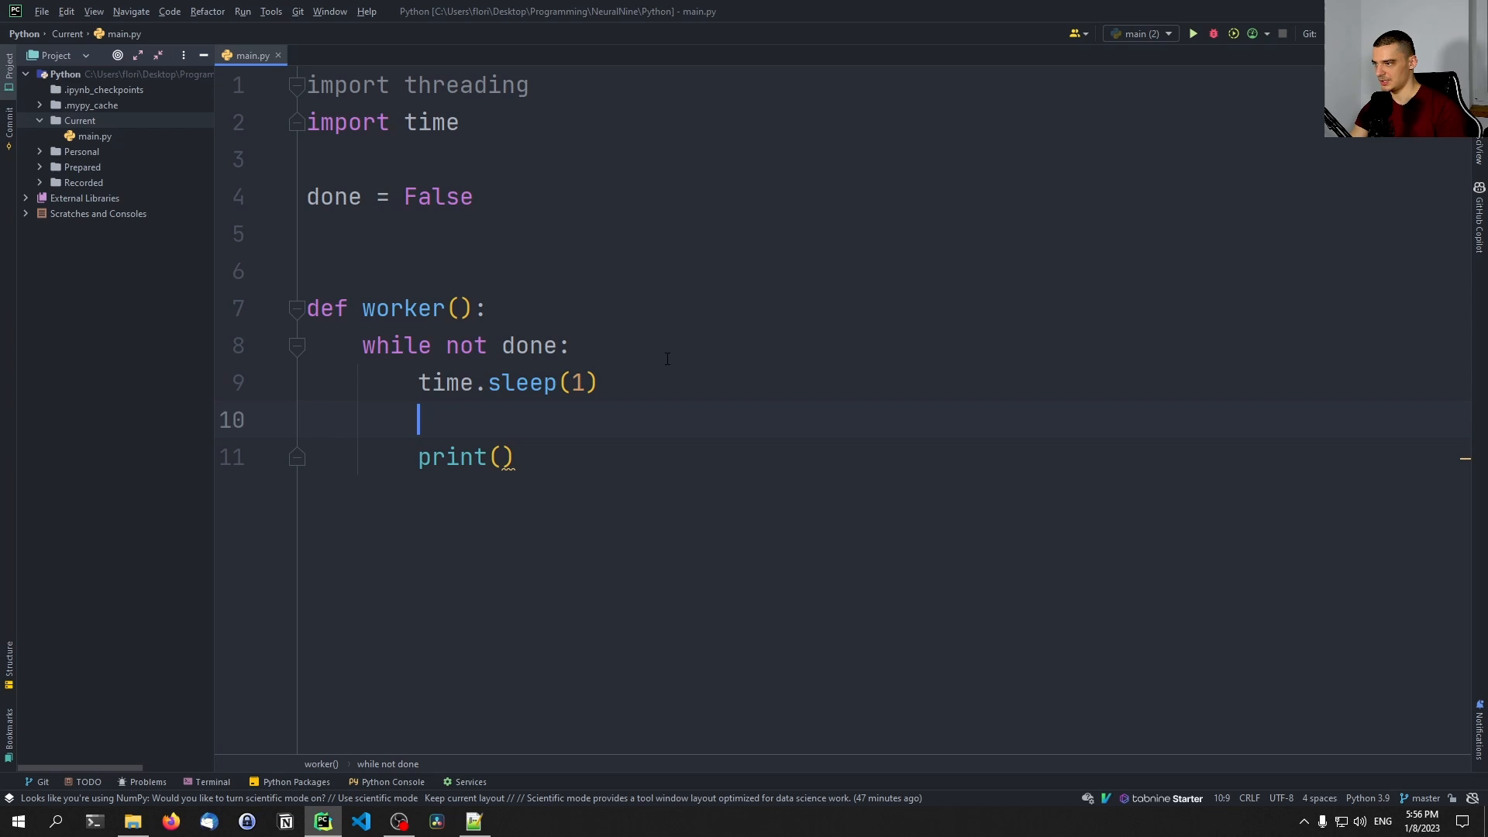
{"action": "type", "text": "counter = 0"}
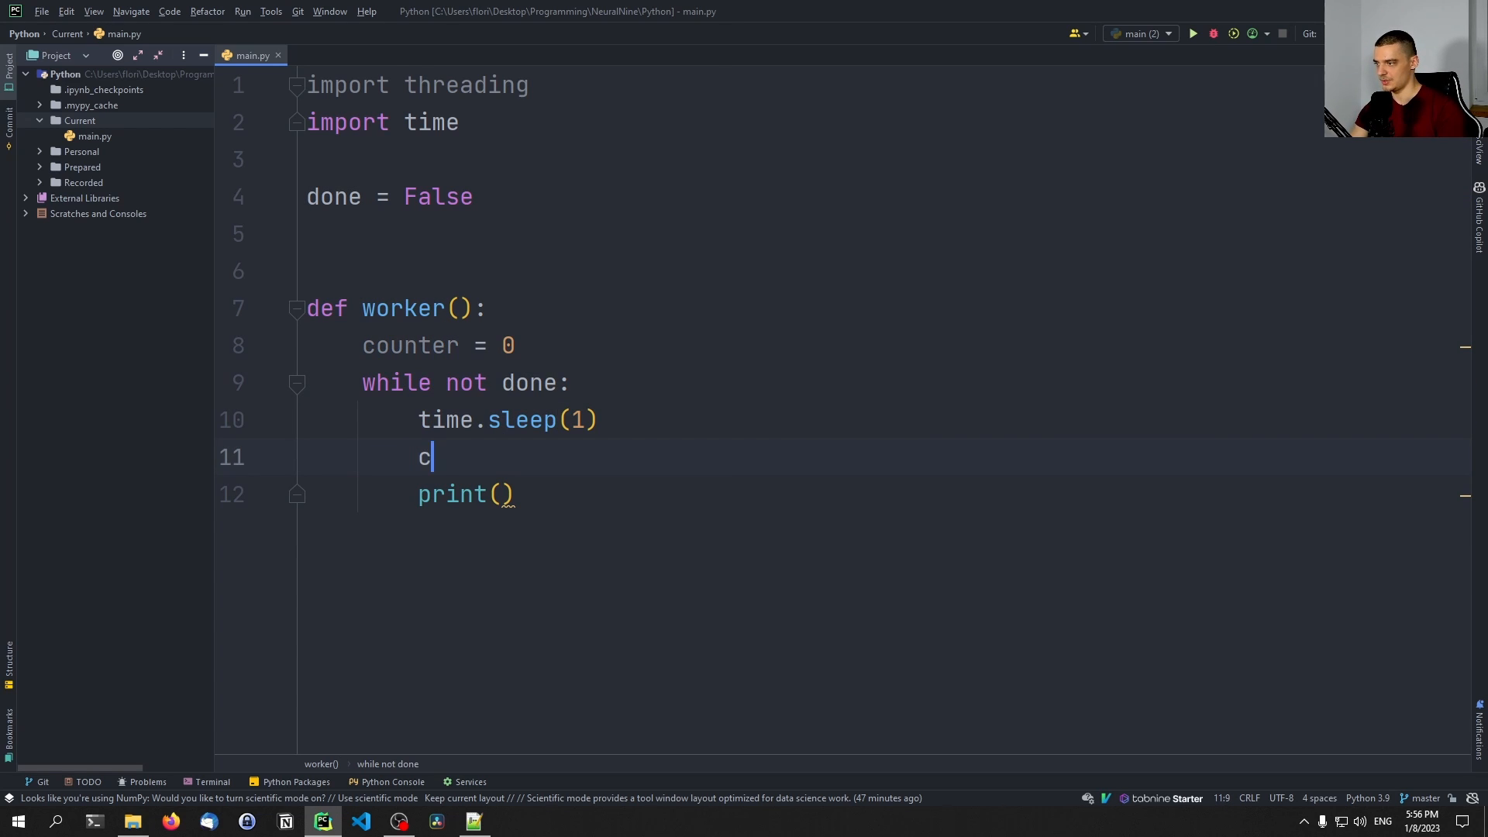
{"action": "type", "text": "ounter +"}
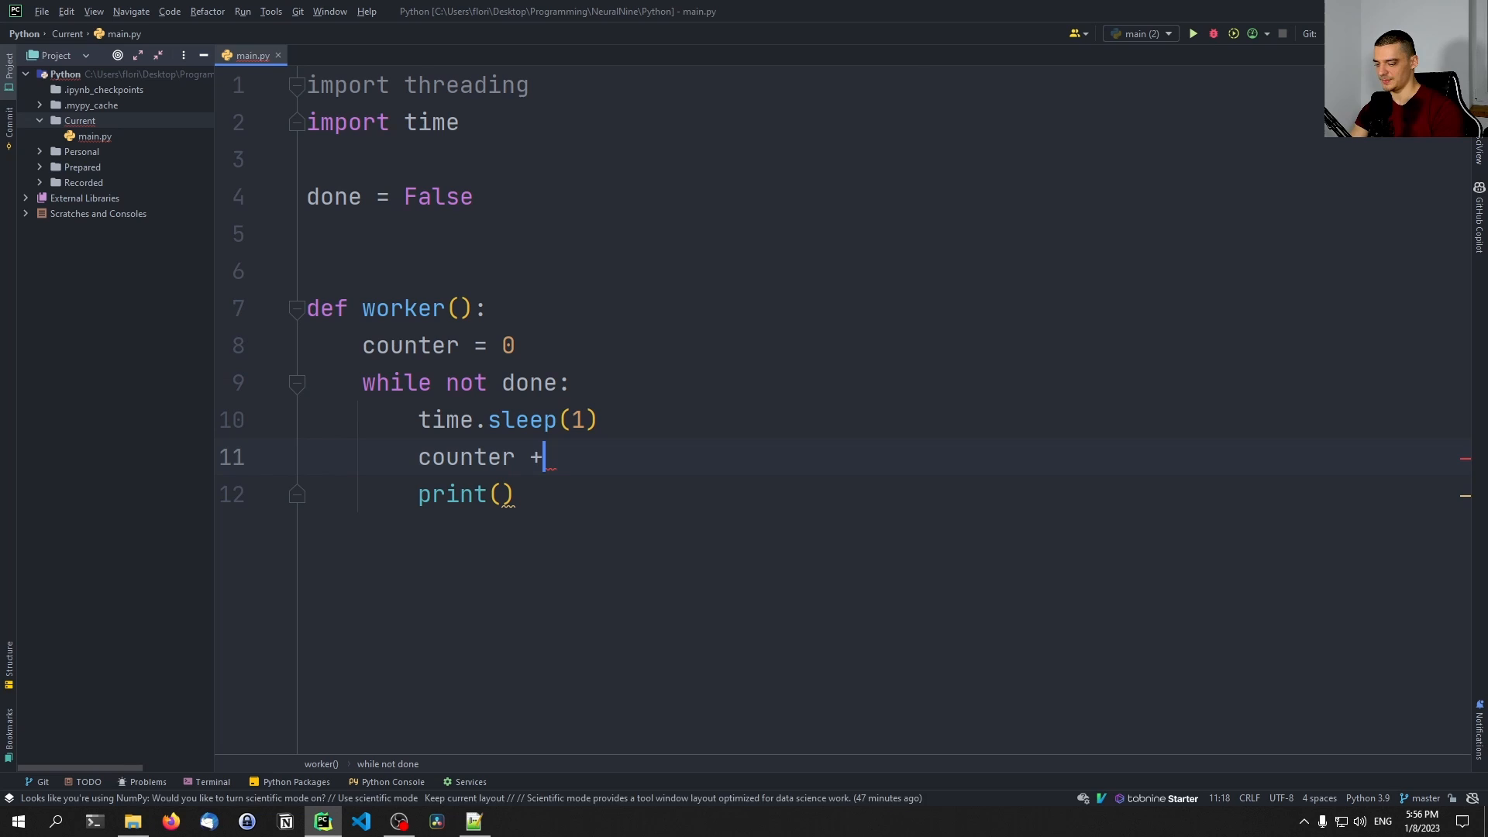
{"action": "type", "text": "= 1"}
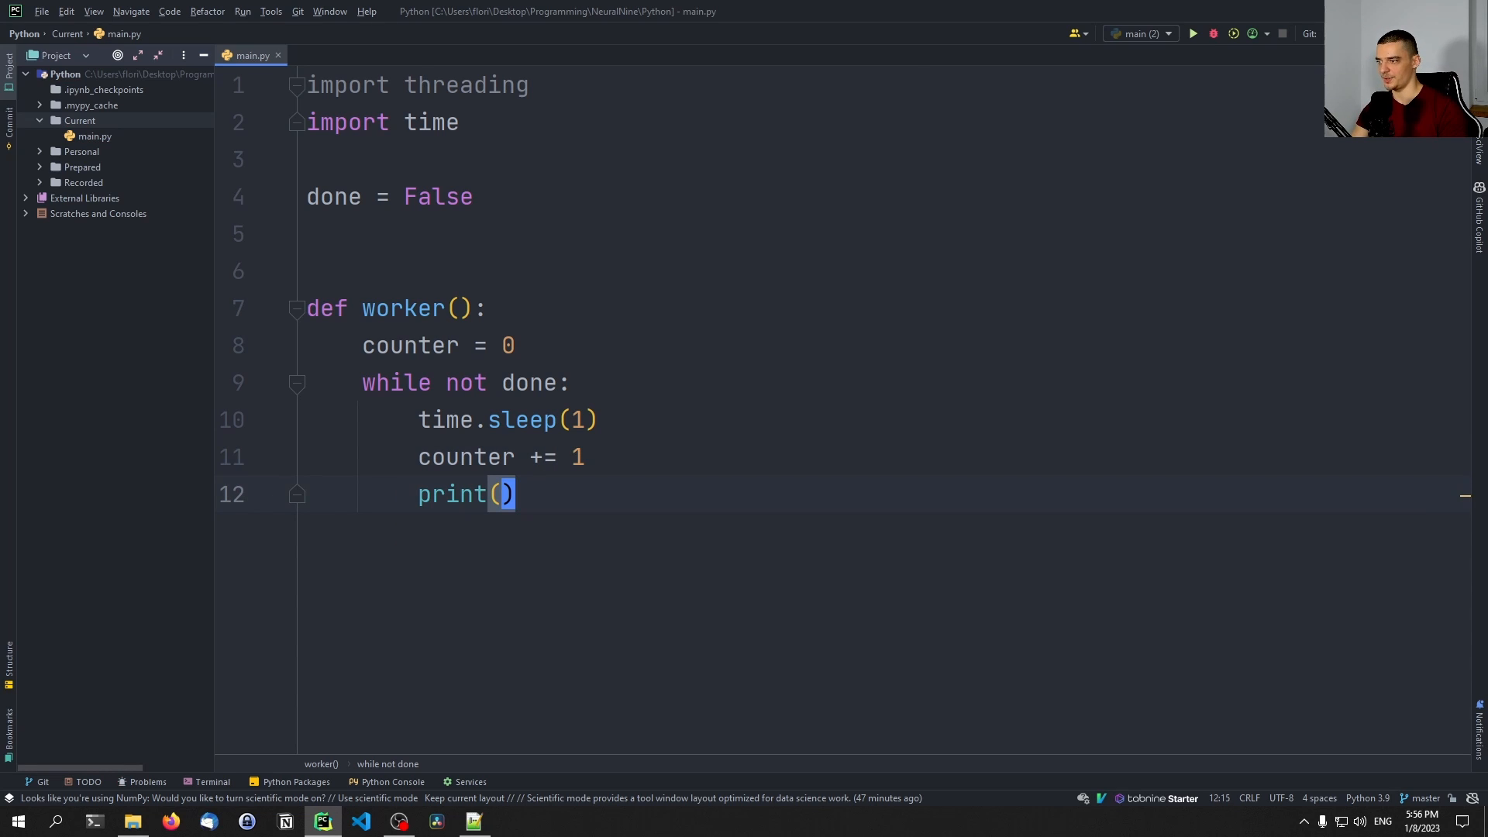
{"action": "type", "text": "counter"}
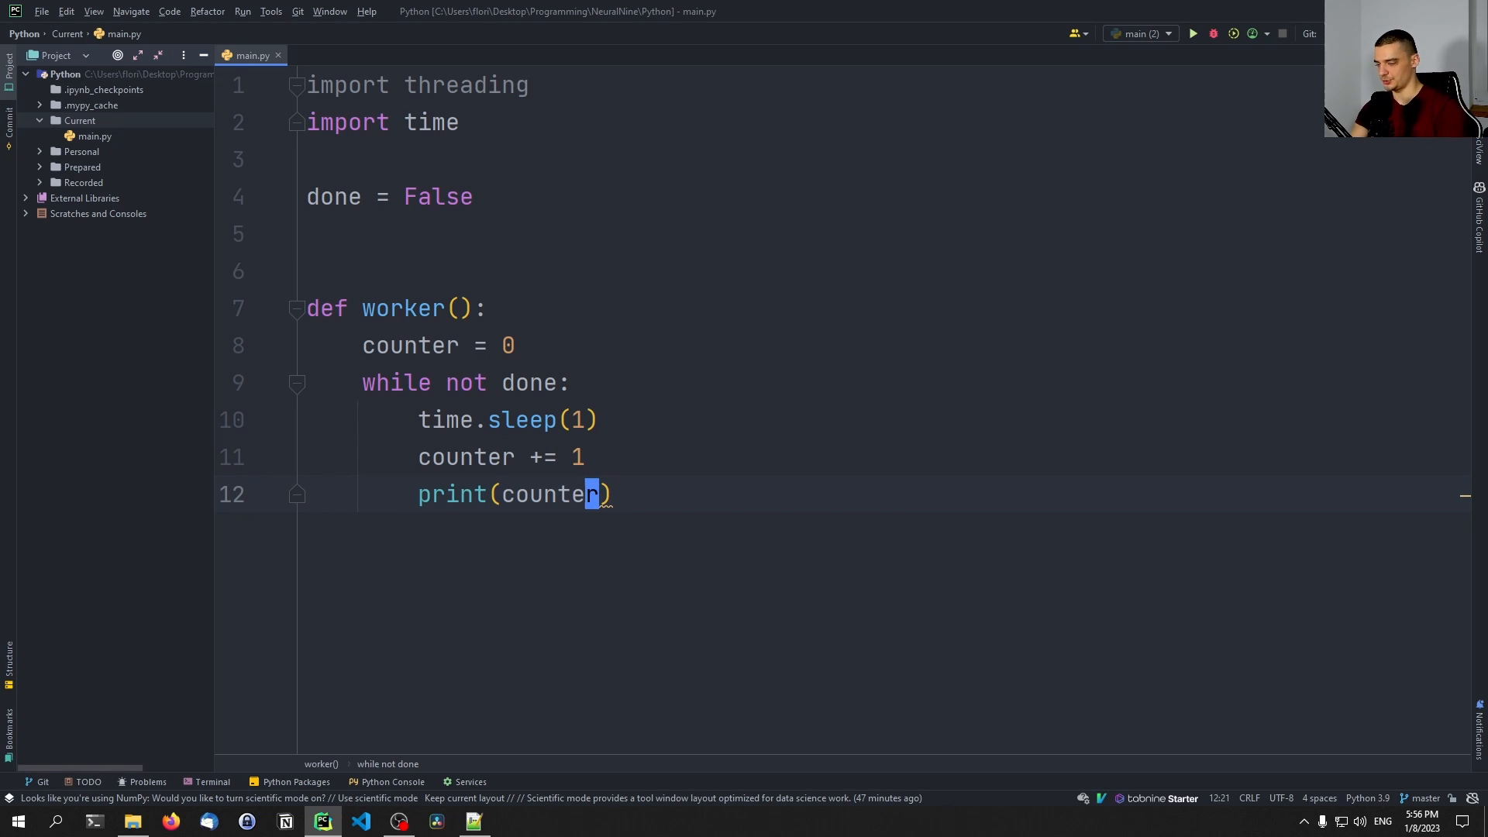
{"action": "key", "text": "enter"}
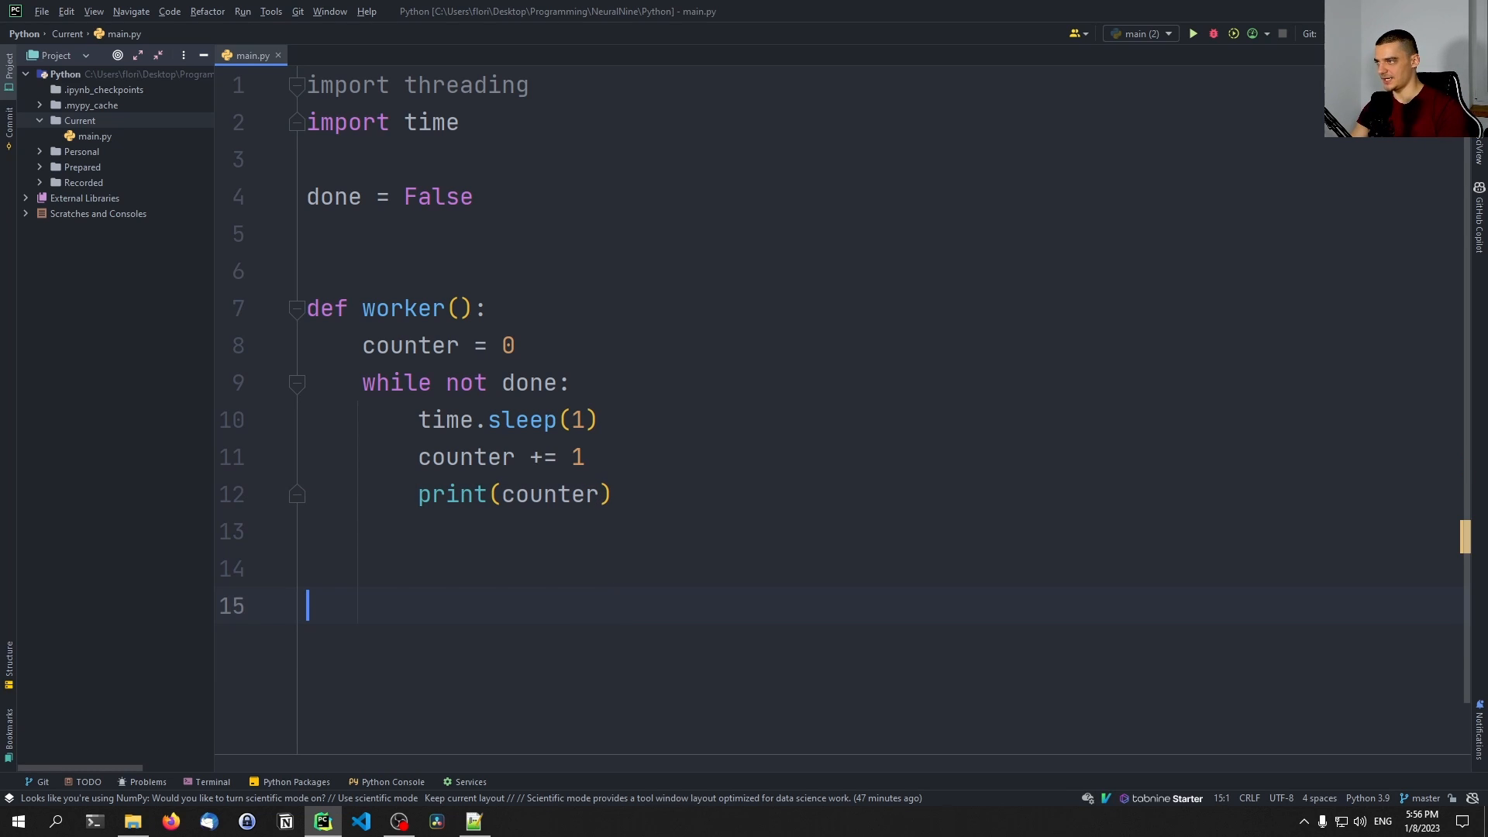
Step: Below the function, call worker(), prompt input("Press enter to quit"), then set done = True
{"action": "type", "text": "worker()"}
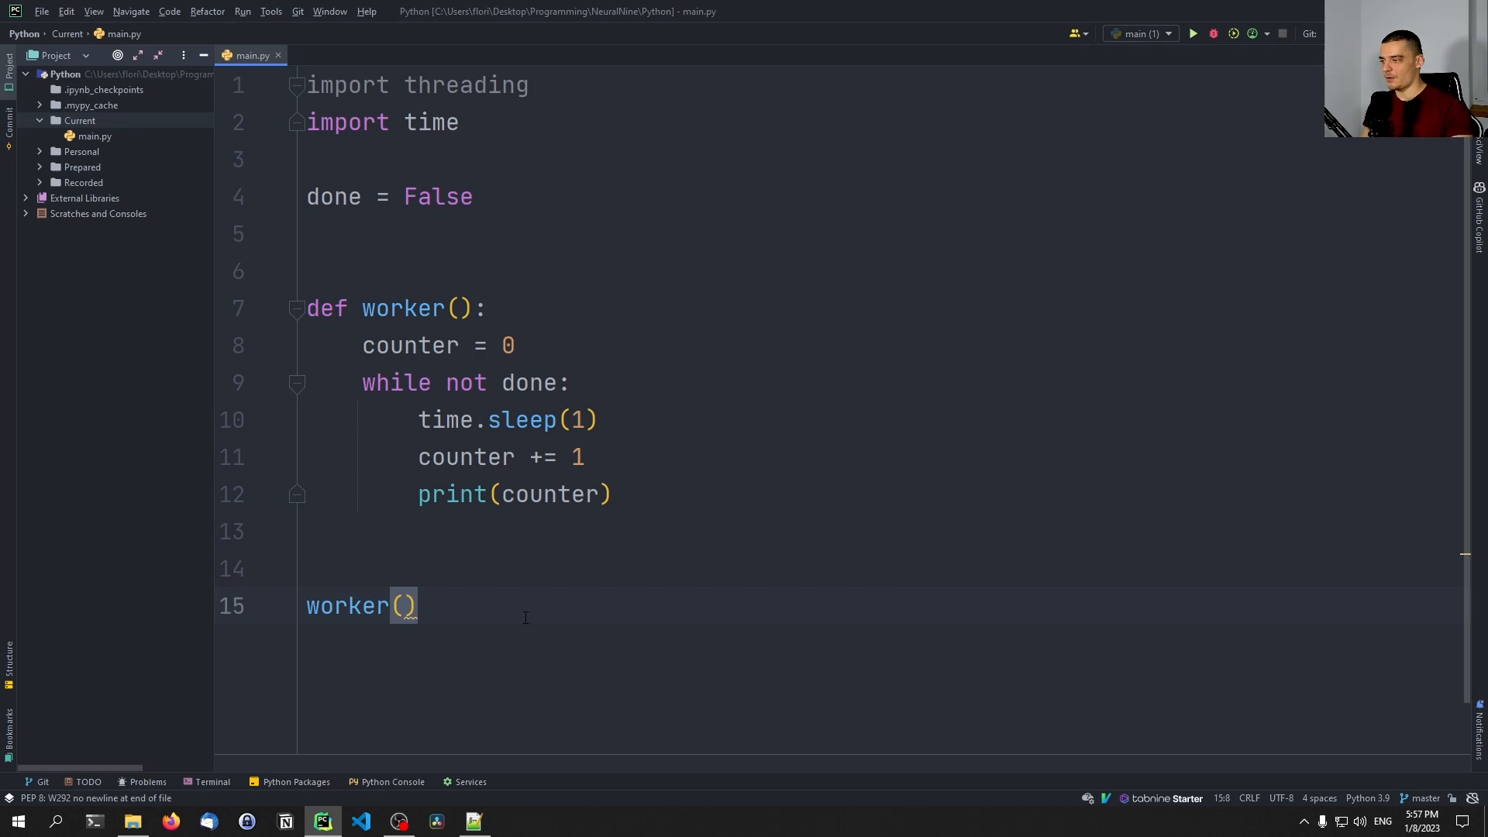
{"action": "type", "text": "while not done:"}
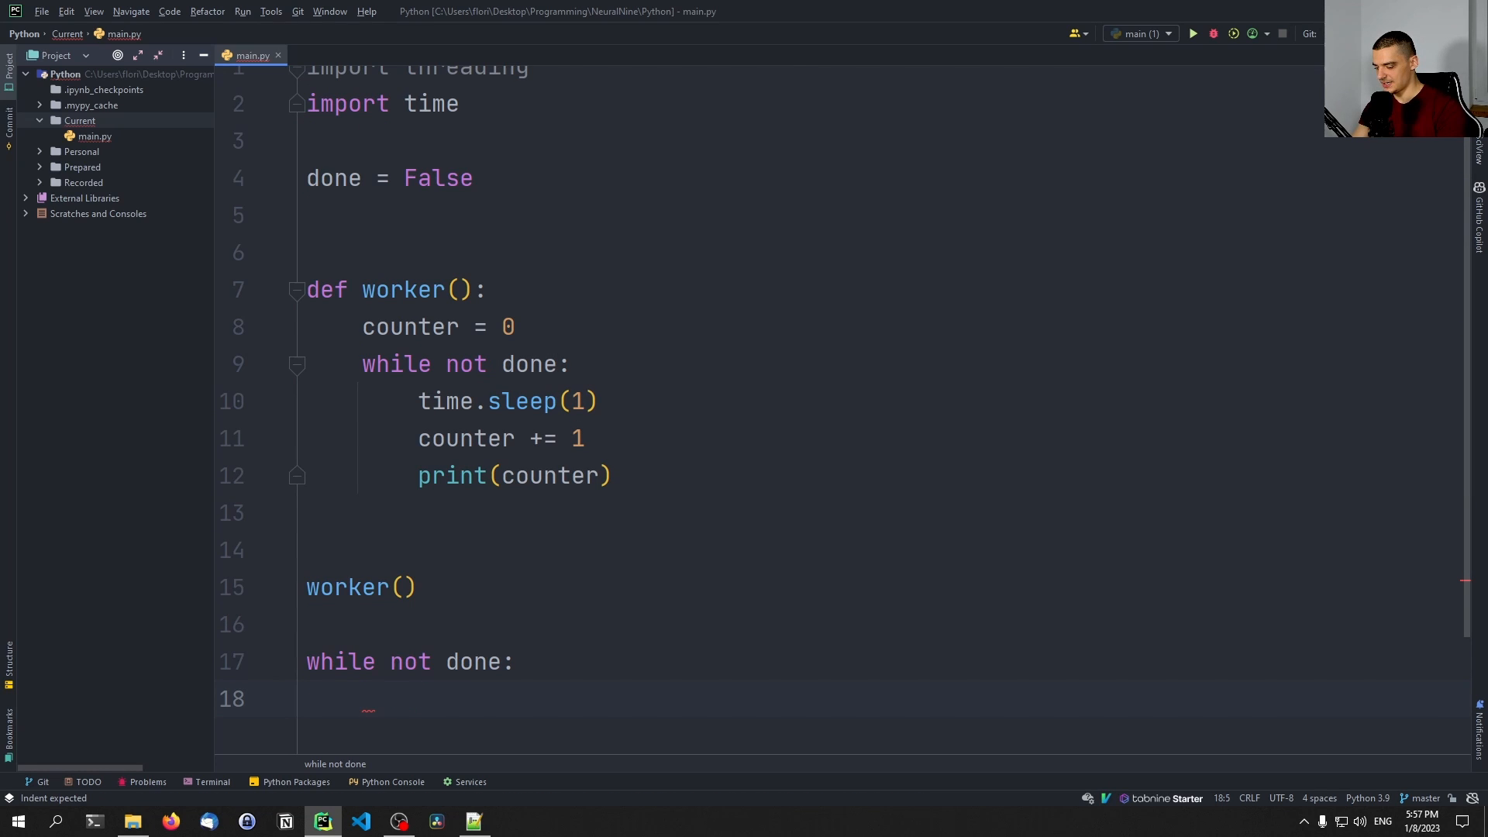
{"action": "type", "text": "input()"}
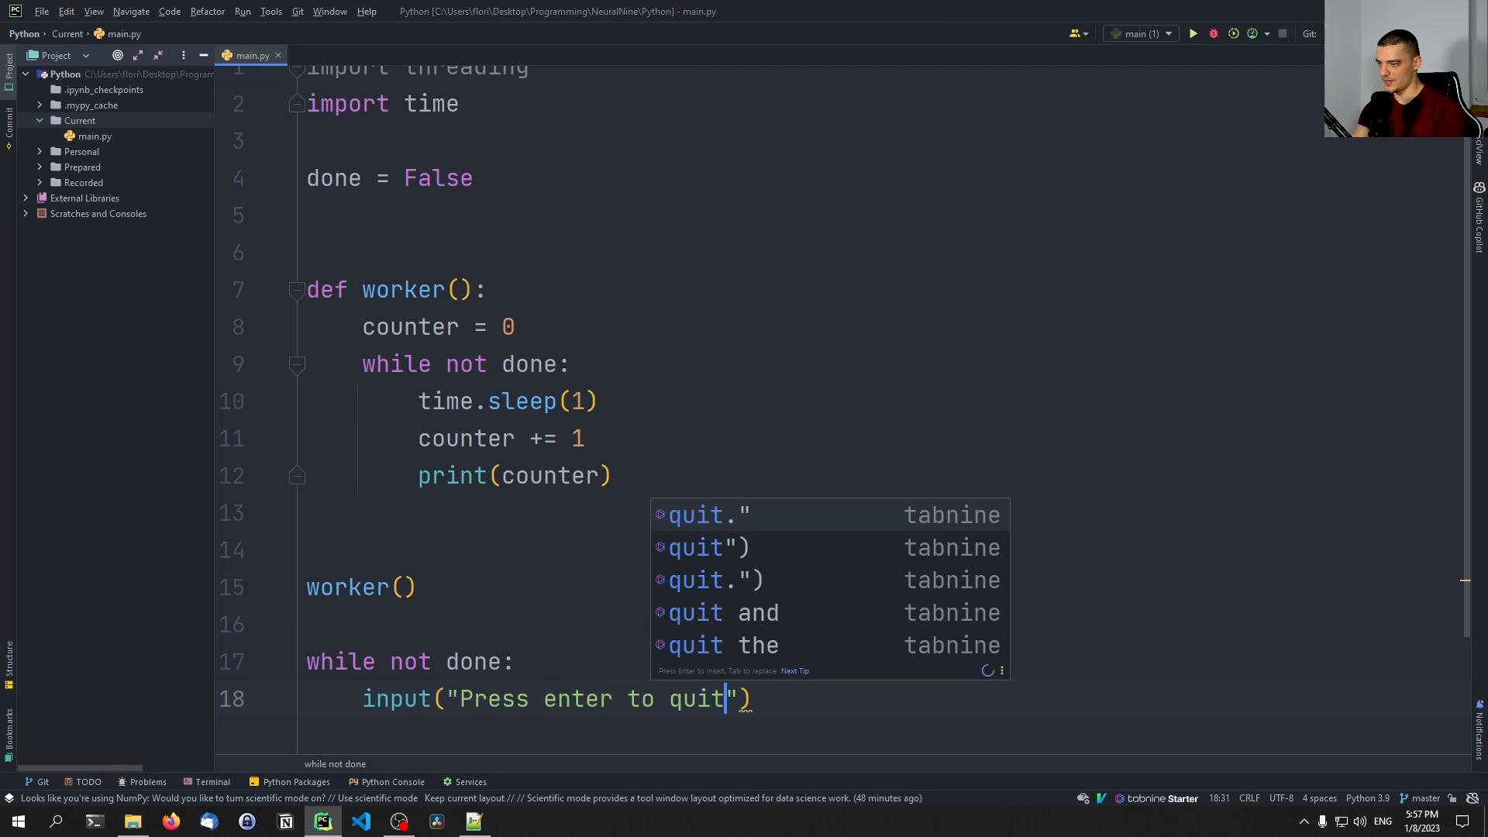
{"action": "key", "text": "Escape"}
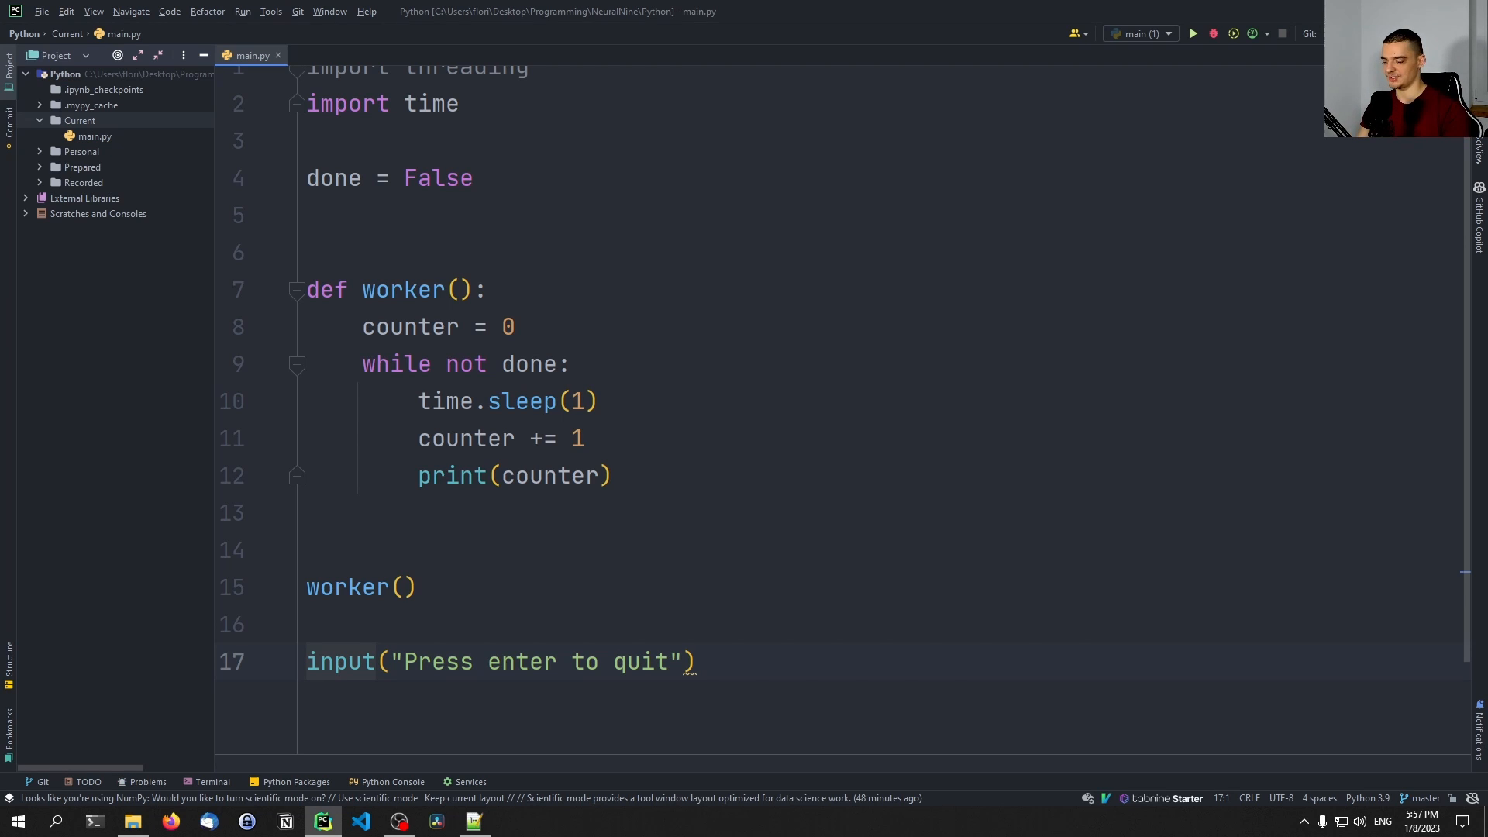
{"action": "type", "text": "done"}
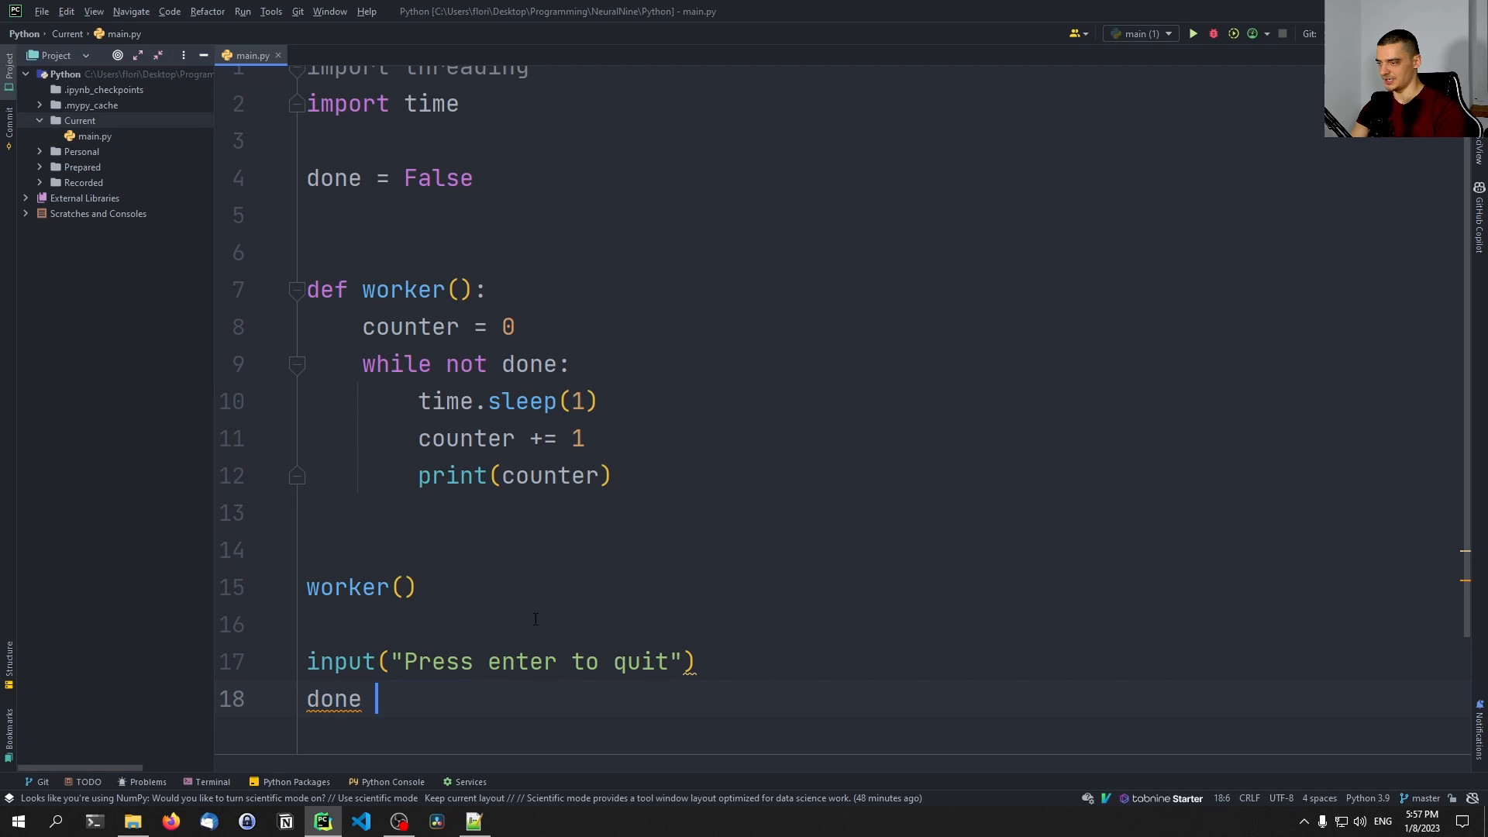
{"action": "type", "text": "= True"}
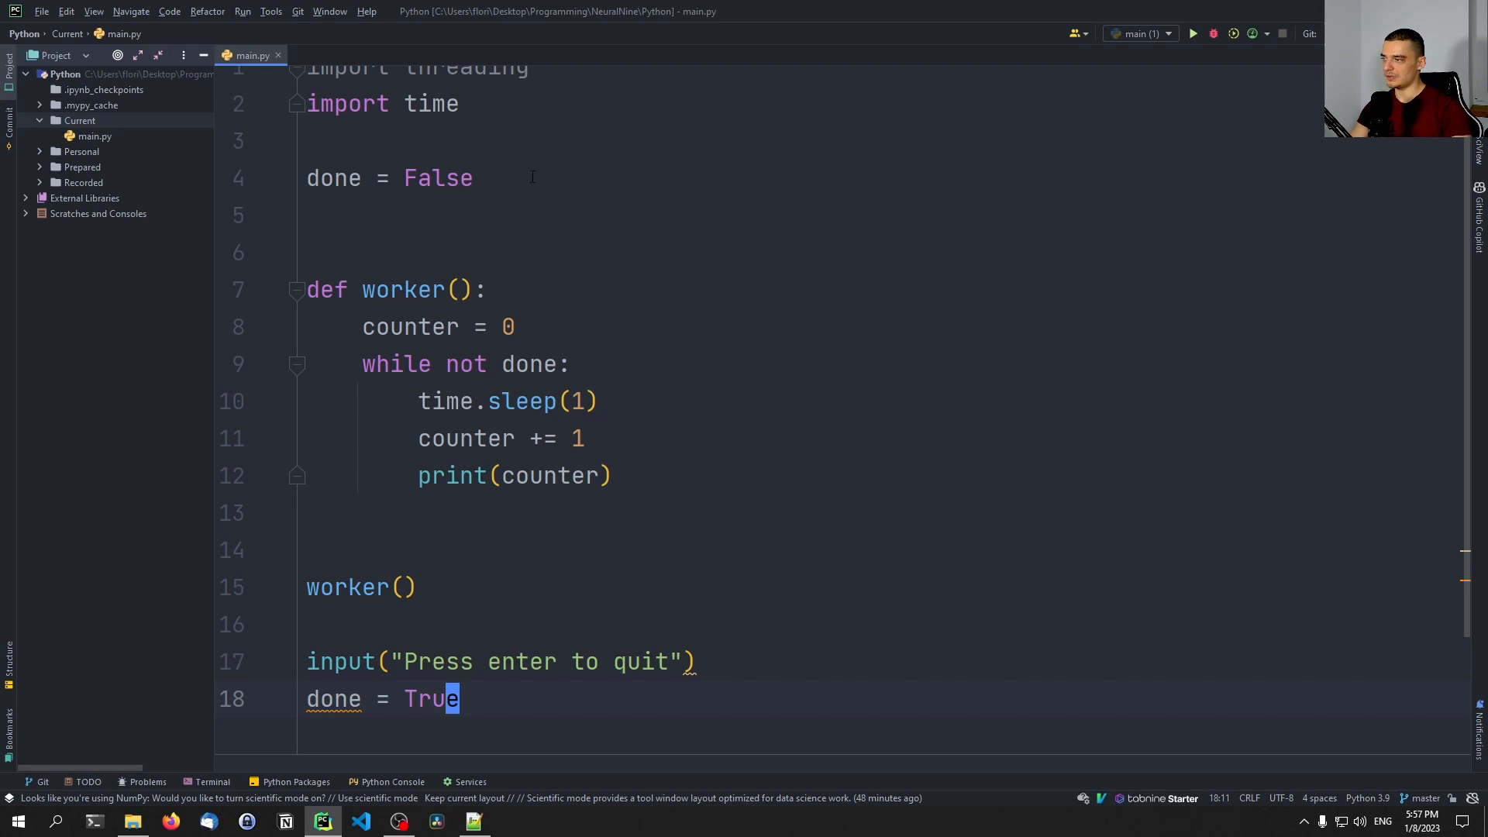
{"action": "left_click", "coordinate": [520, 326]}
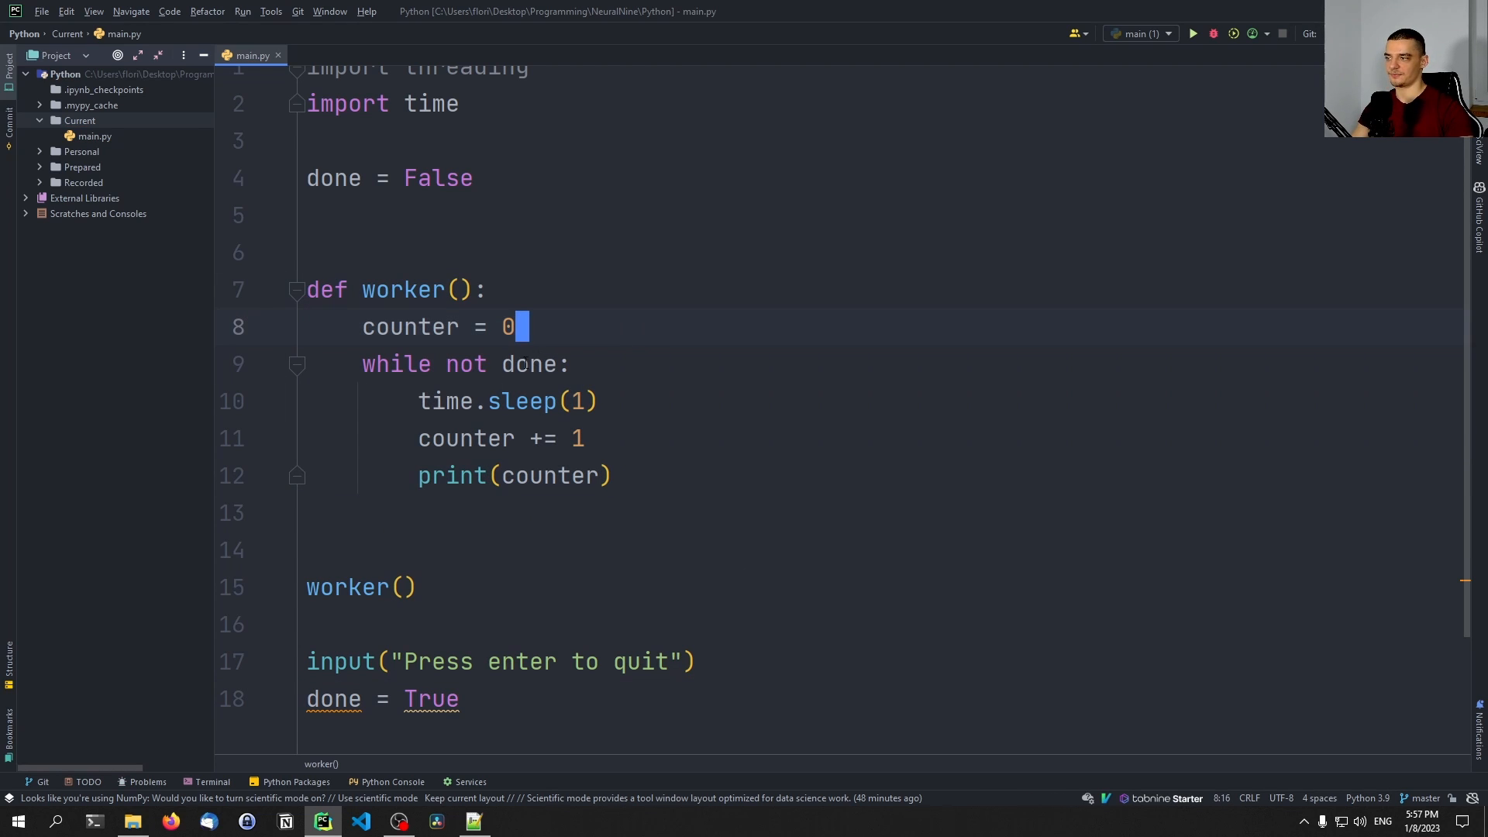
{"action": "mouse_move", "coordinate": [990, 460]}
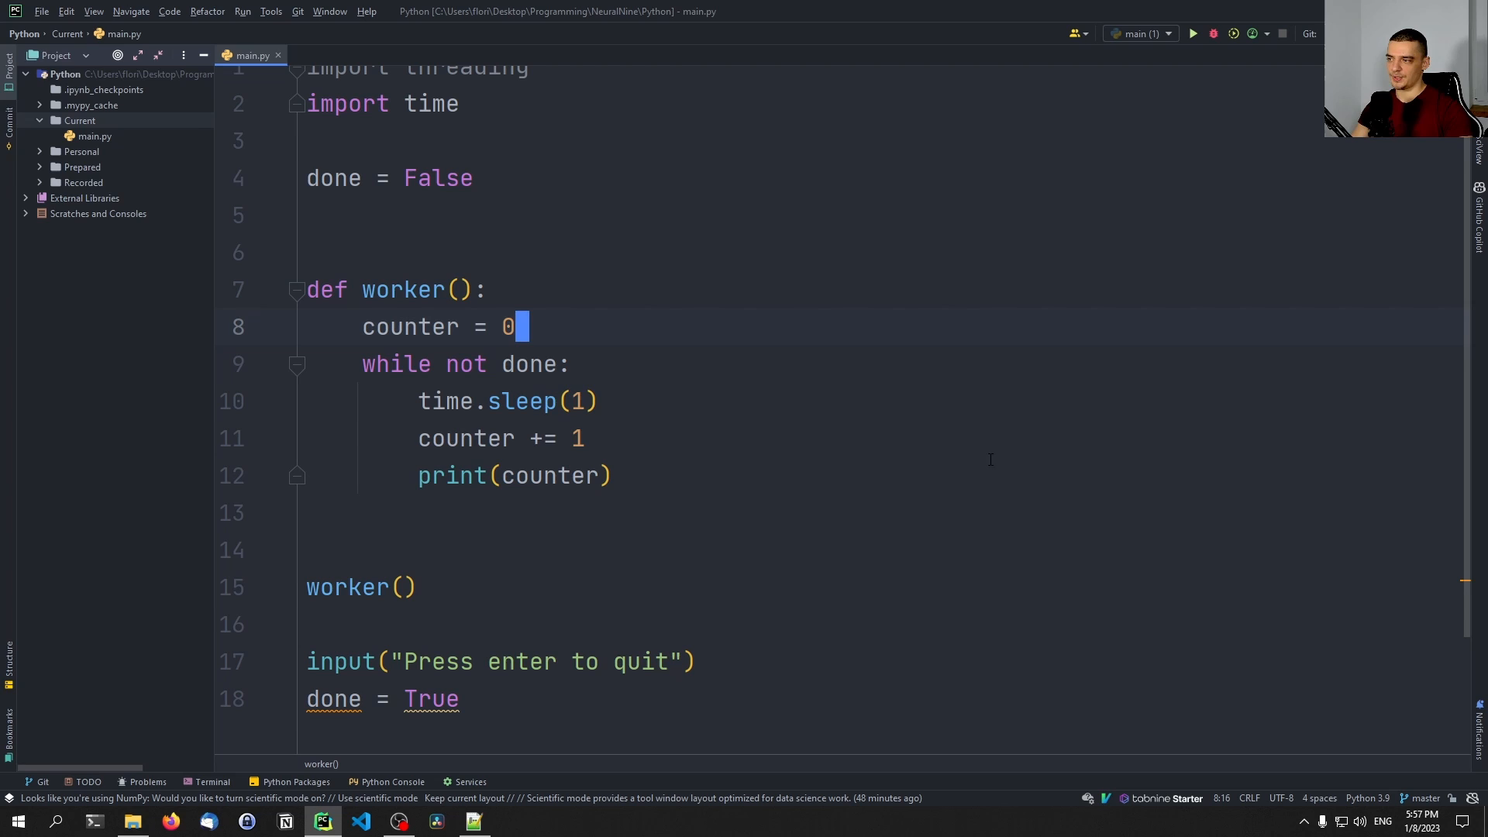
{"action": "mouse_move", "coordinate": [641, 694]}
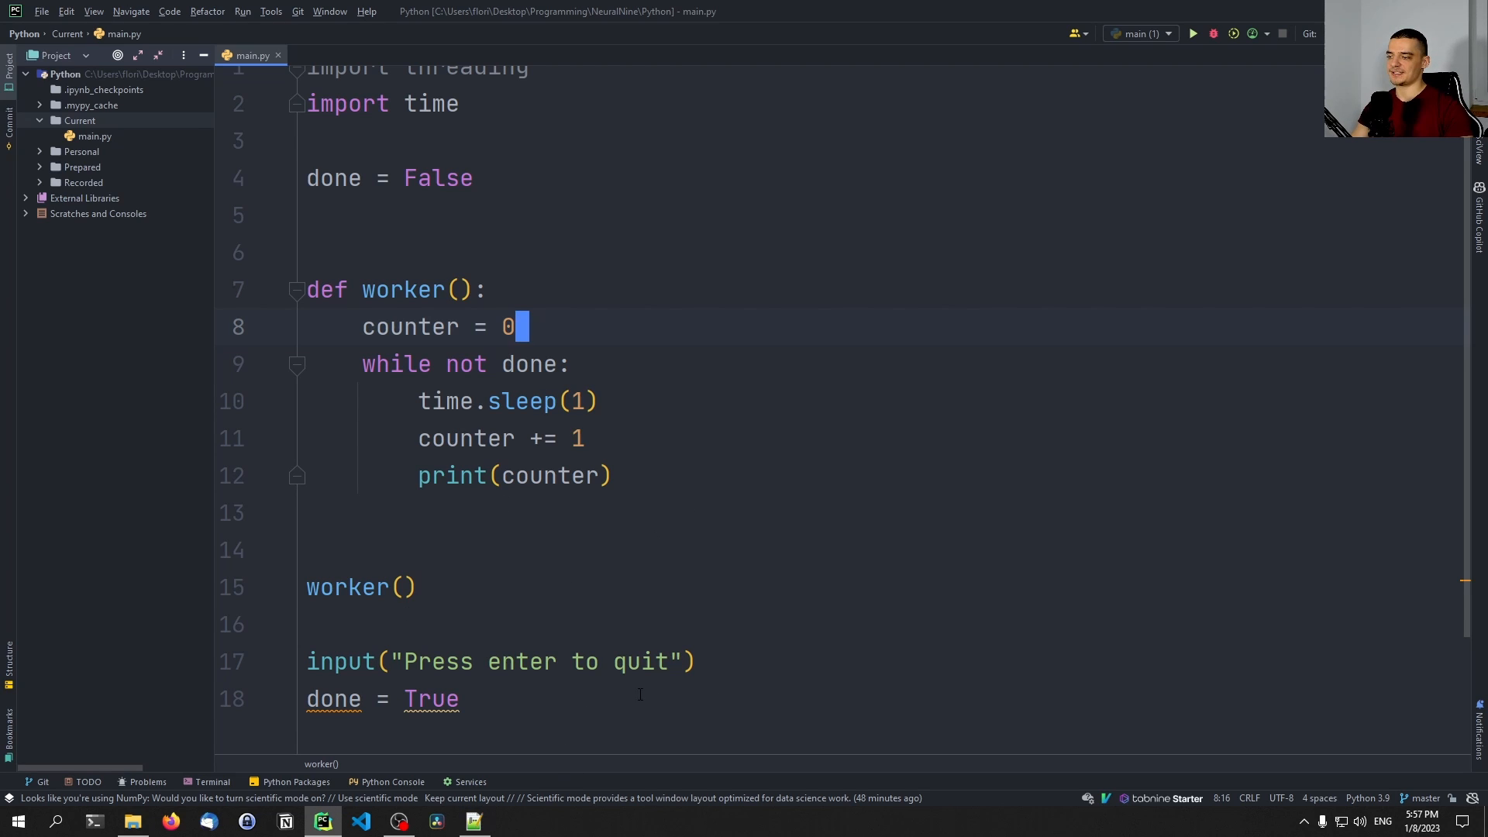
{"action": "mouse_move", "coordinate": [854, 661]}
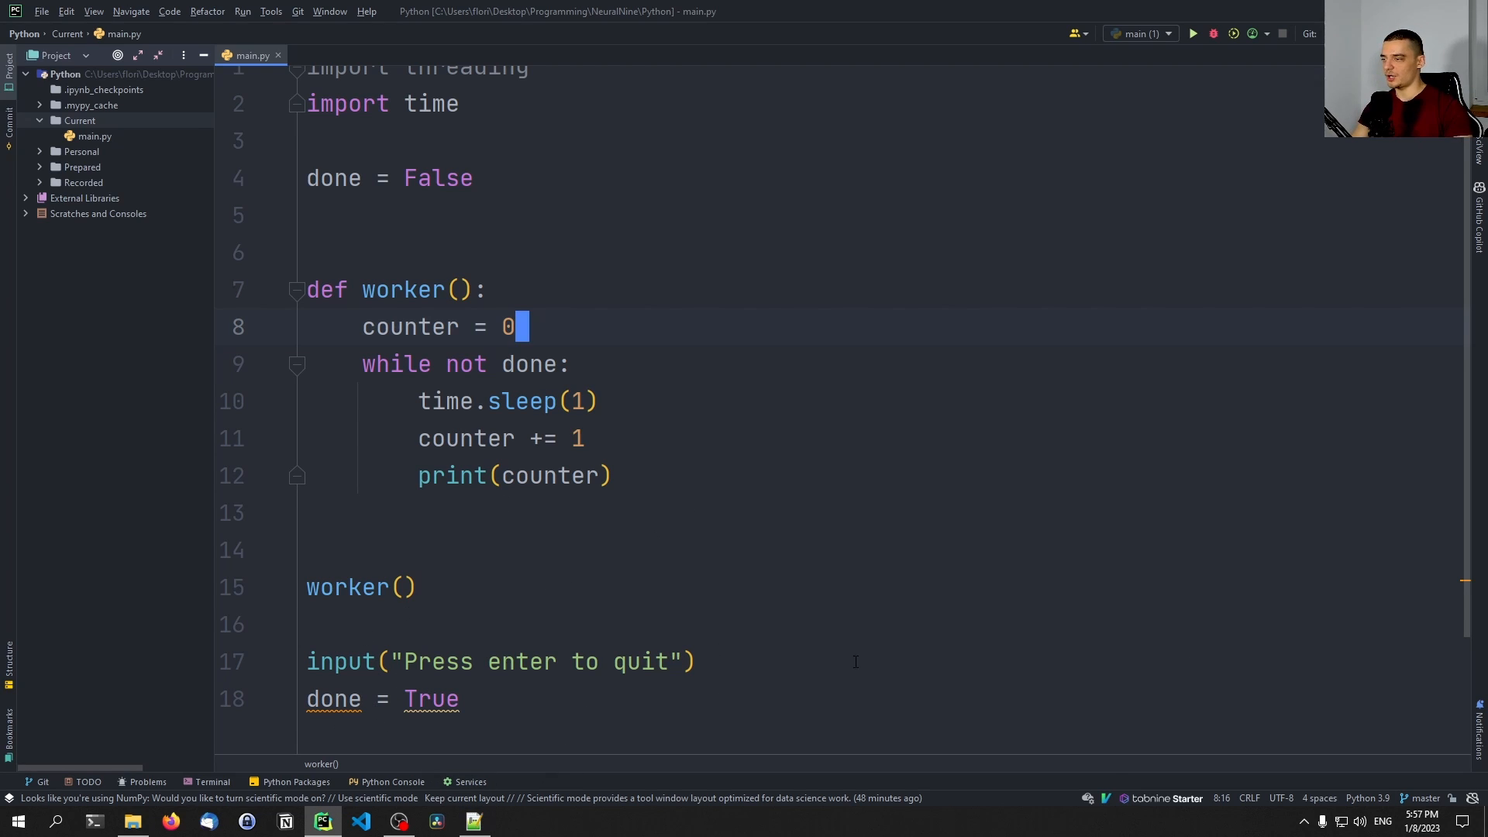
{"action": "mouse_move", "coordinate": [409, 527]}
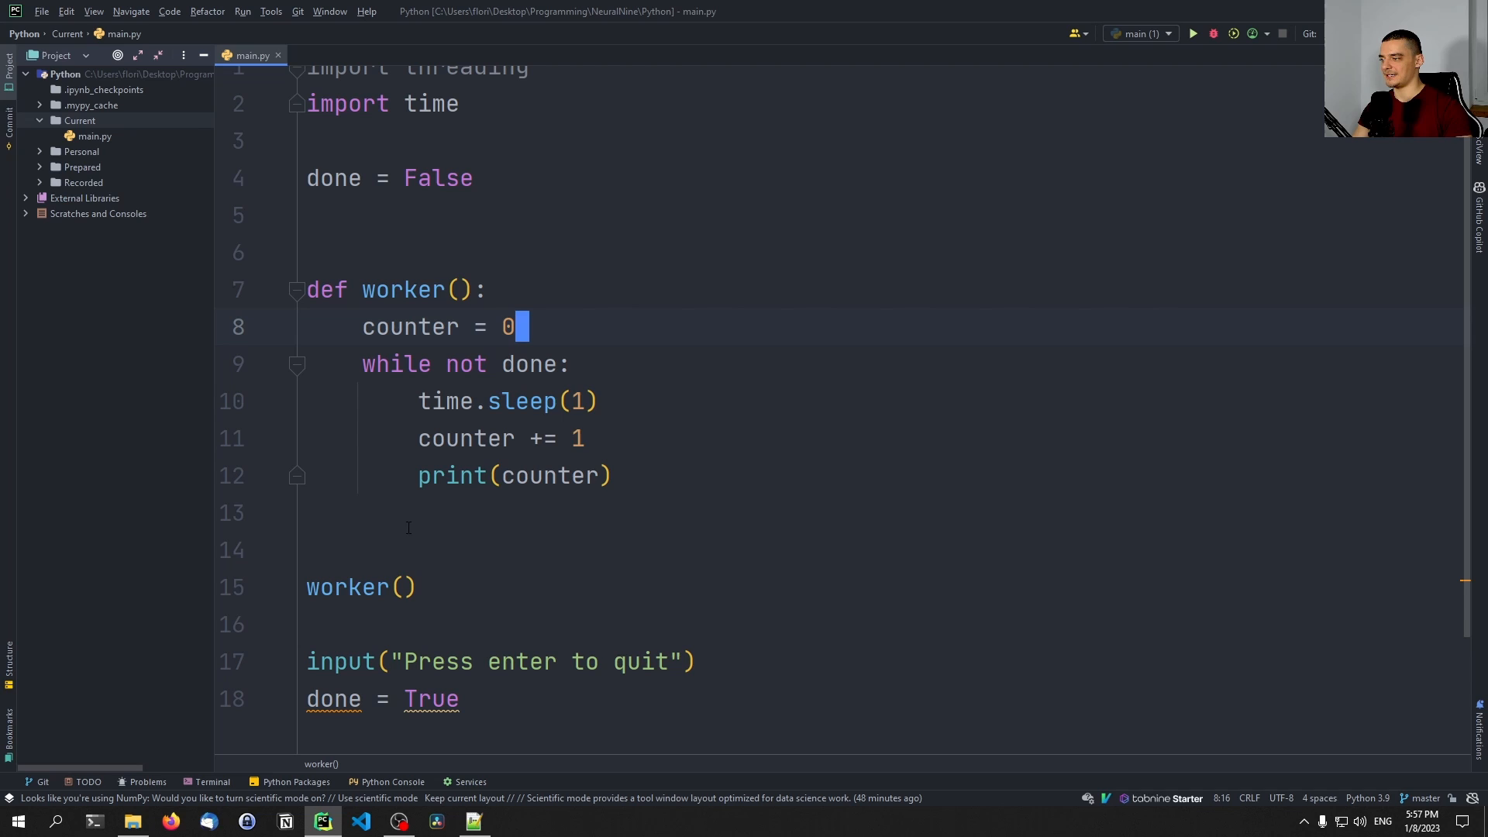
{"action": "double_click", "coordinate": [348, 586]}
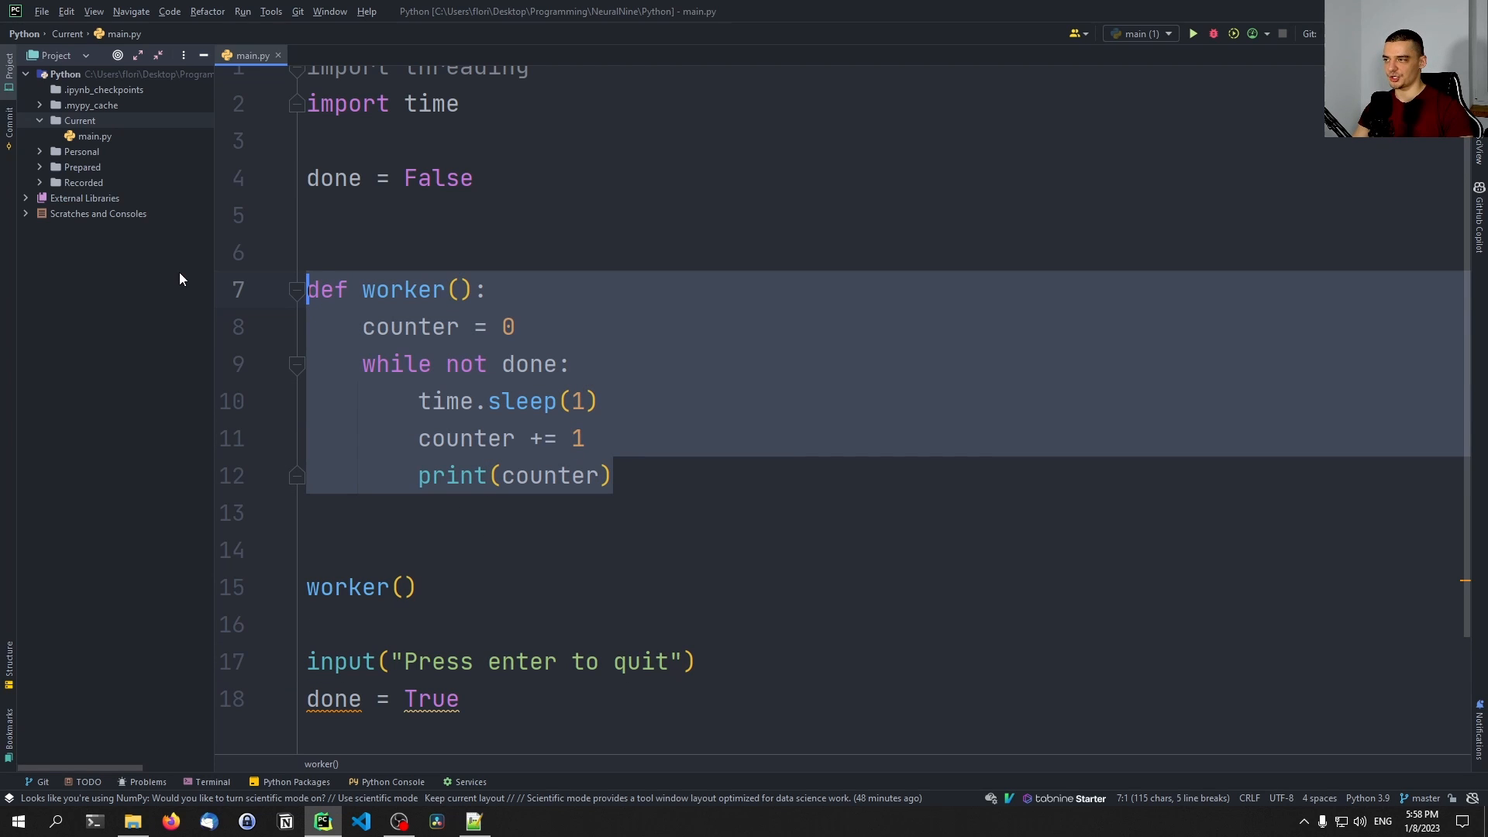
{"action": "left_click", "coordinate": [422, 364]}
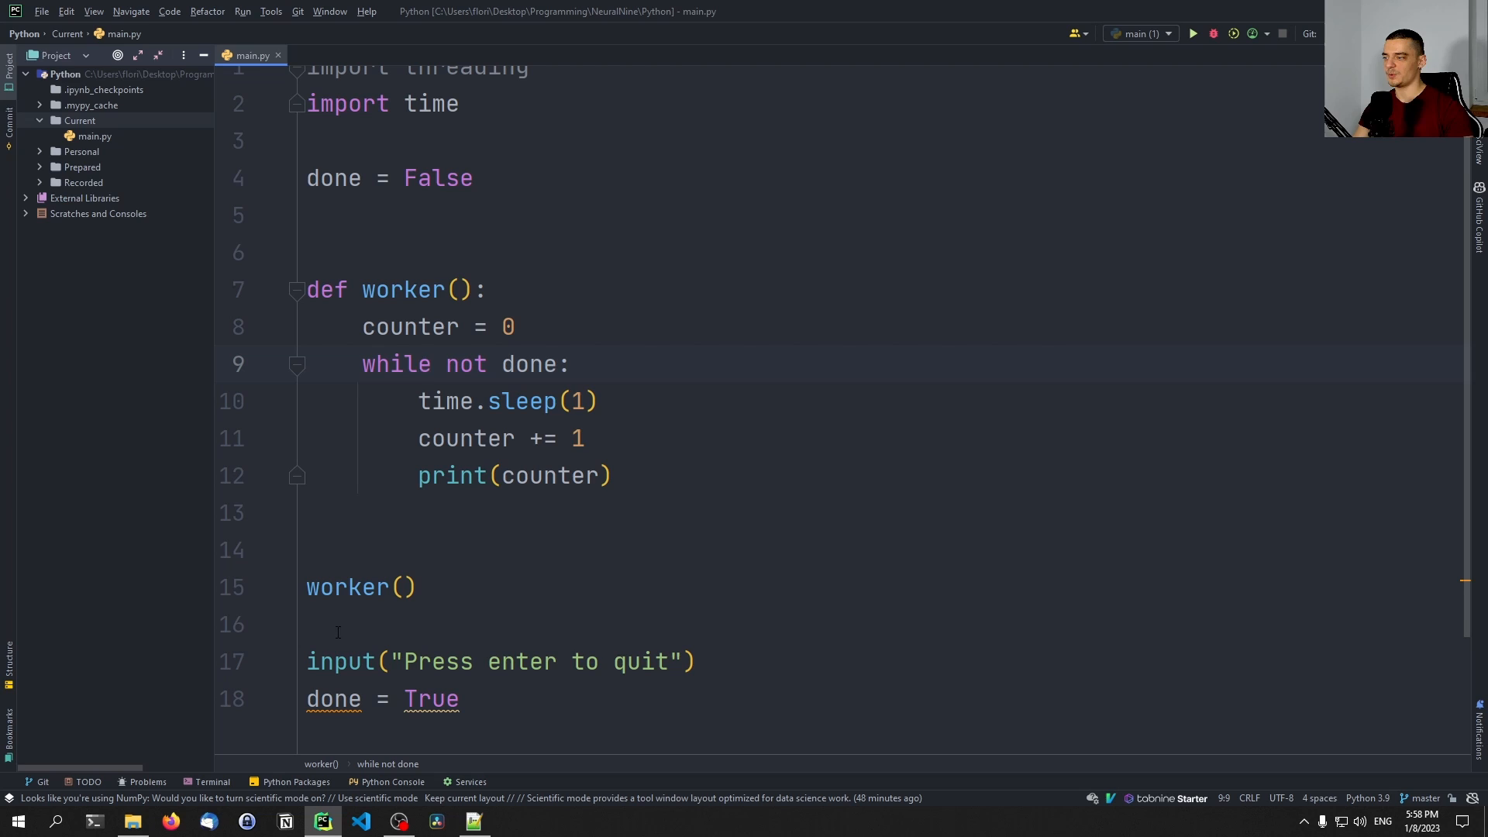
{"action": "mouse_move", "coordinate": [528, 605]}
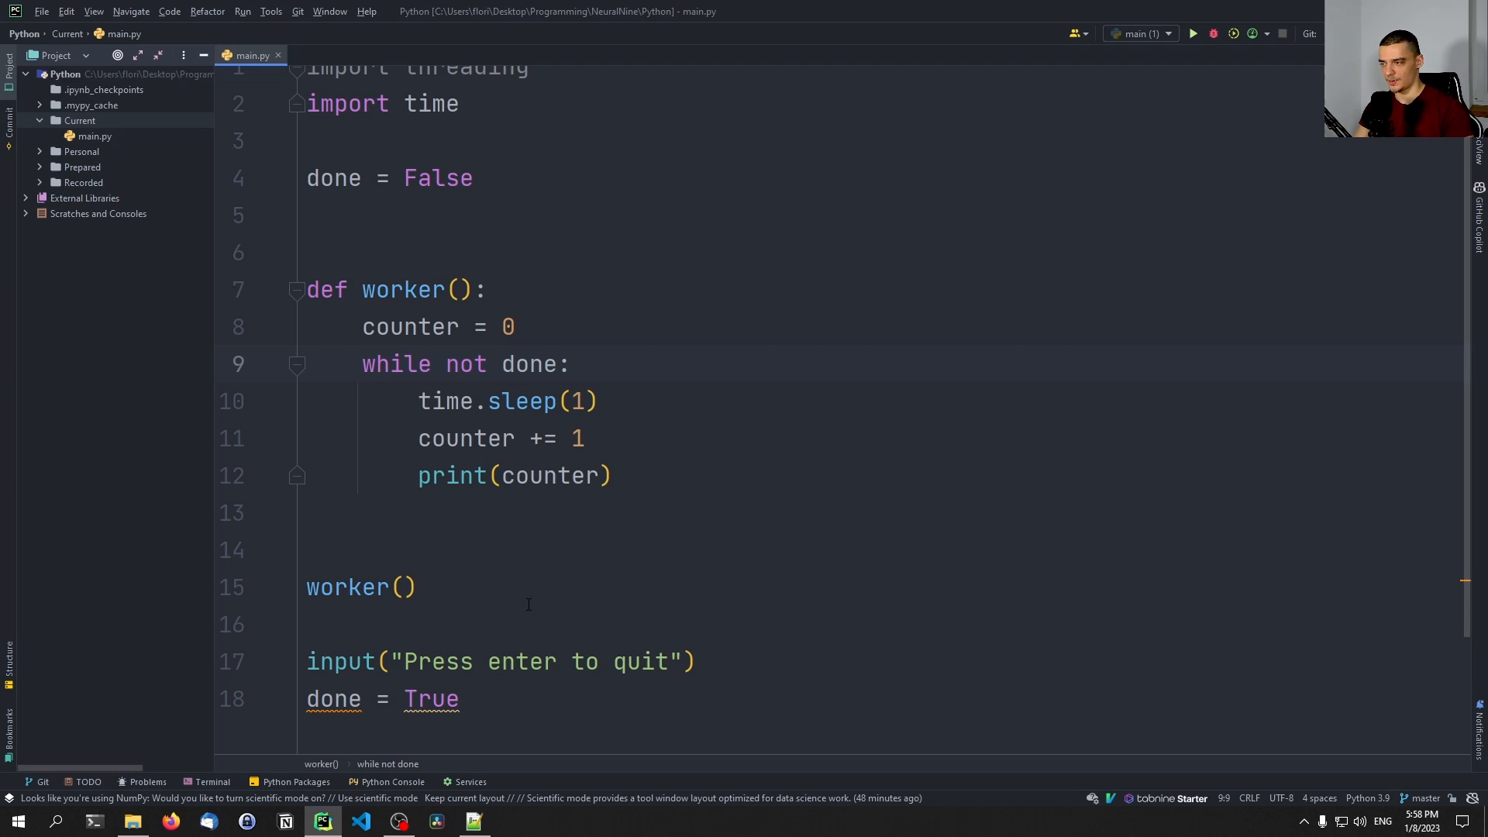
{"action": "left_click", "coordinate": [313, 549]}
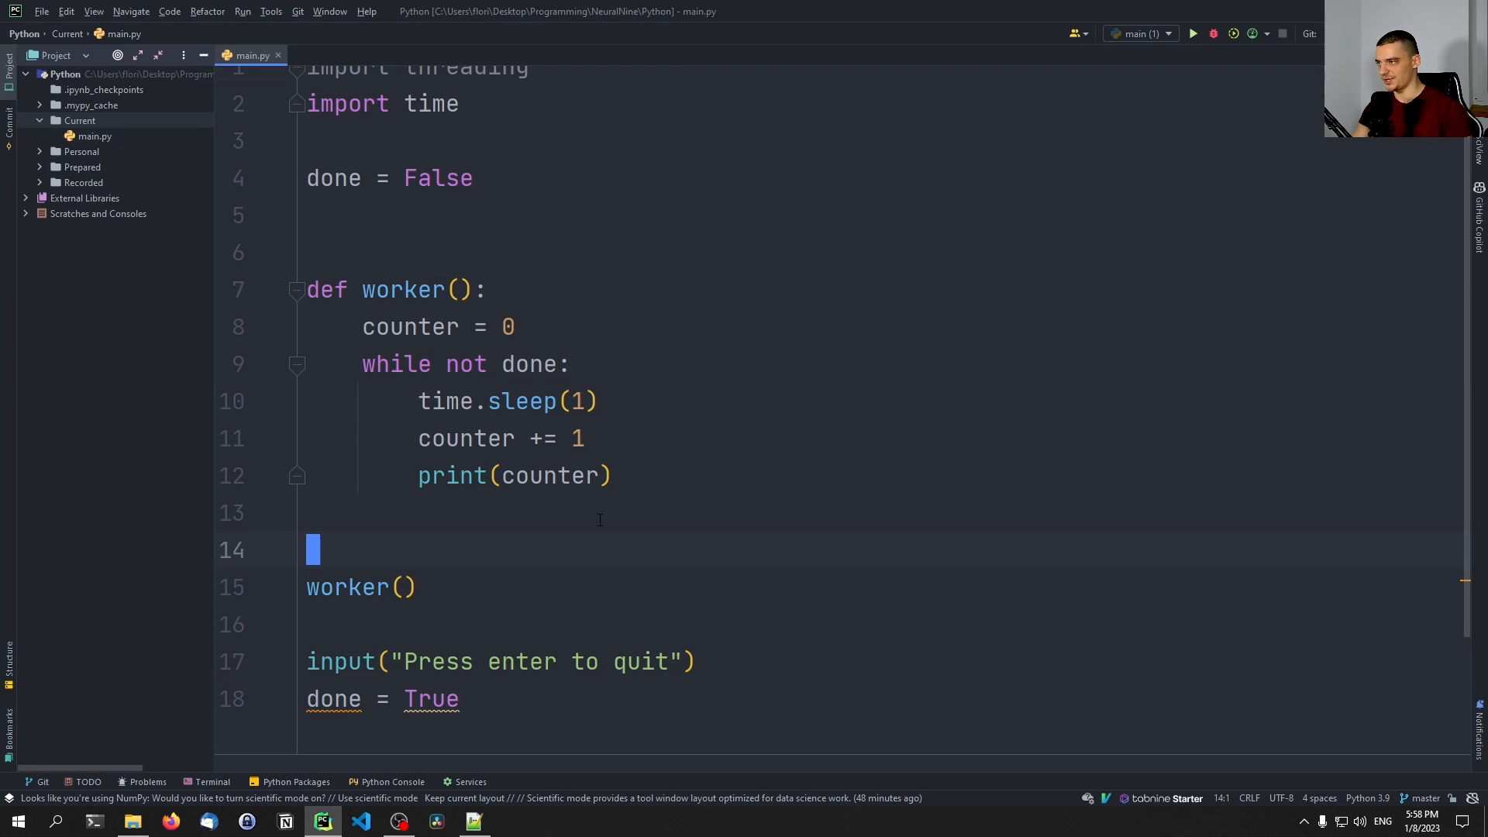
Step: Launch worker with threading.Thread(target=worker).start()
{"action": "type", "text": "threading.Thread"}
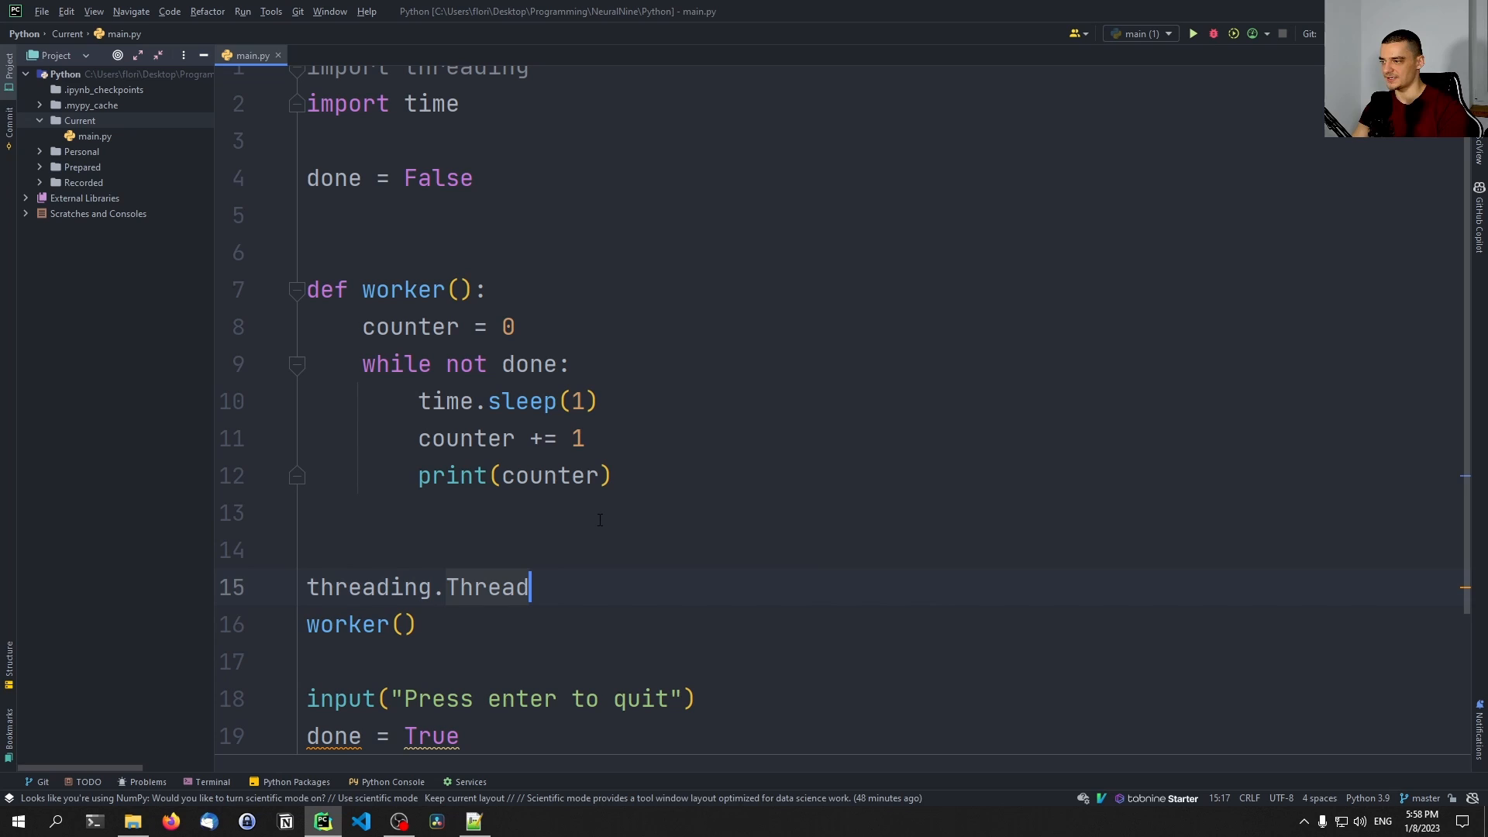
{"action": "type", "text": "()"}
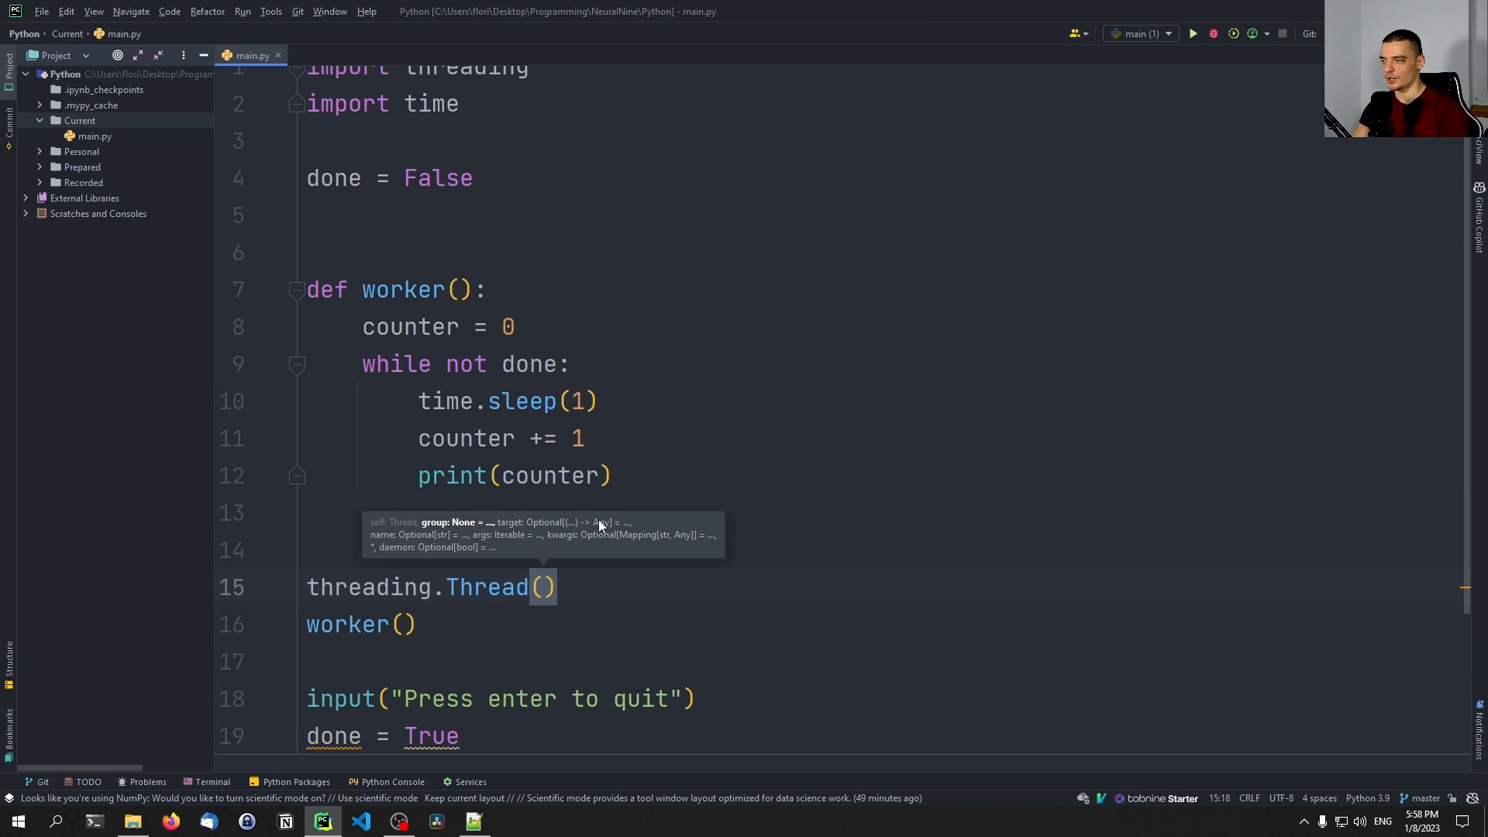
{"action": "type", "text": "target="}
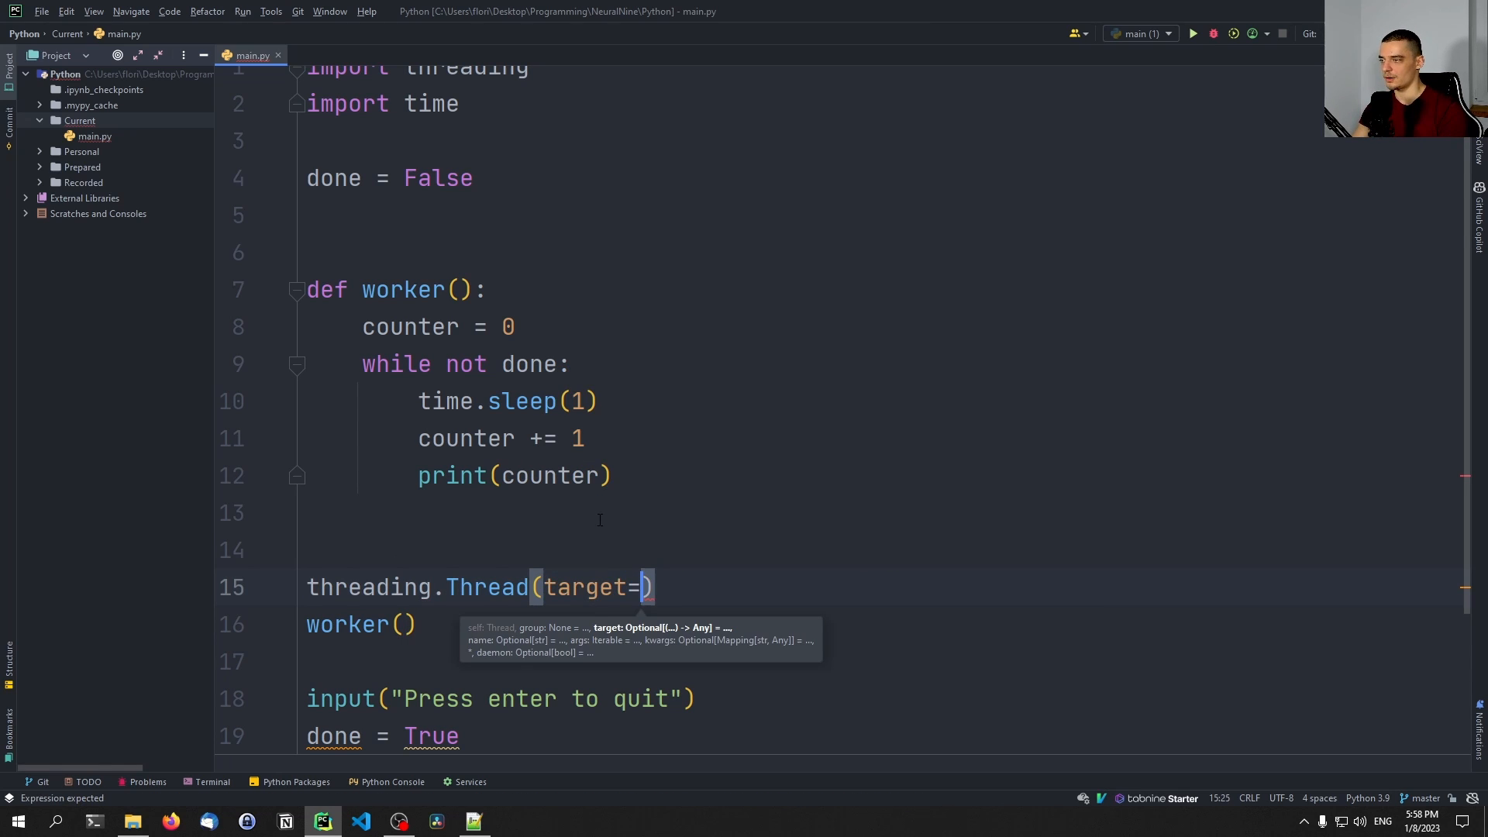
{"action": "type", "text": "worker"}
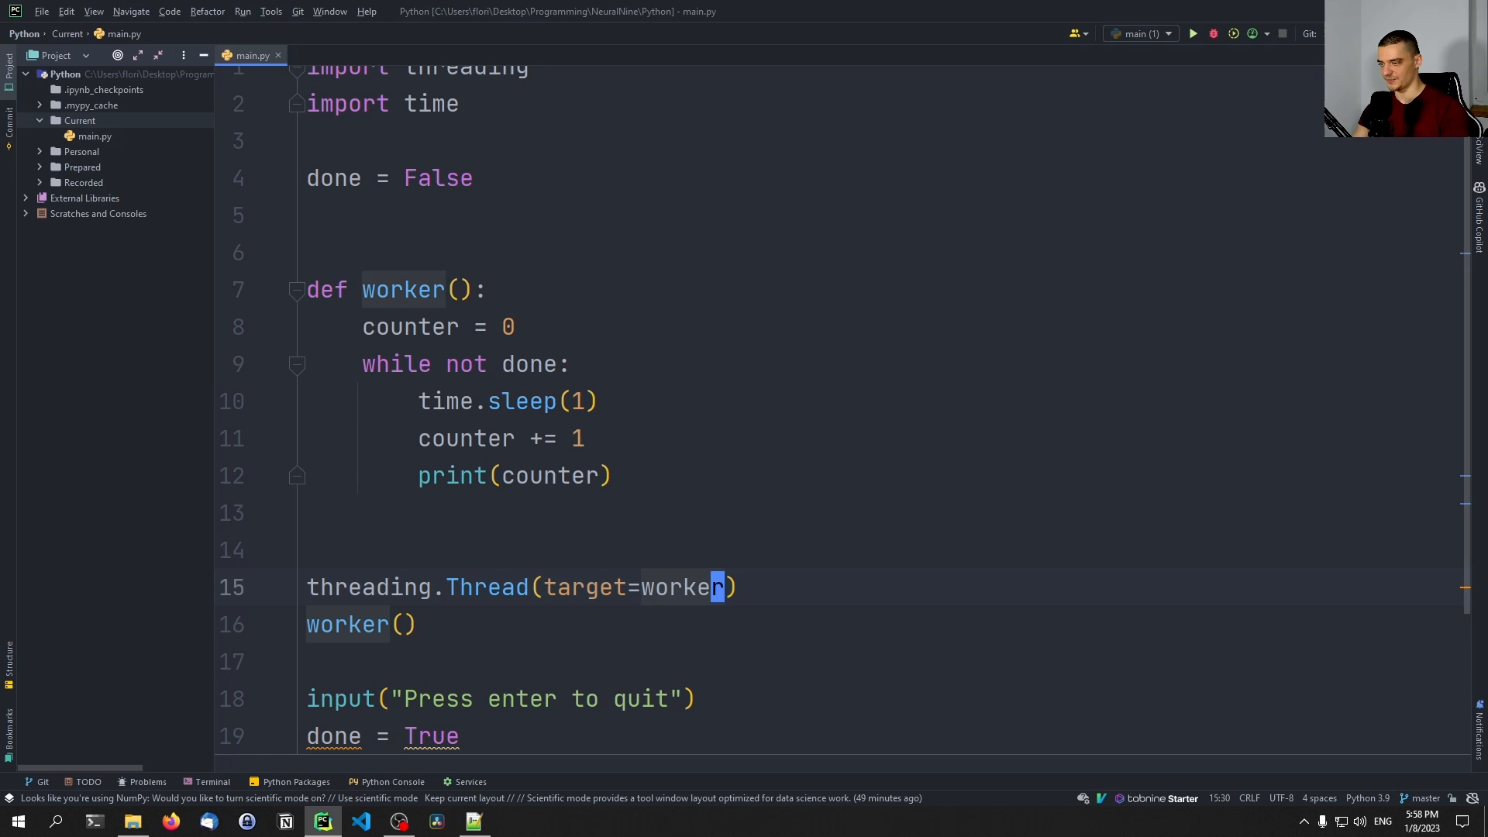
{"action": "type", "text": ","}
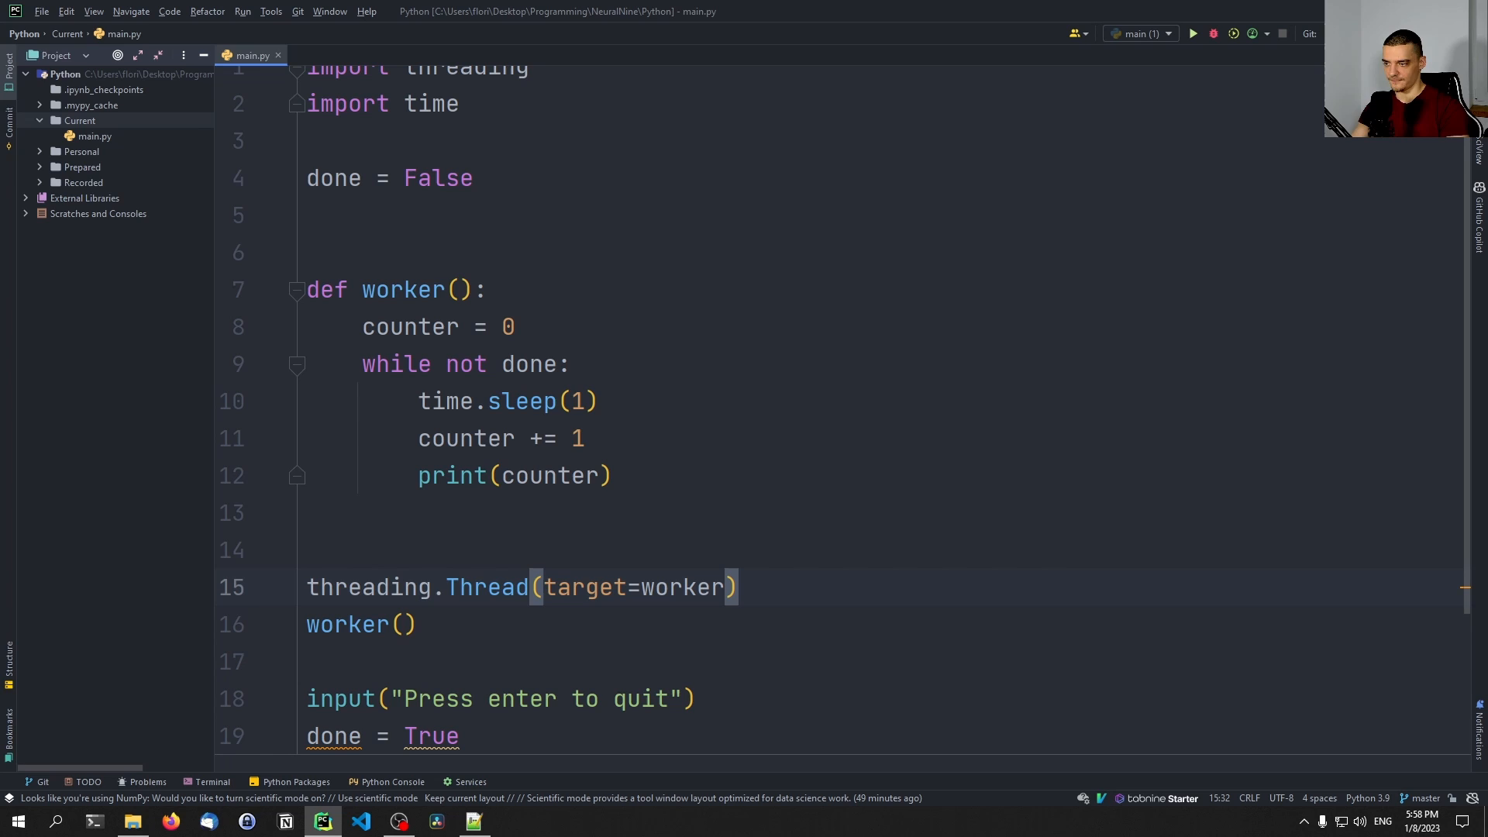
{"action": "type", "text": ".start("}
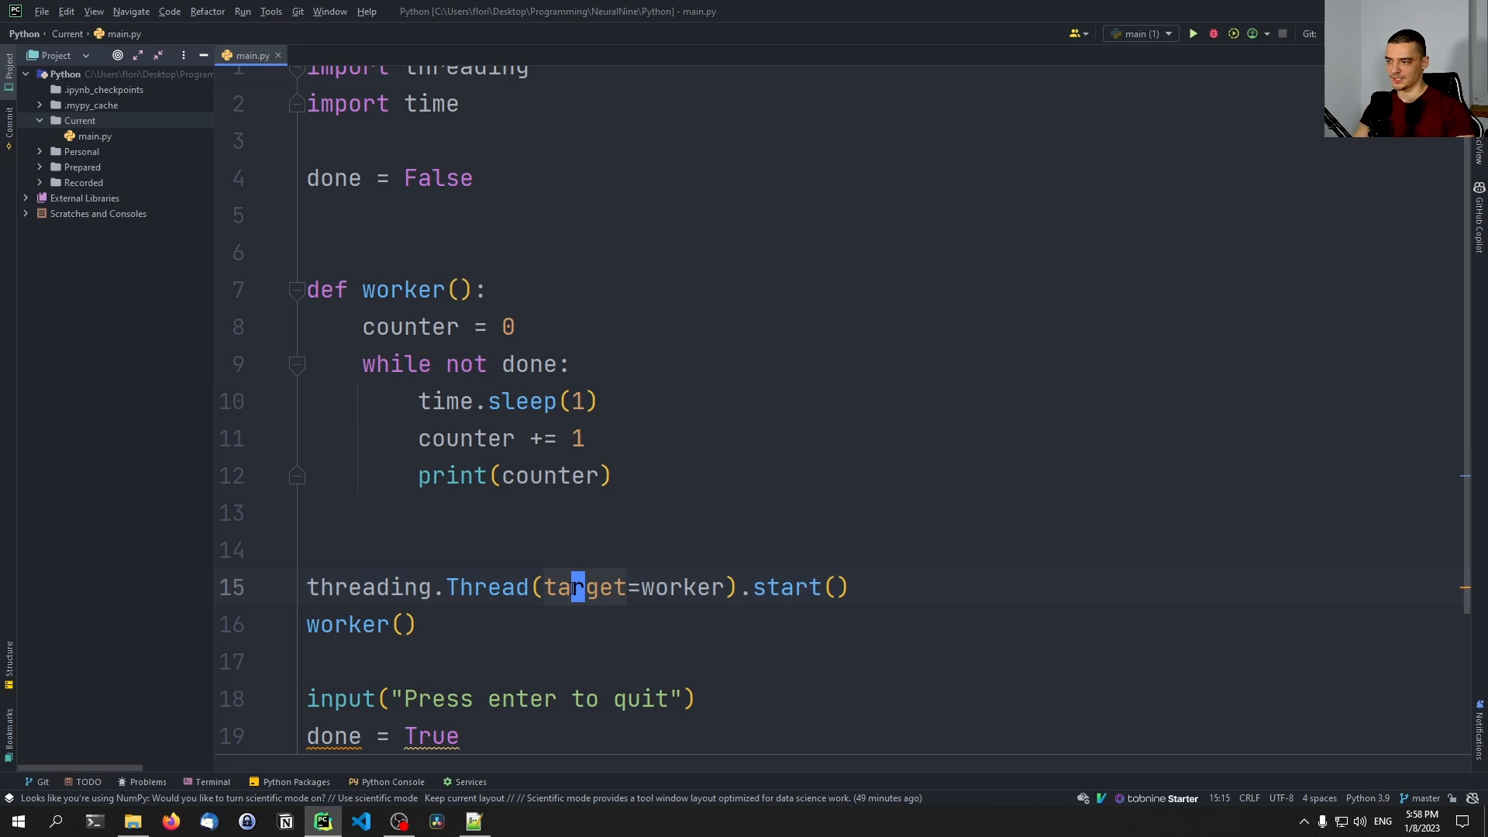
Step: Remove the direct worker() call and change the loop condition to while True
{"action": "left_click", "coordinate": [838, 587]}
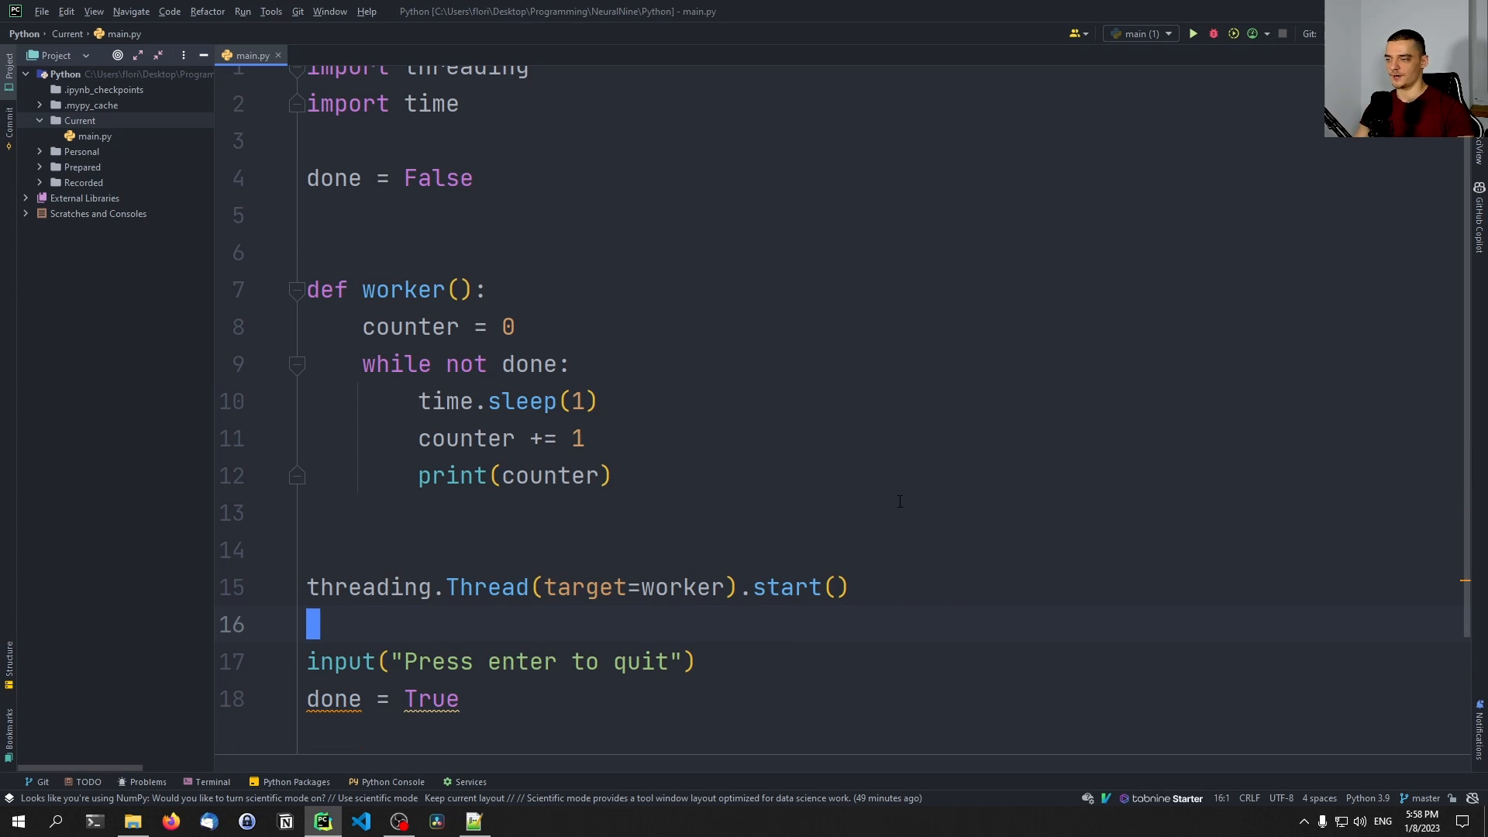
{"action": "left_click", "coordinate": [1191, 33]}
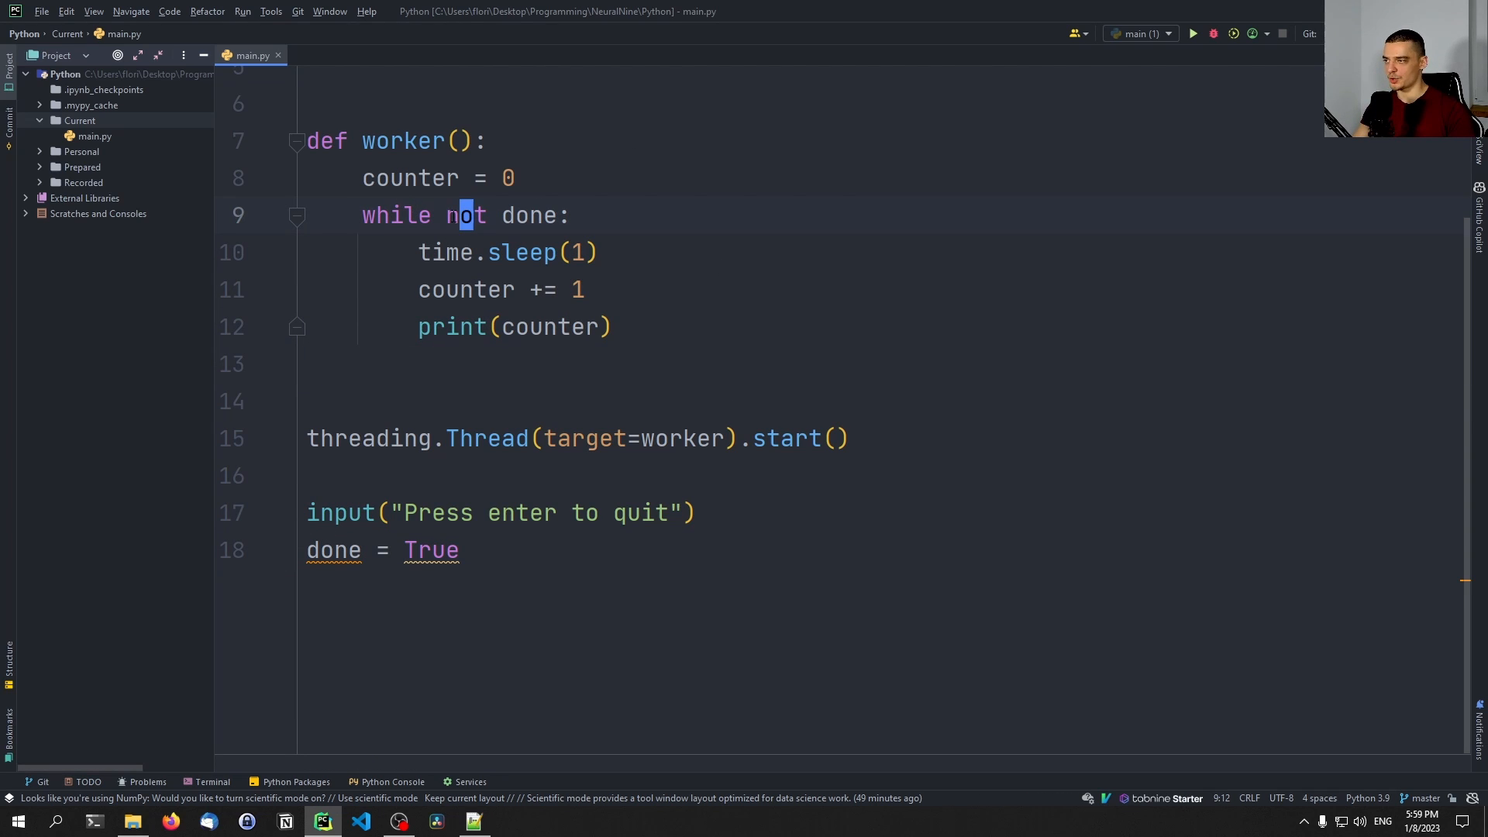
{"action": "type", "text": "True"}
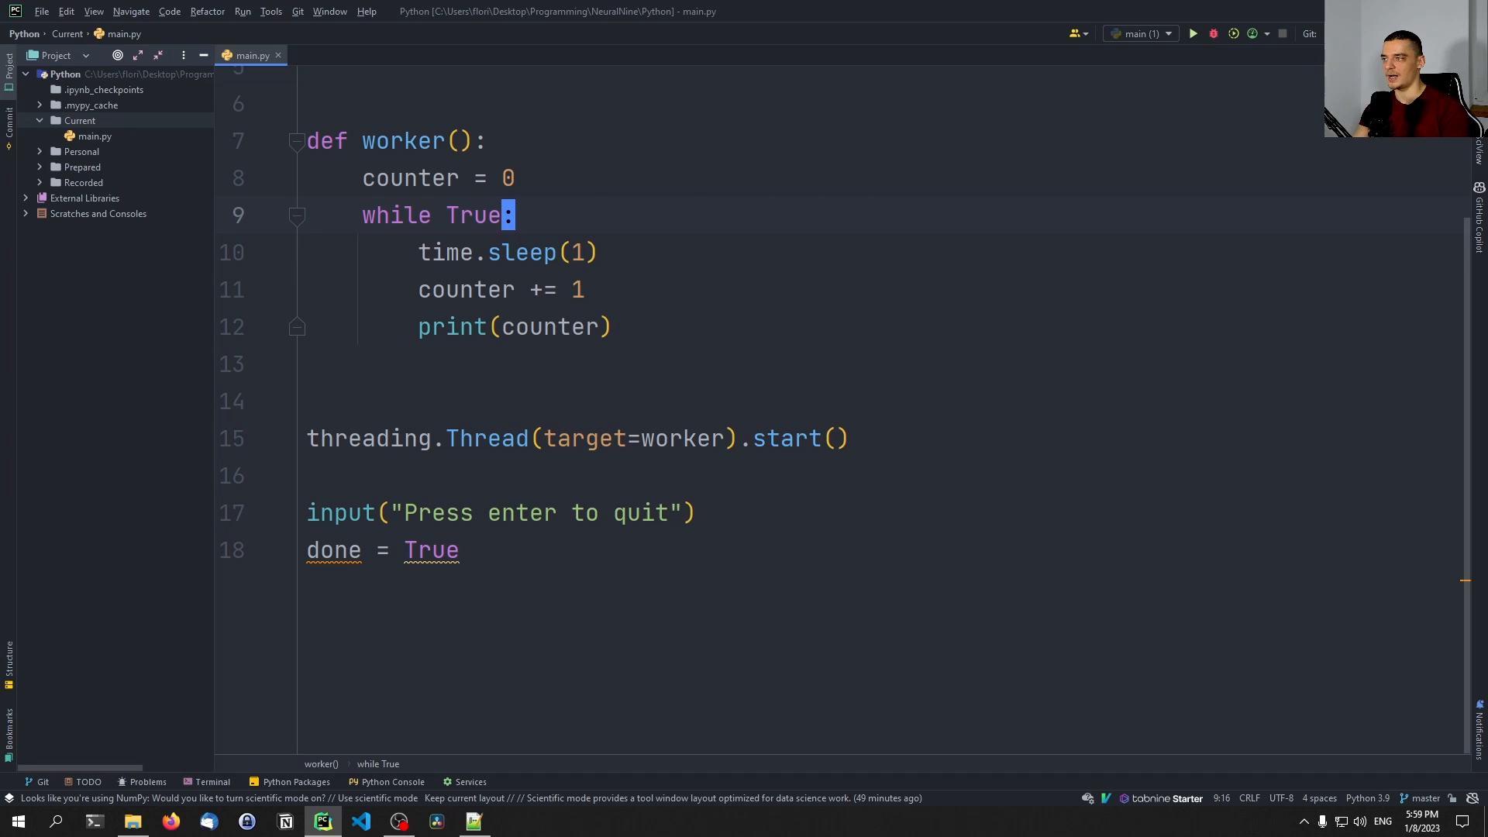
{"action": "left_click", "coordinate": [1191, 34]}
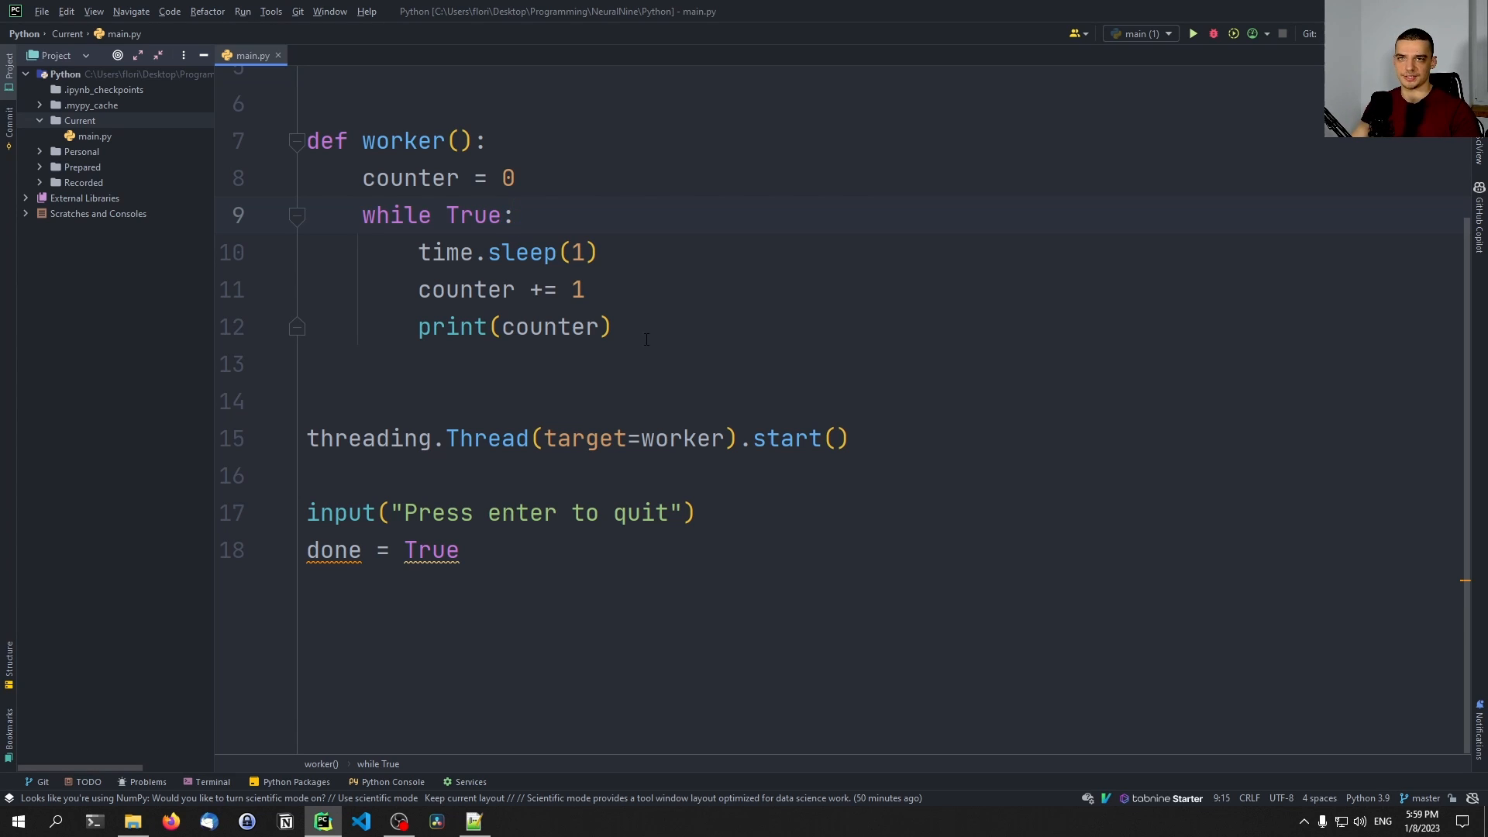
Step: Add daemon=True after target=worker in the threading.Thread call
{"action": "left_click", "coordinate": [726, 437]}
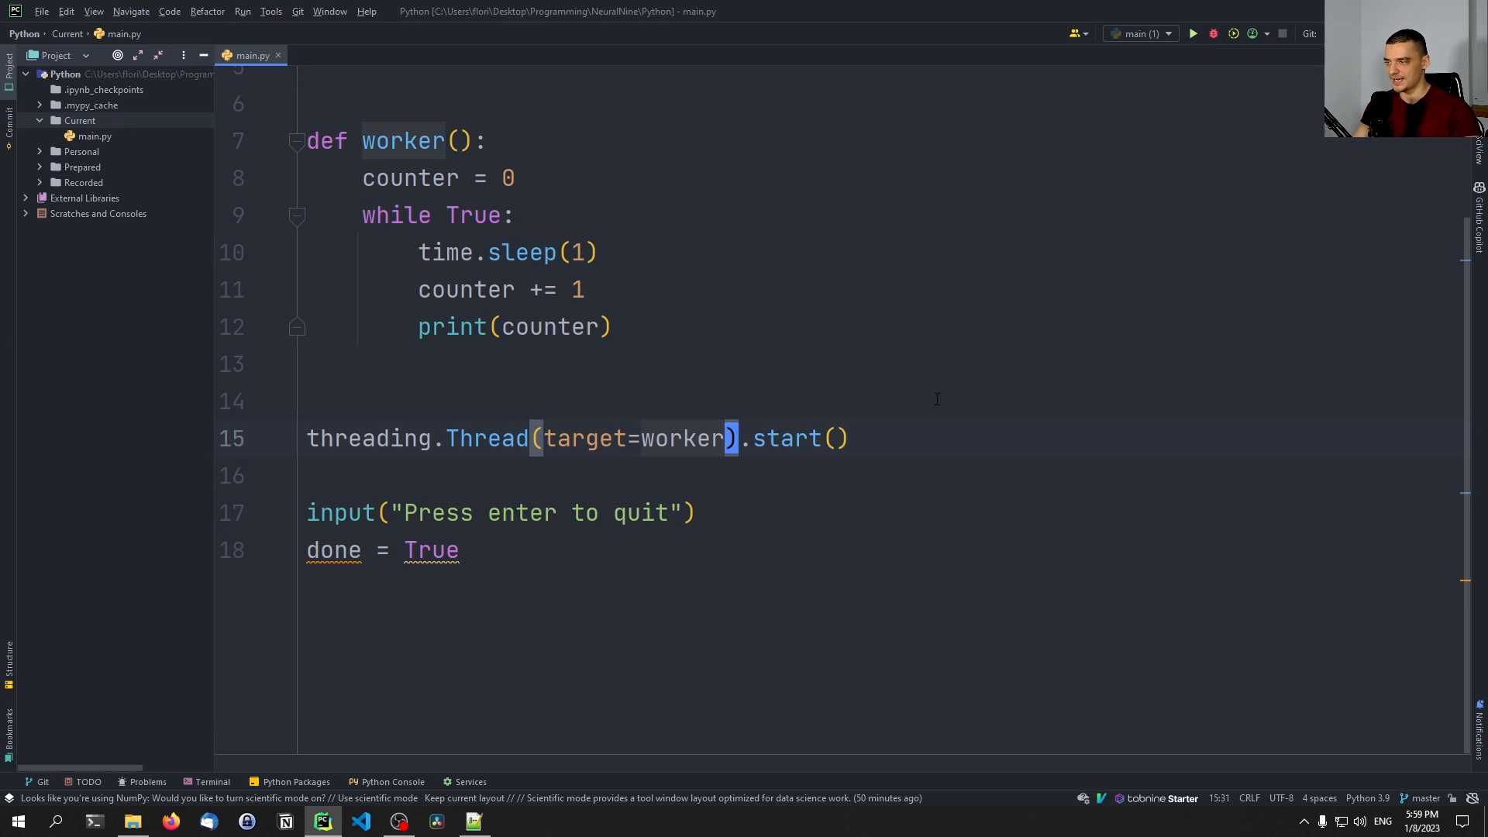
{"action": "type", "text": ", daemon="}
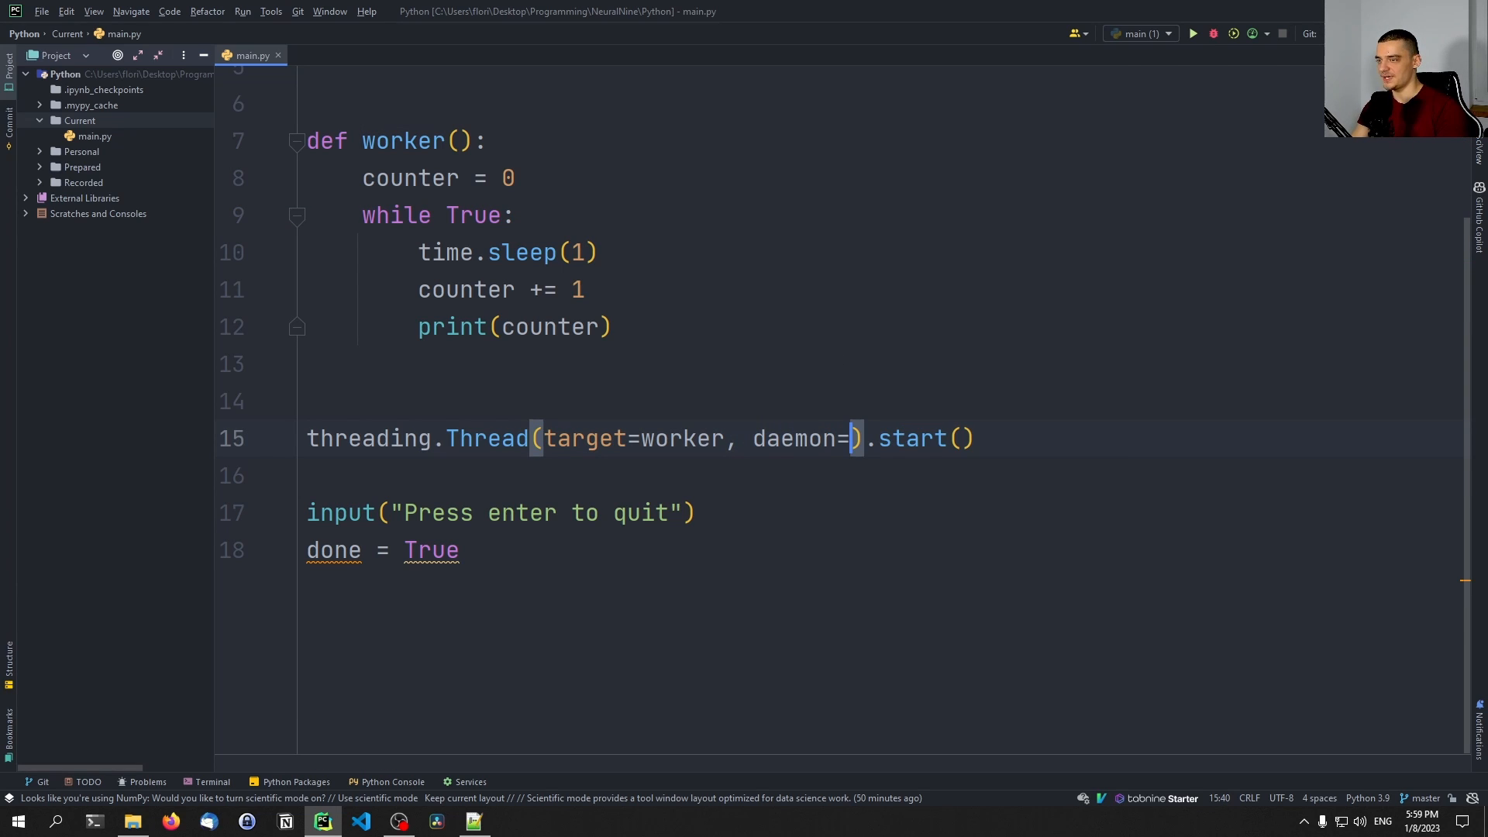
{"action": "type", "text": "True"}
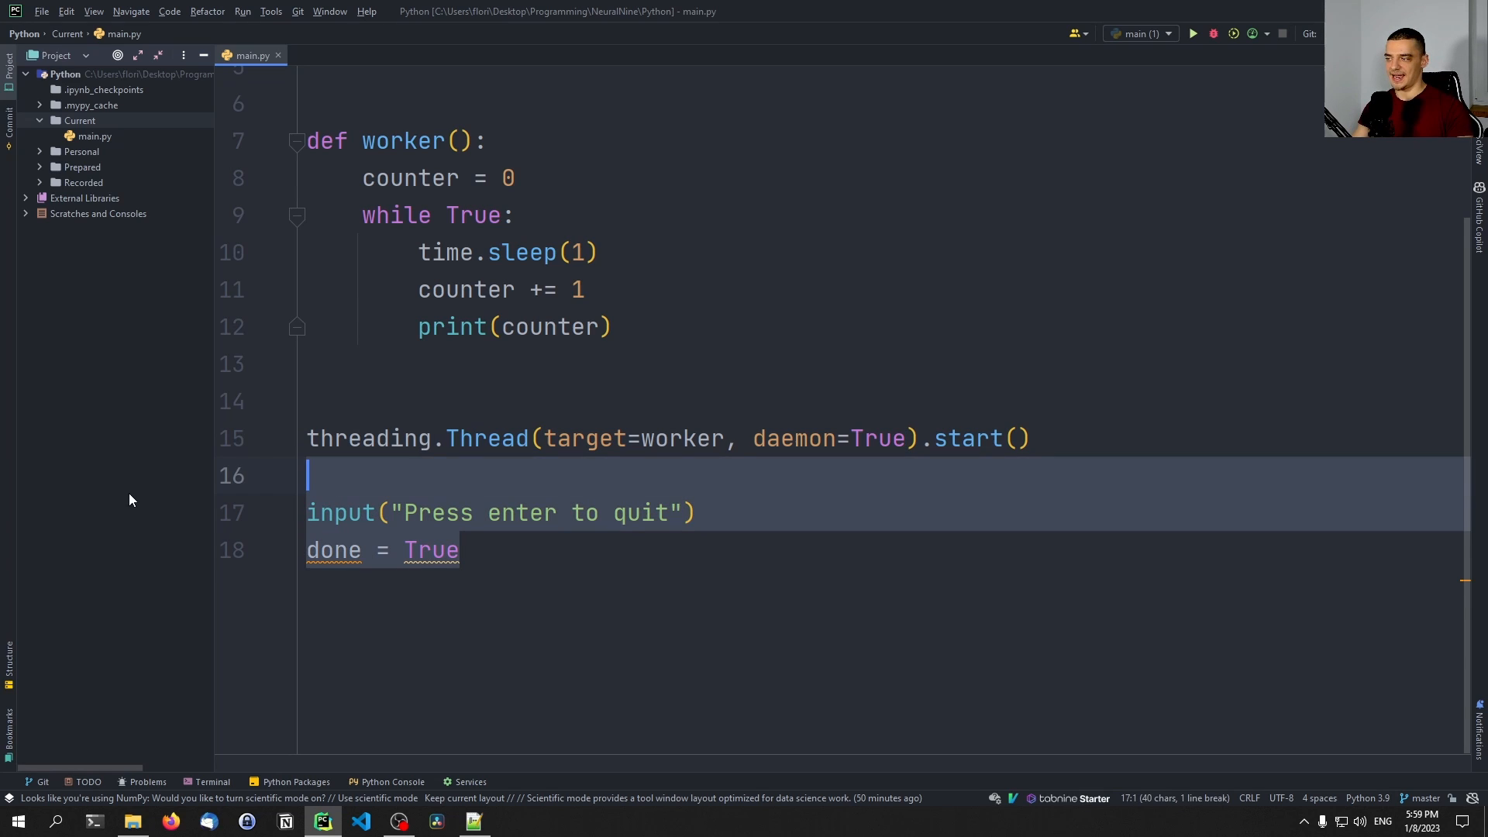
{"action": "left_click", "coordinate": [484, 550]}
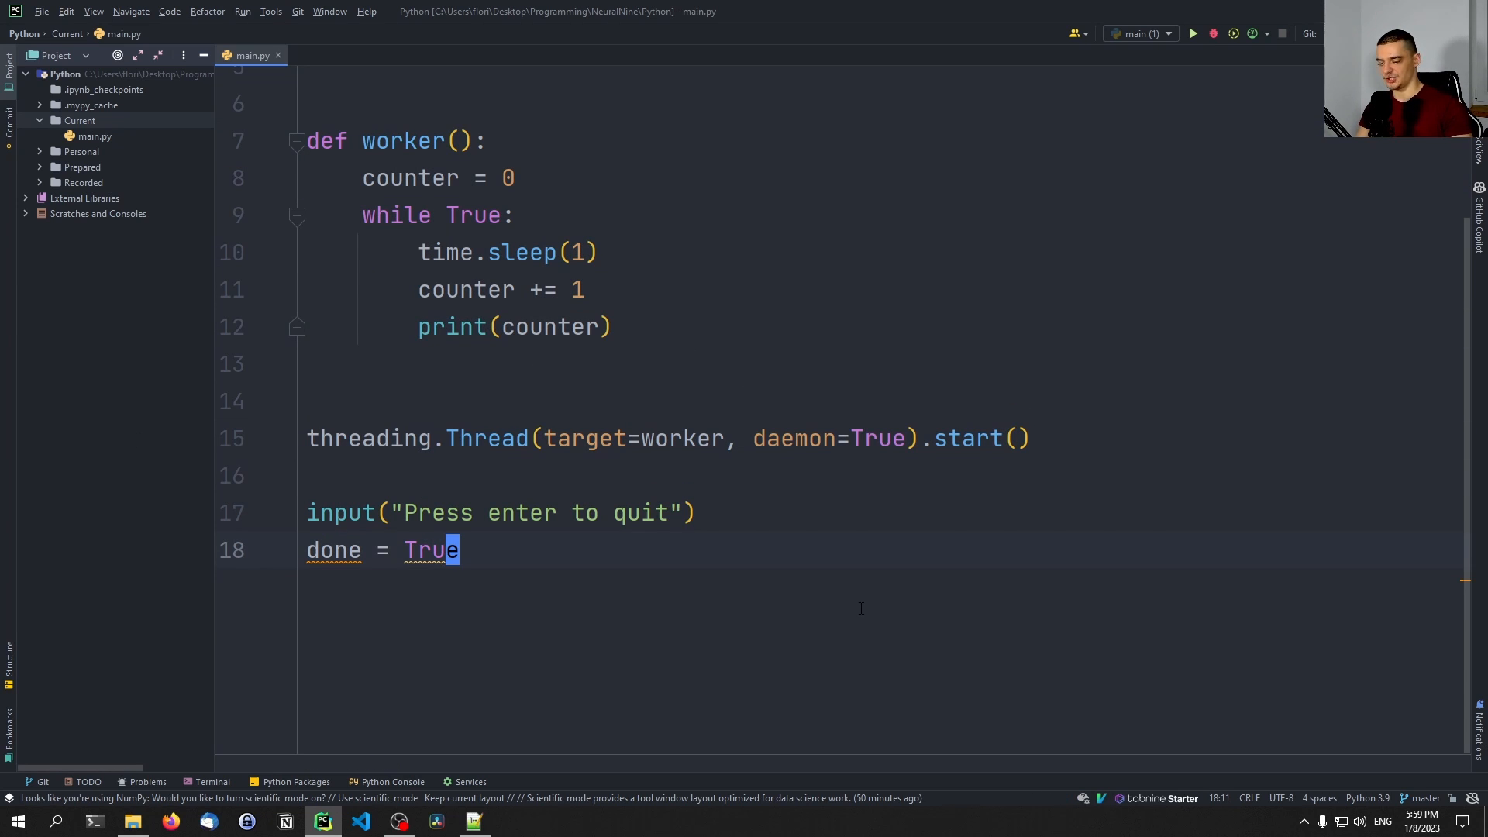
{"action": "left_click", "coordinate": [1192, 34]}
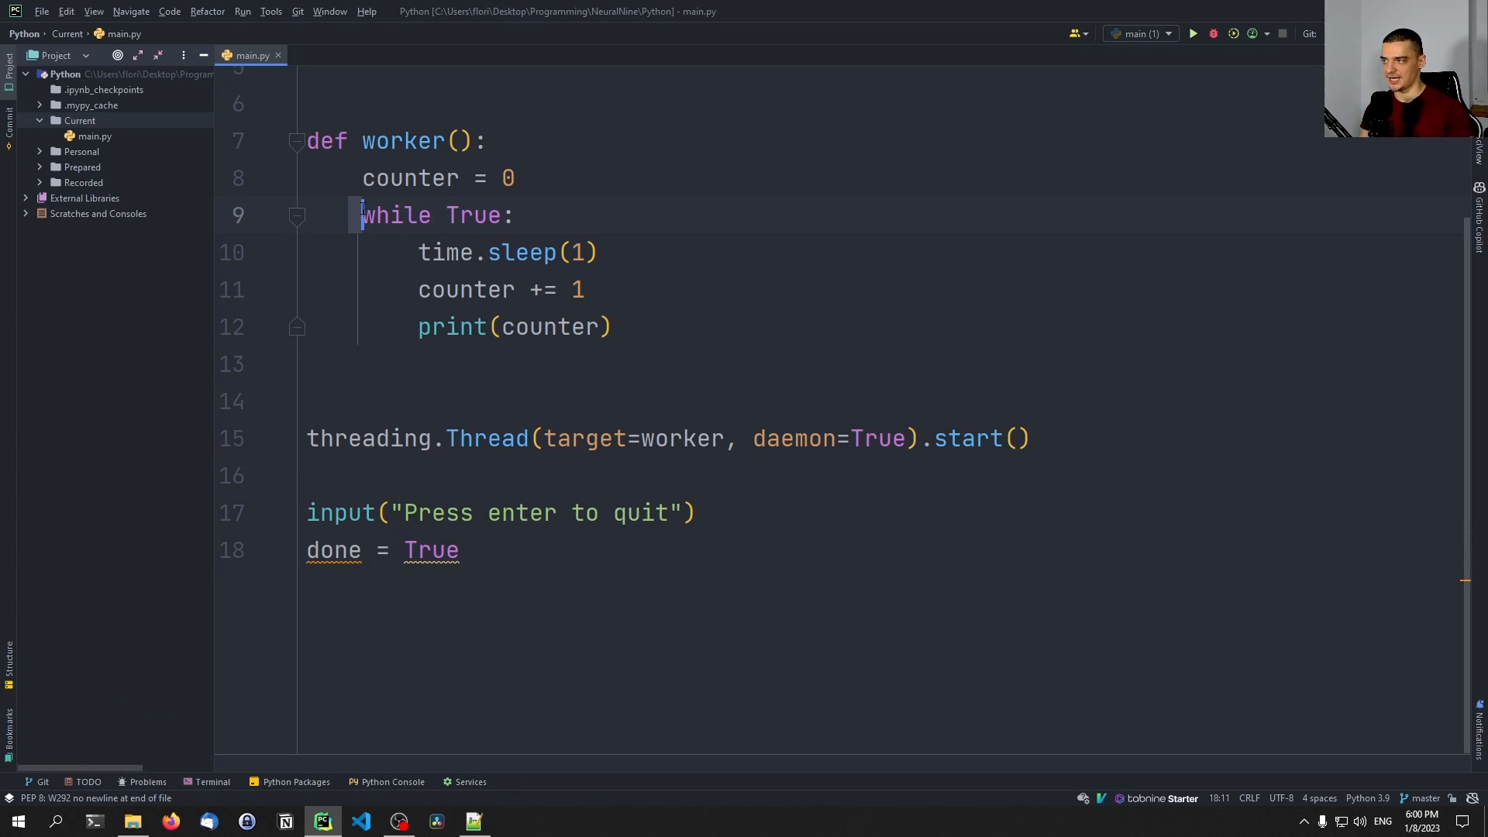
{"action": "left_click_drag", "start_coordinate": [363, 214], "coordinate": [612, 327]}
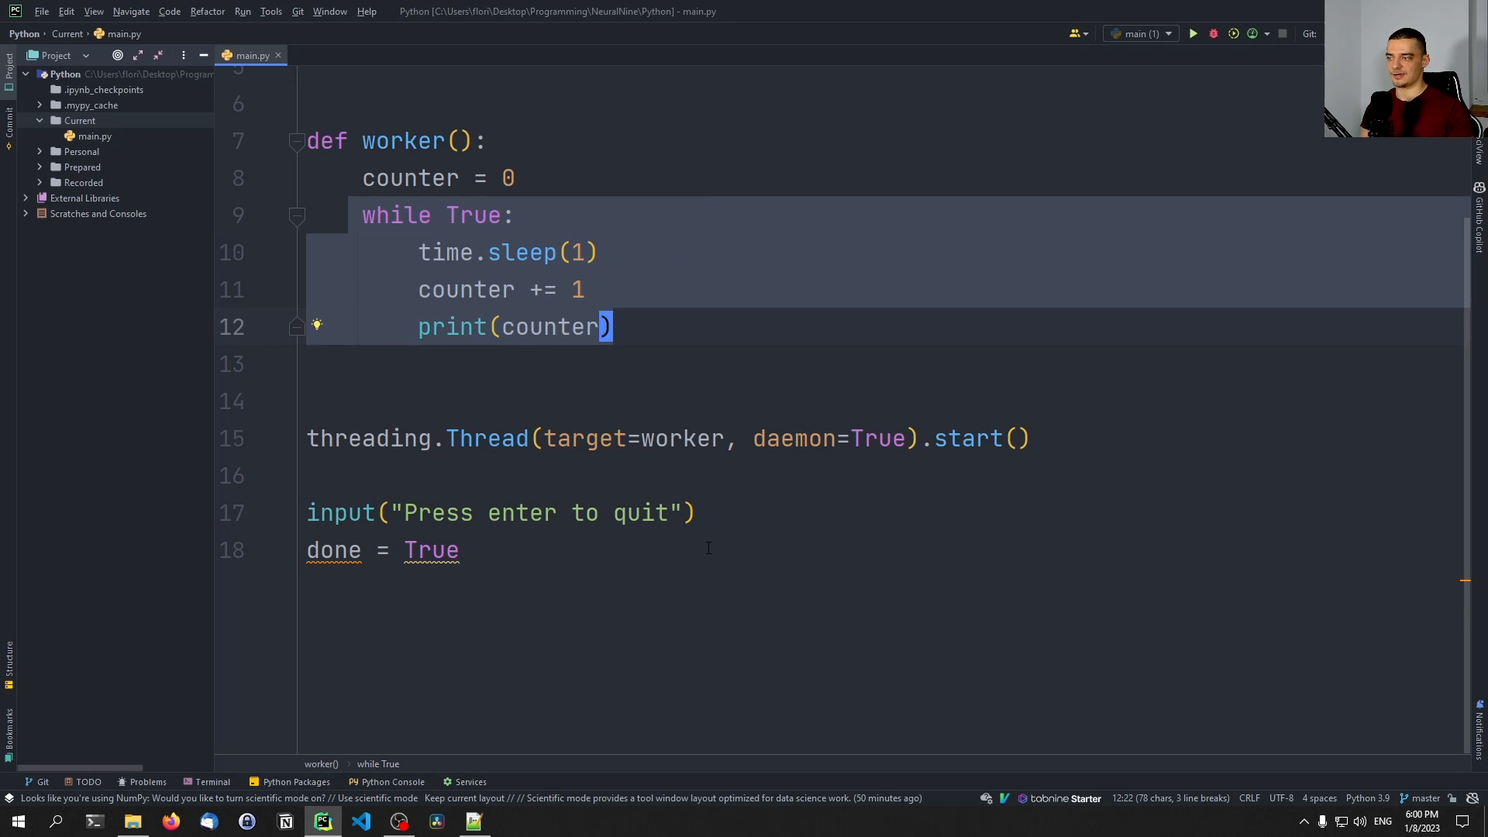
{"action": "left_click", "coordinate": [318, 474]}
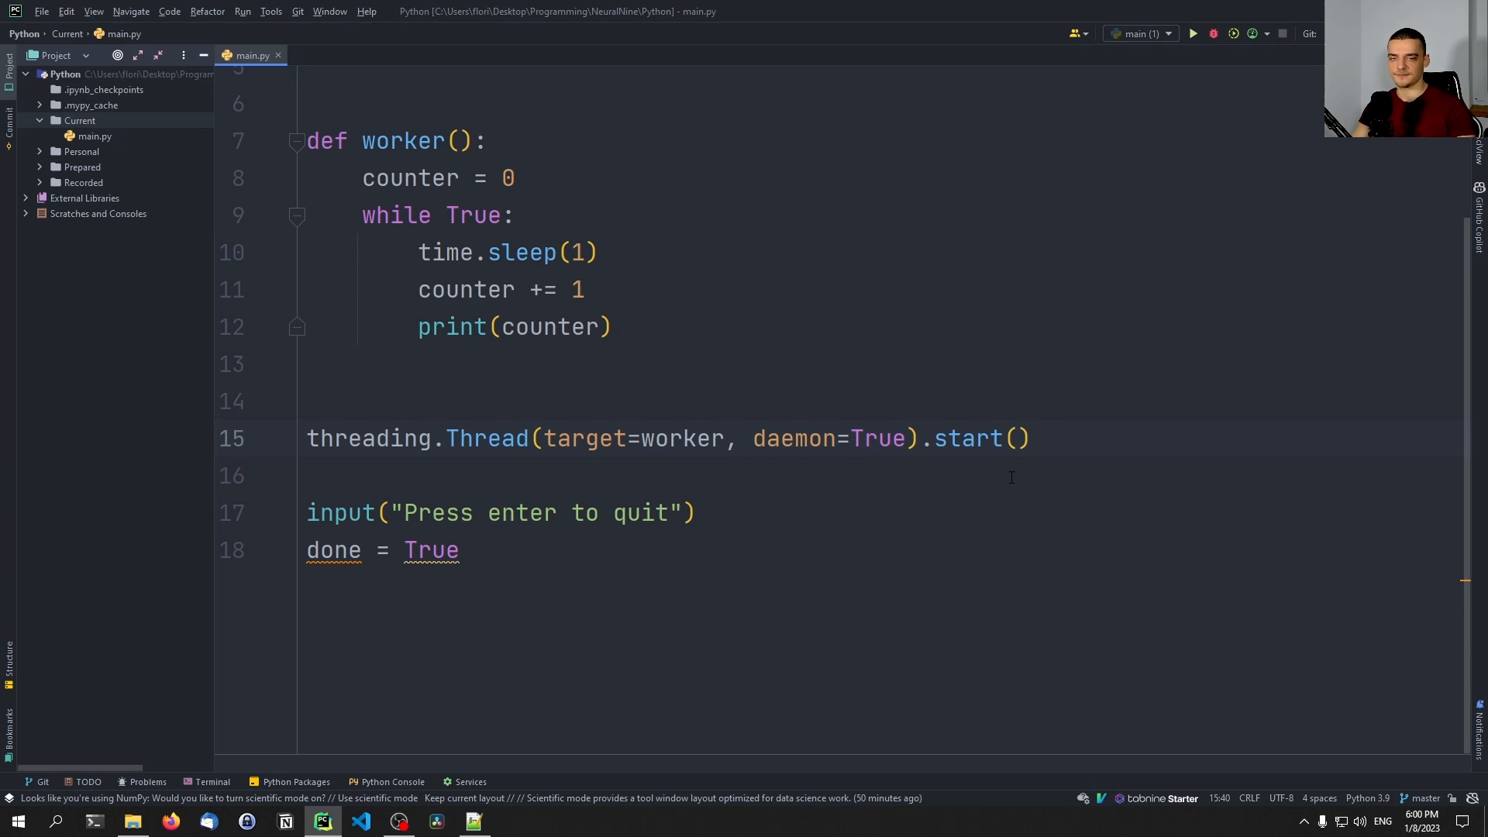
Step: Give worker a text parameter and print it as f"{text}: counter"
{"action": "left_click", "coordinate": [462, 140]}
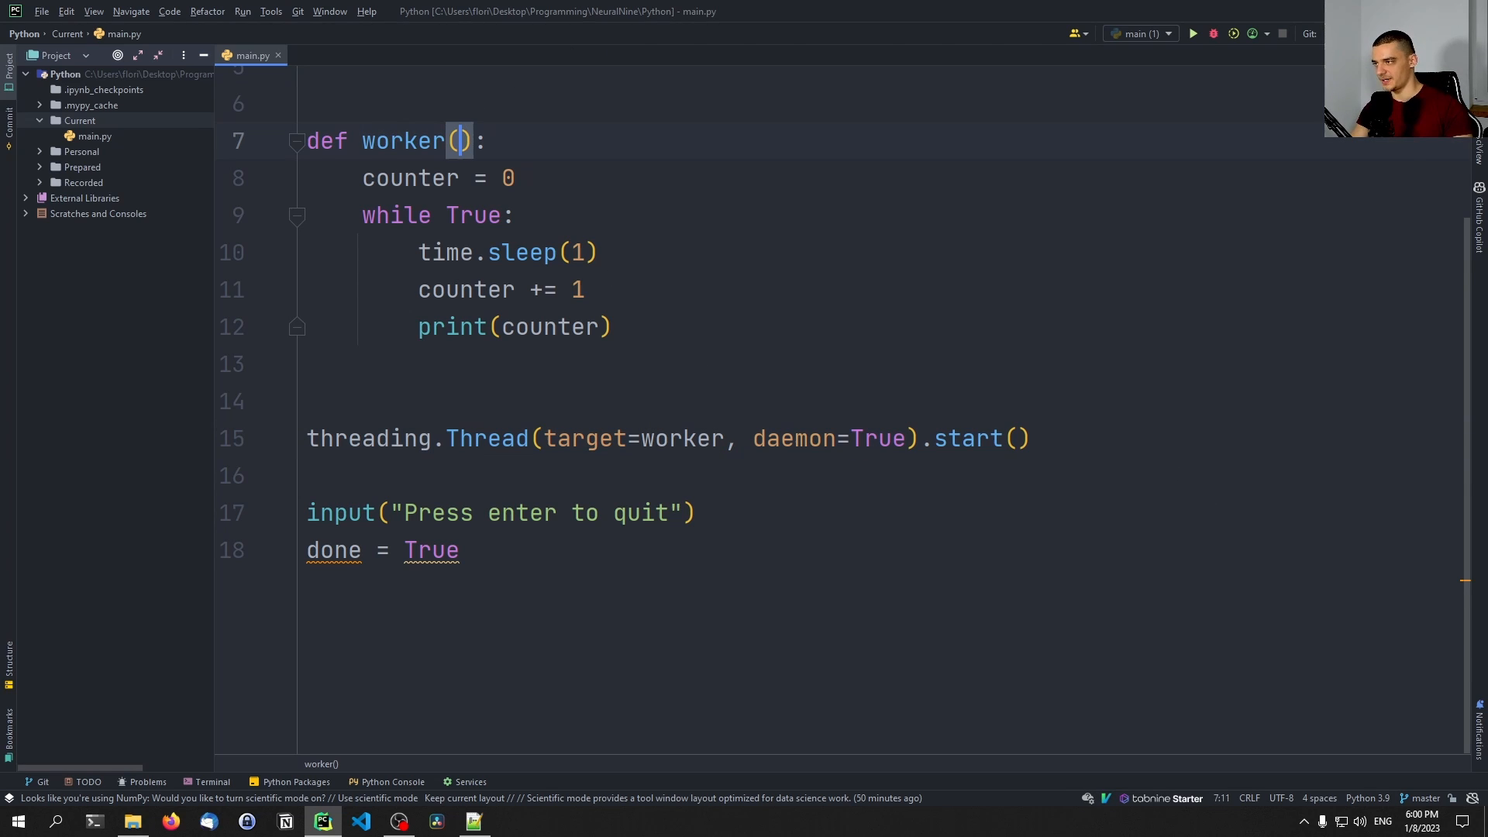
{"action": "type", "text": "text"}
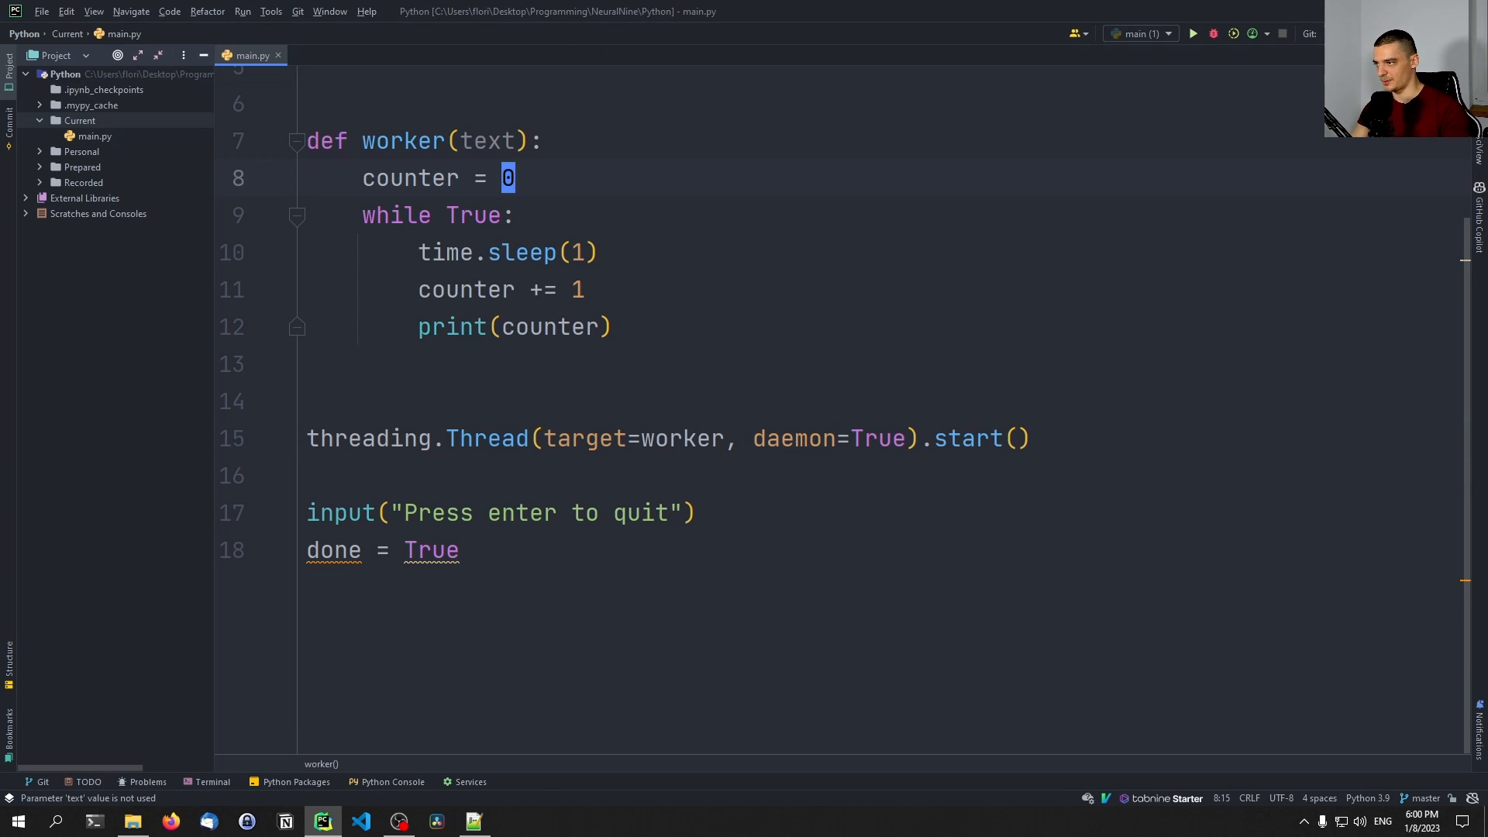
{"action": "type", "text": "f"}
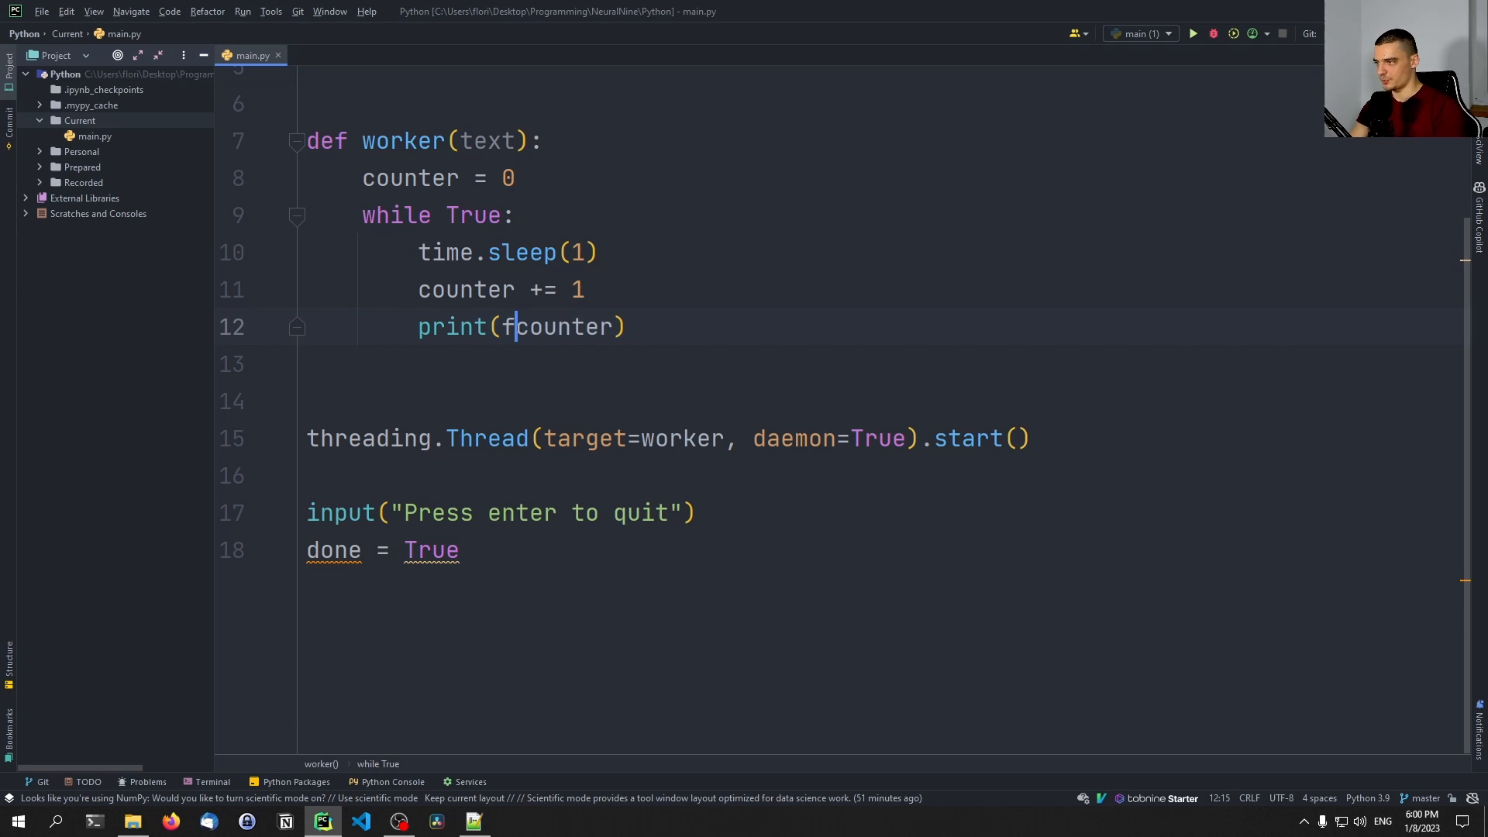
{"action": "type", "text": "{t"}
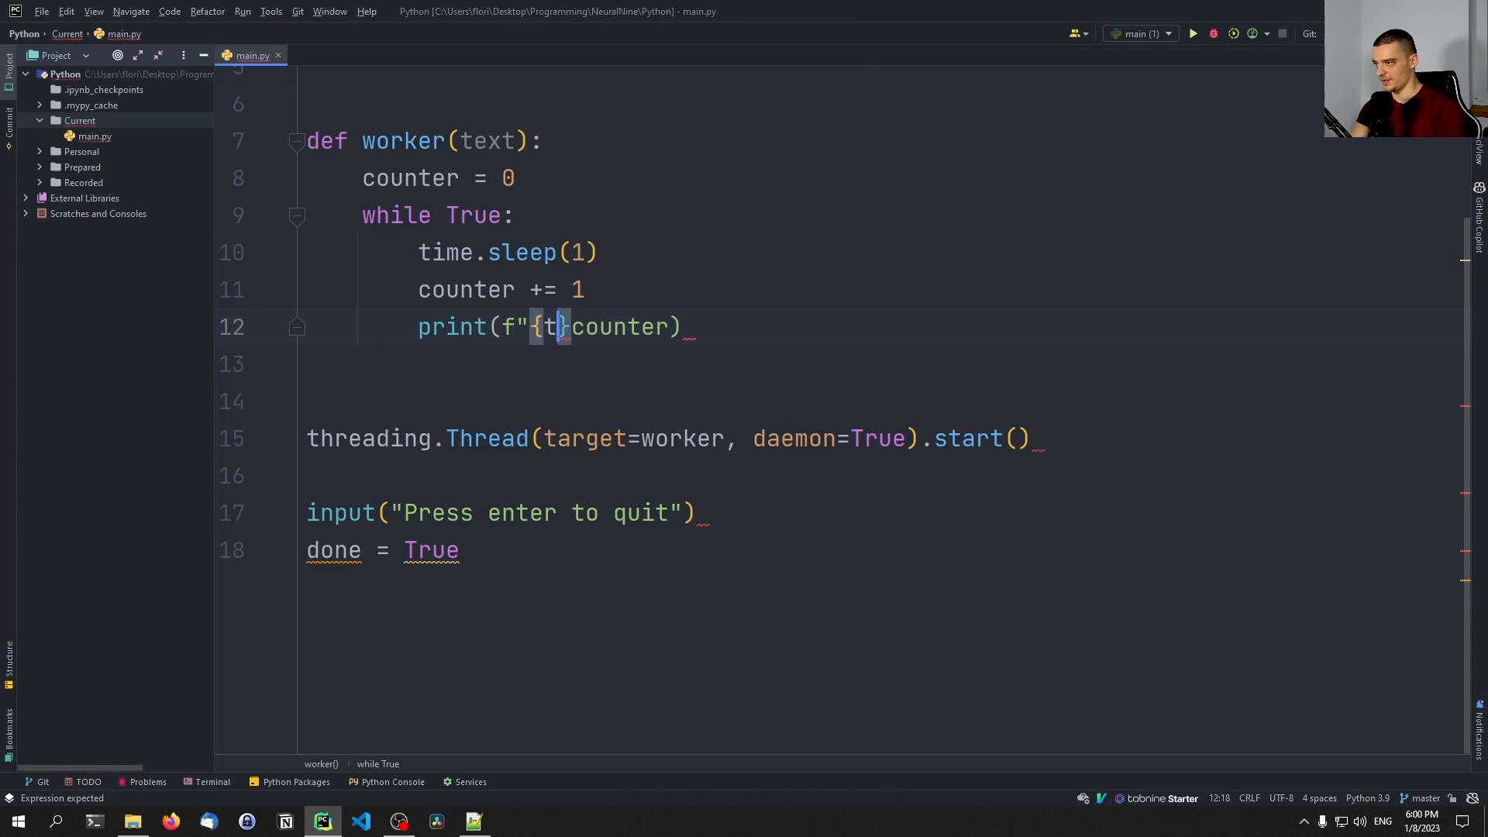
{"action": "type", "text": "ext"}
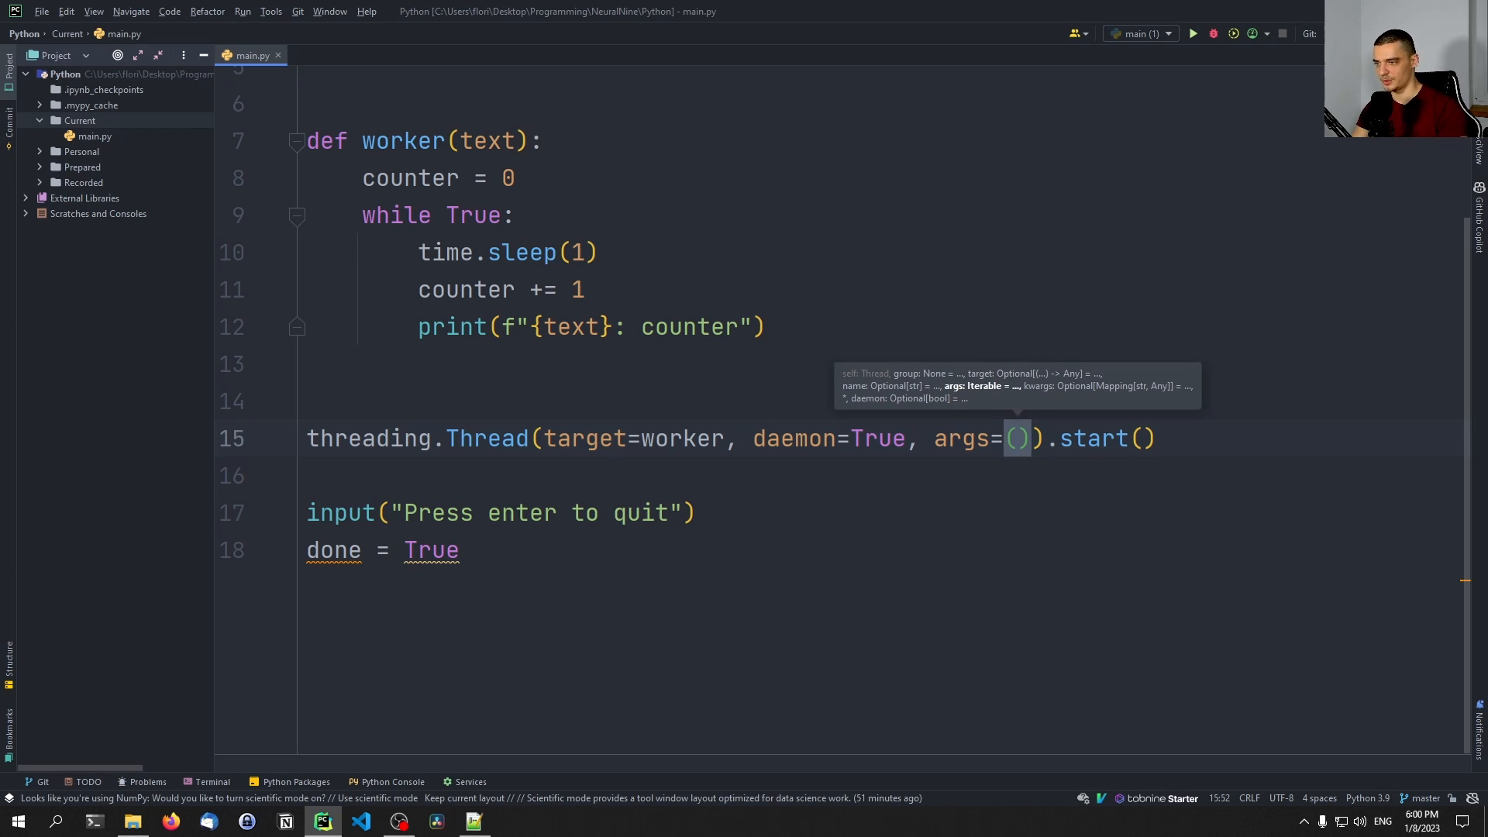
Step: Pass args=("ABC",) to the thread
{"action": "type", "text": "\"A"}
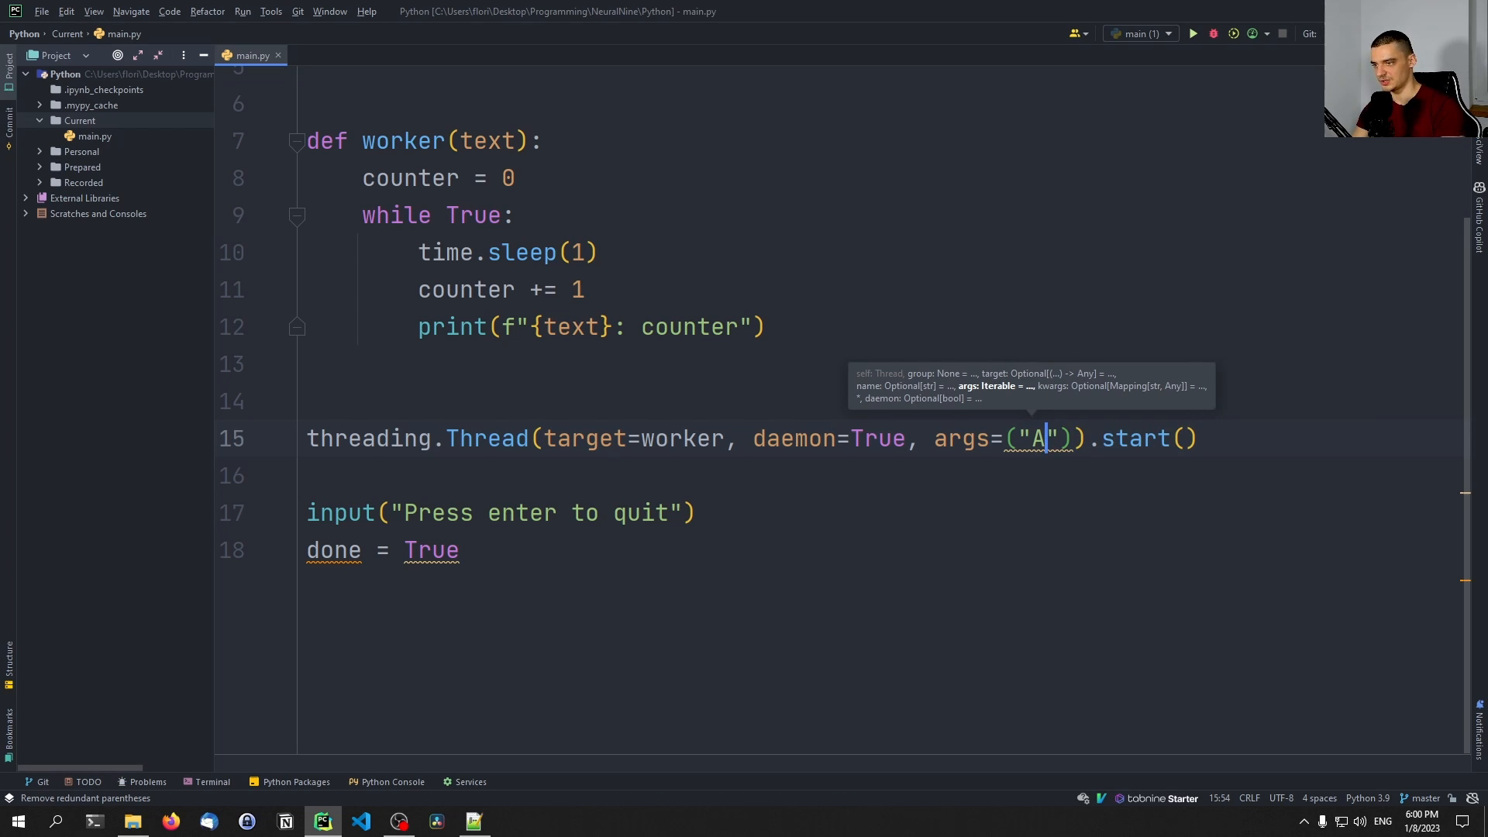
{"action": "type", "text": "BC"}
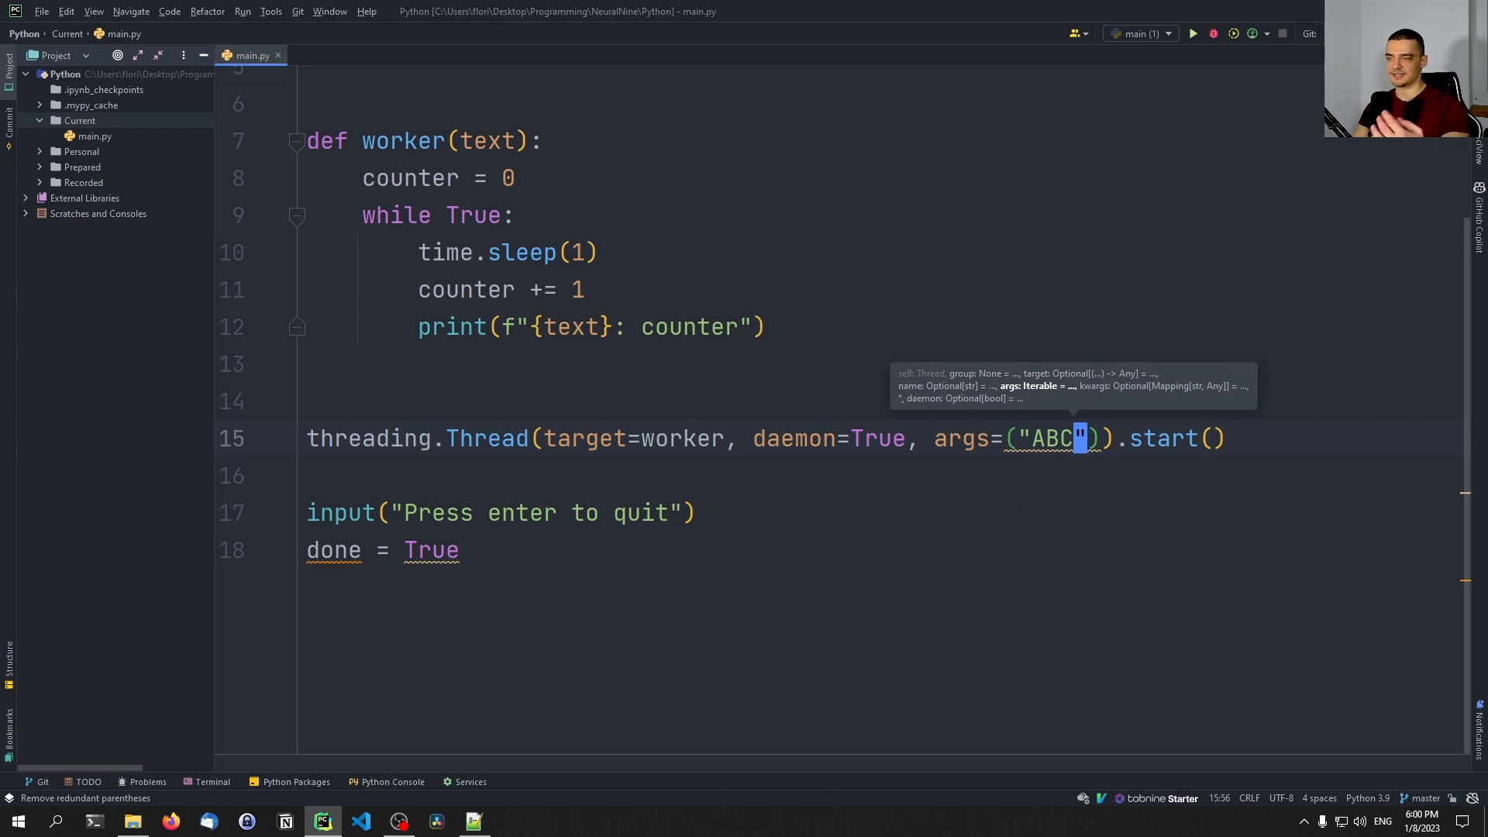
{"action": "type", "text": ","}
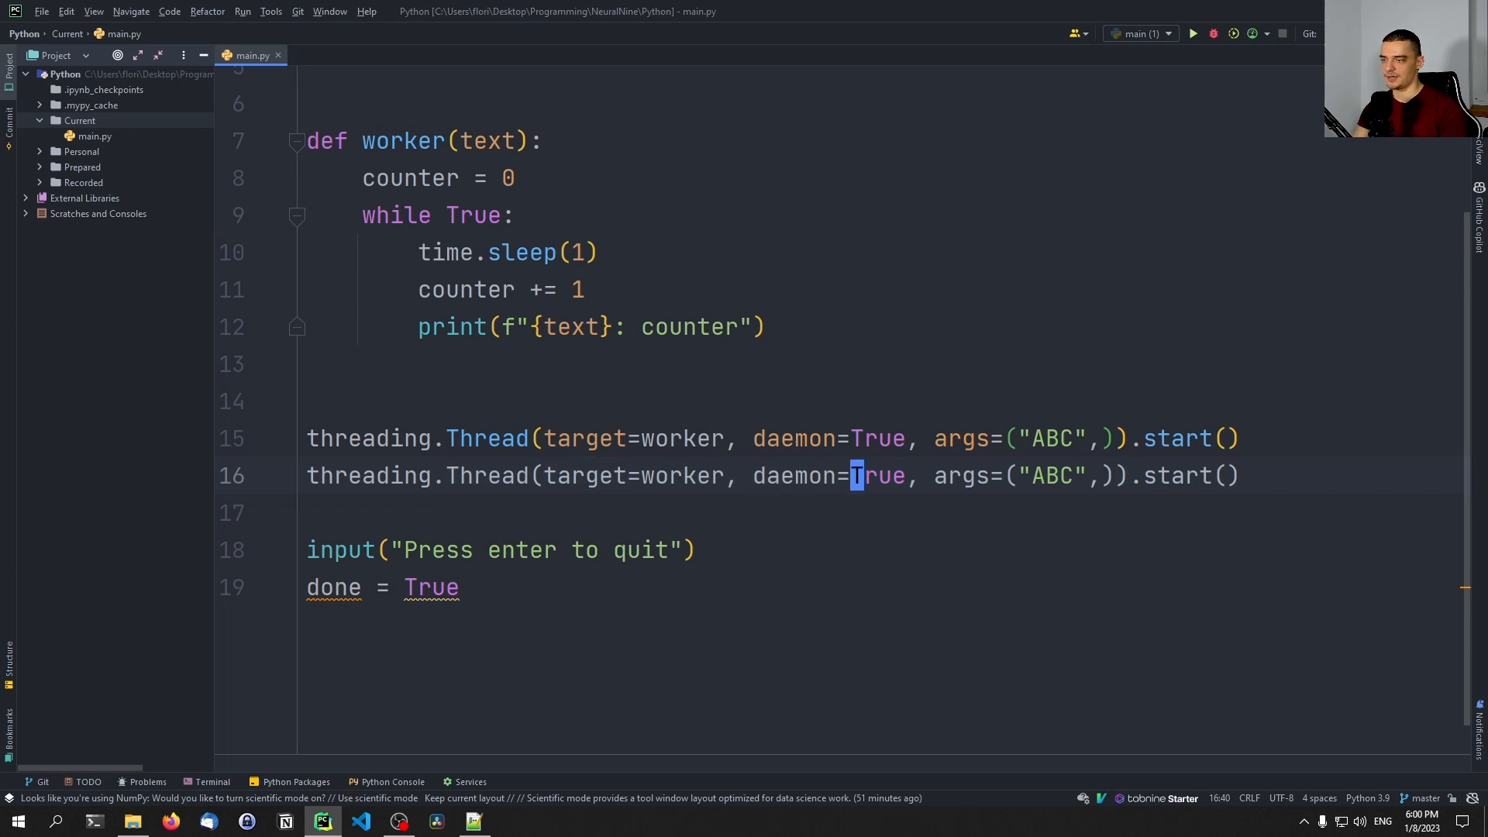
Step: Change the duplicated thread's argument to "XYZ" and print f"{text}: {counter}"
{"action": "type", "text": "X"}
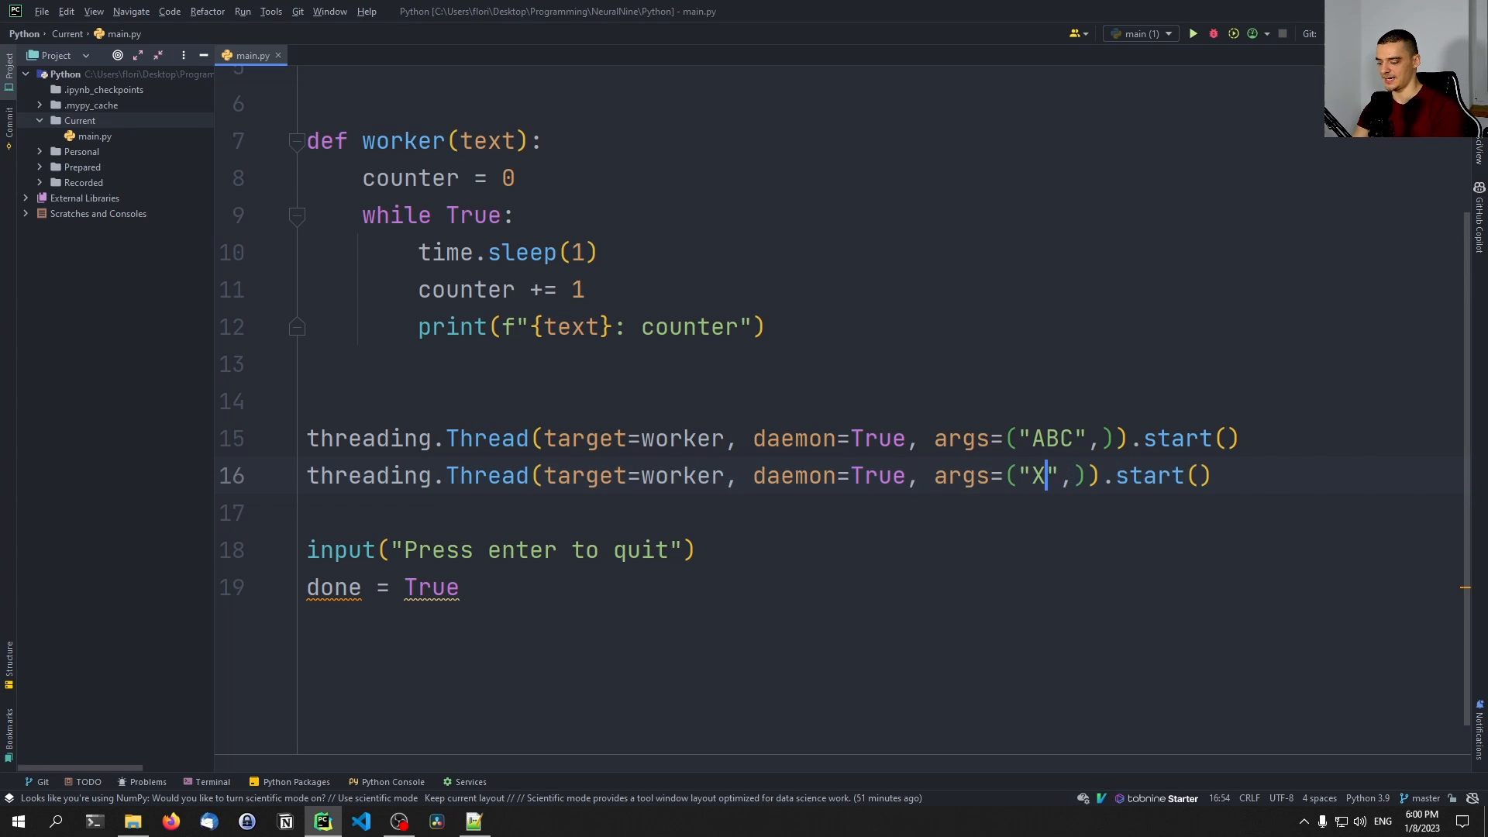
{"action": "type", "text": "YZ"}
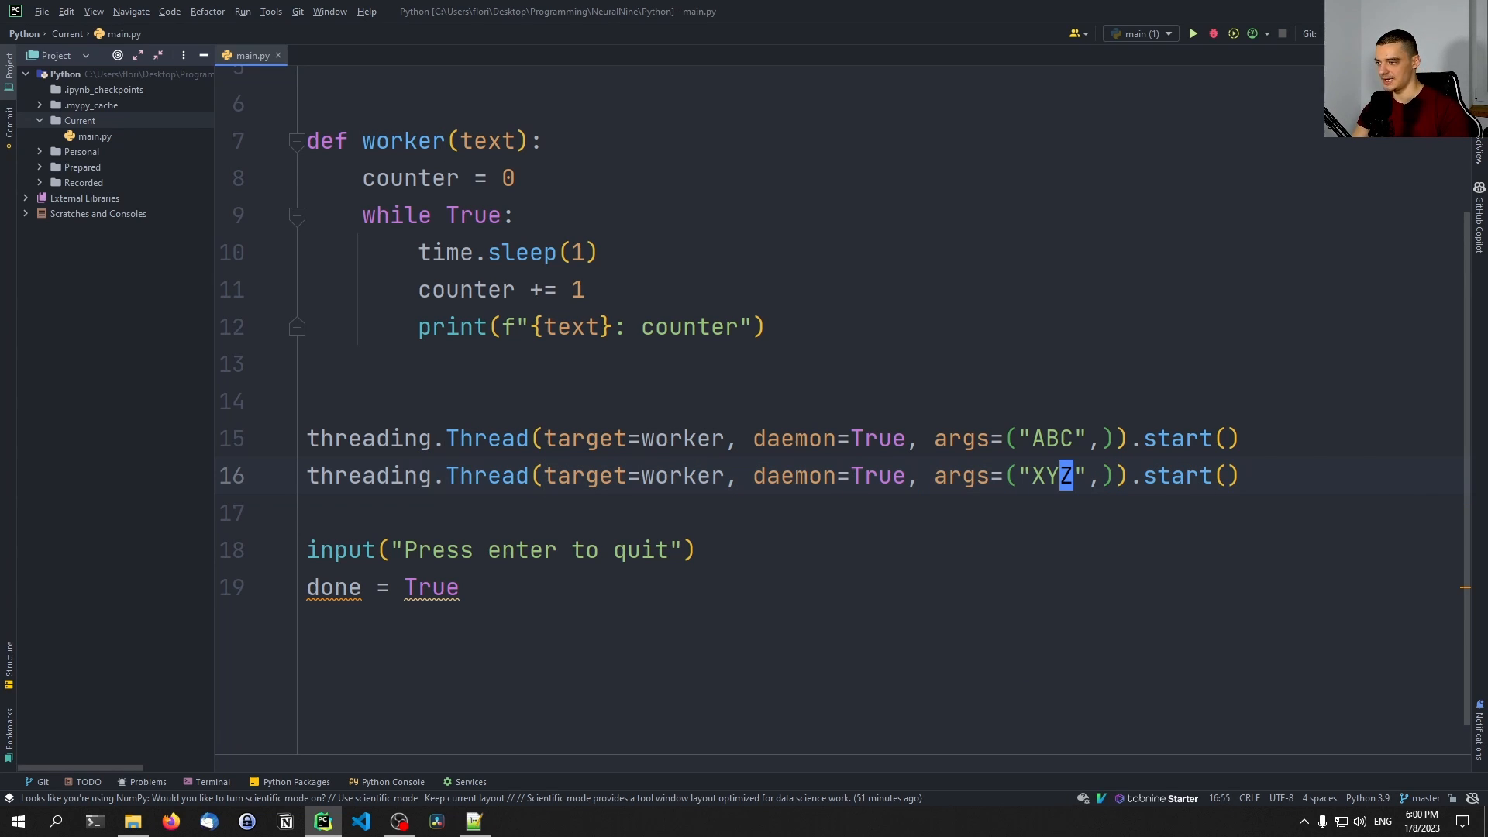
{"action": "left_click", "coordinate": [1192, 33]}
{"action": "type", "text": "{"}
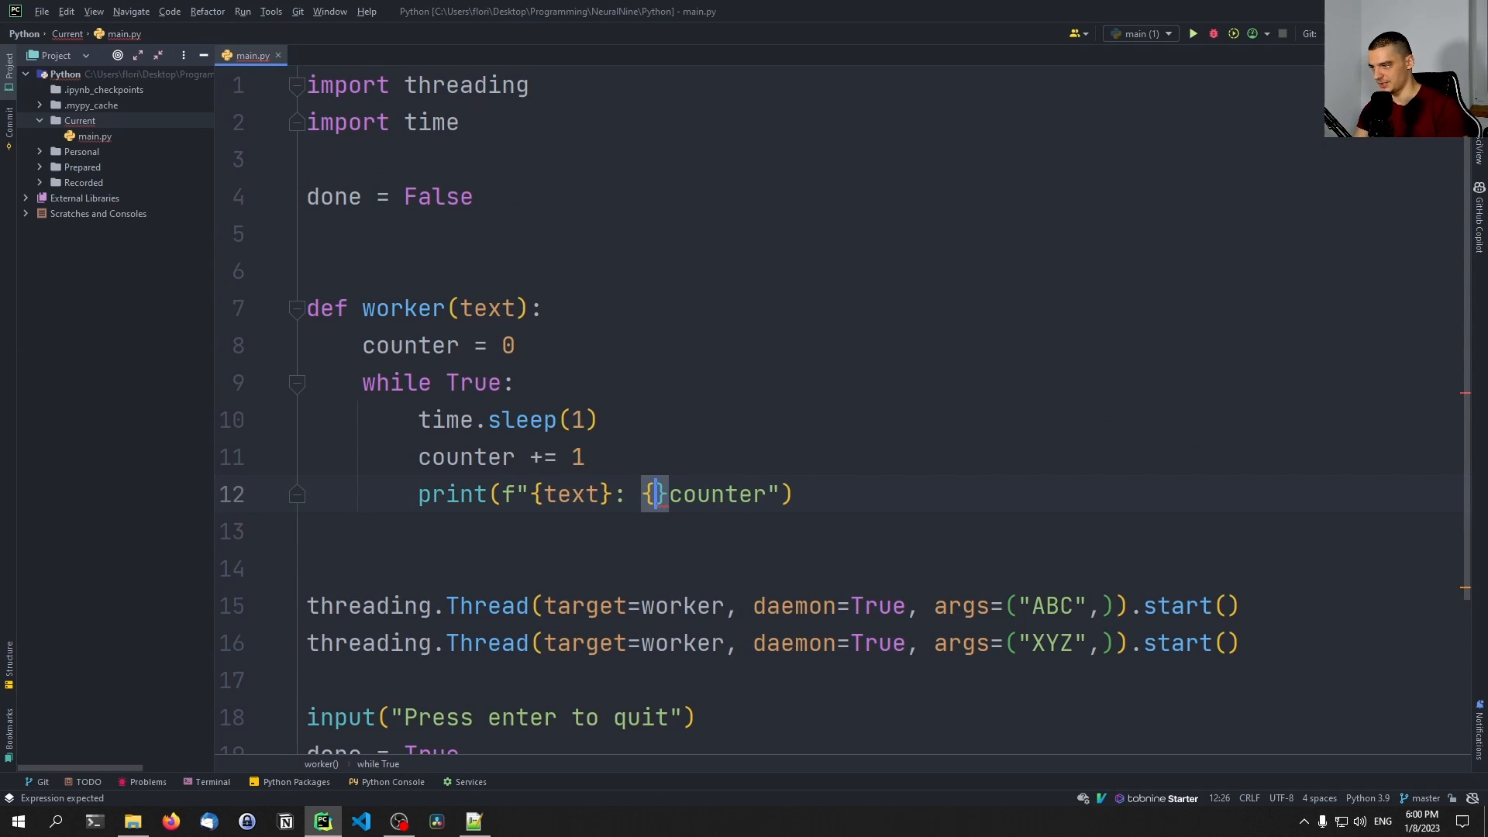
{"action": "type", "text": "counter}"}
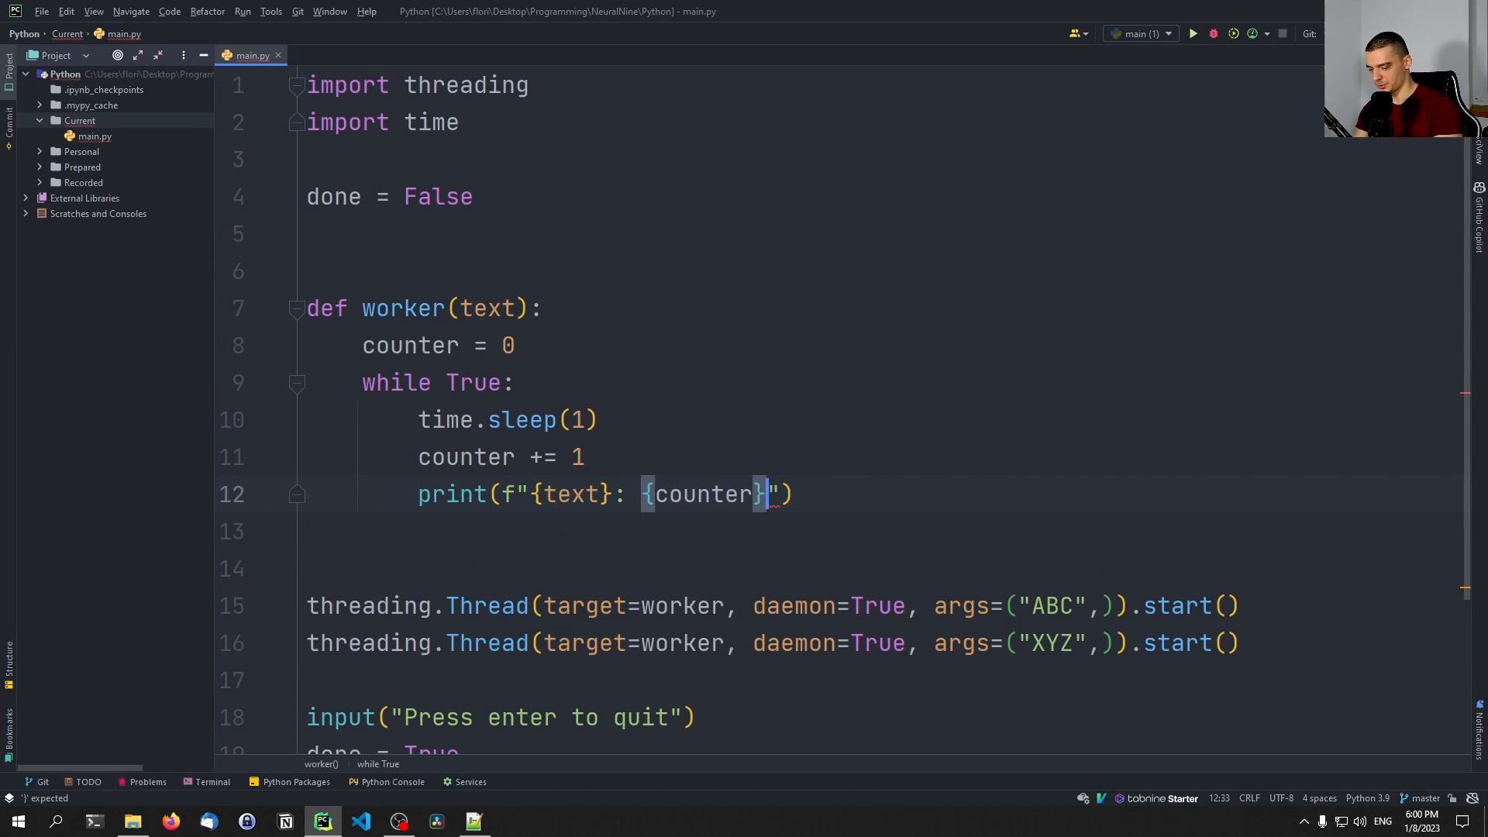
{"action": "left_click", "coordinate": [1192, 33]}
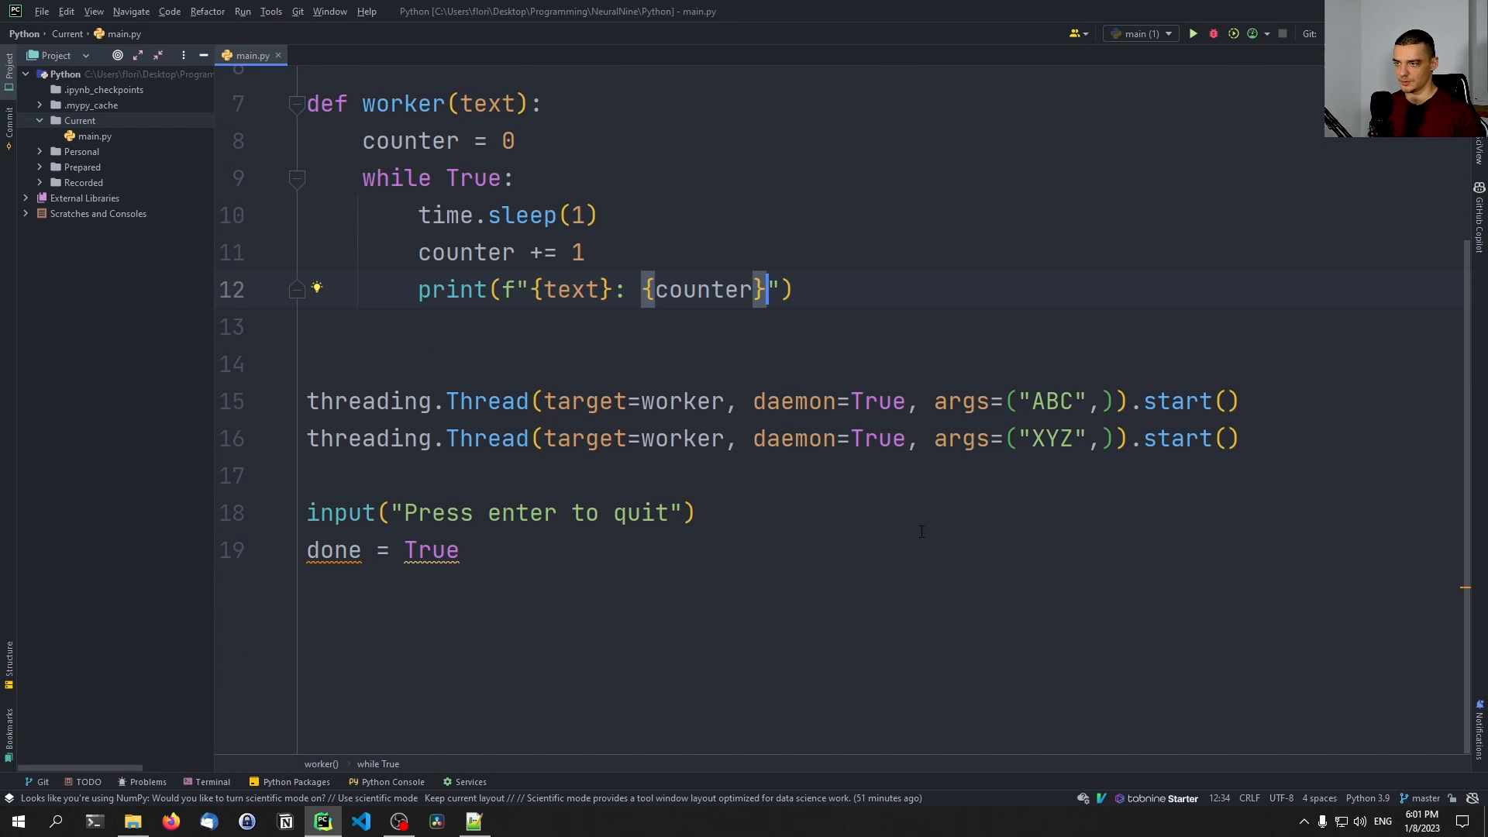
Step: Set the XYZ thread to daemon=False, run the script, then terminate the process
{"action": "left_click", "coordinate": [851, 437]}
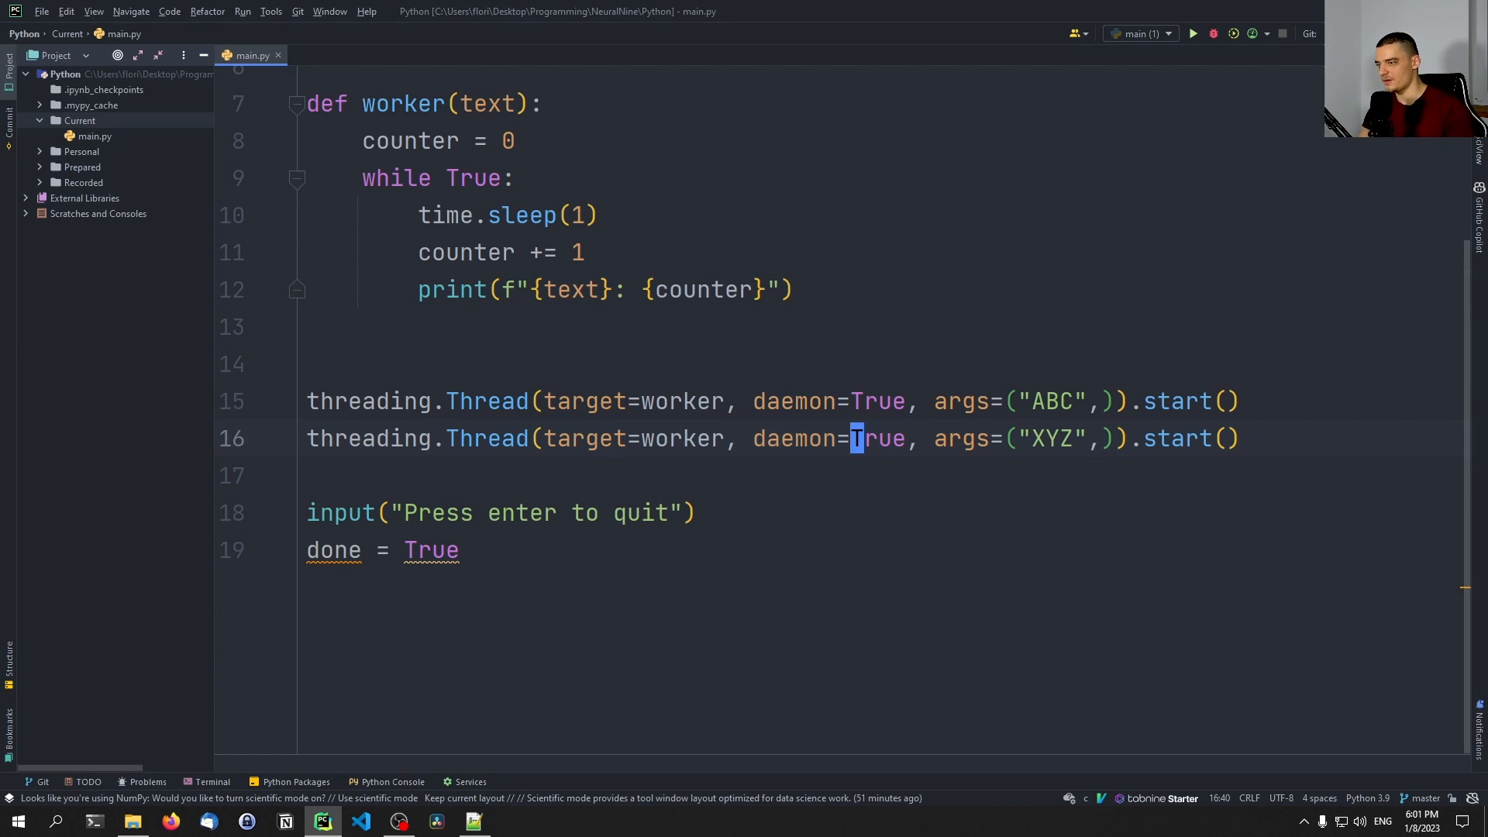
{"action": "type", "text": "False"}
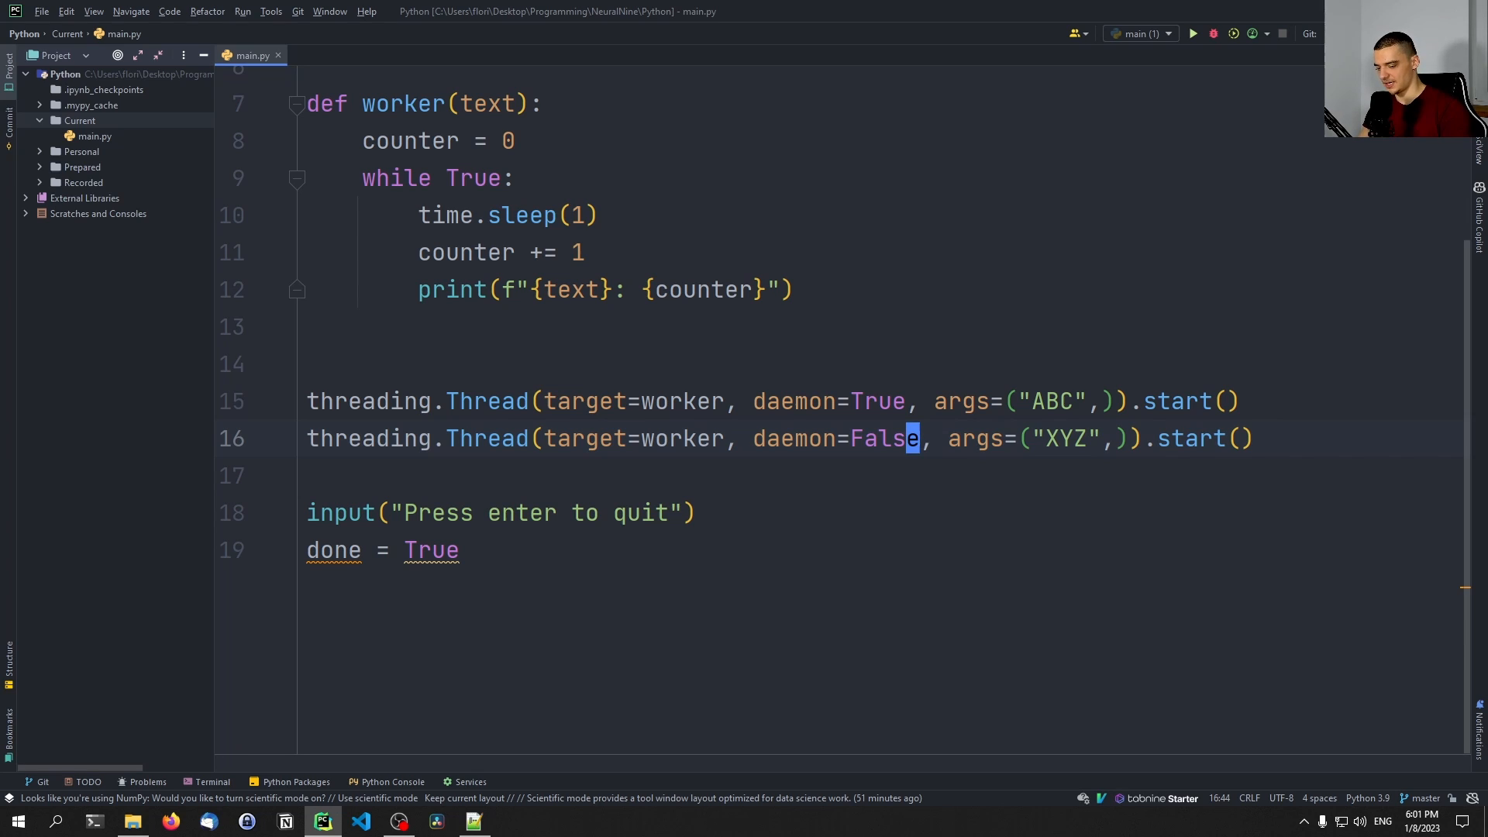
{"action": "left_click", "coordinate": [1191, 34]}
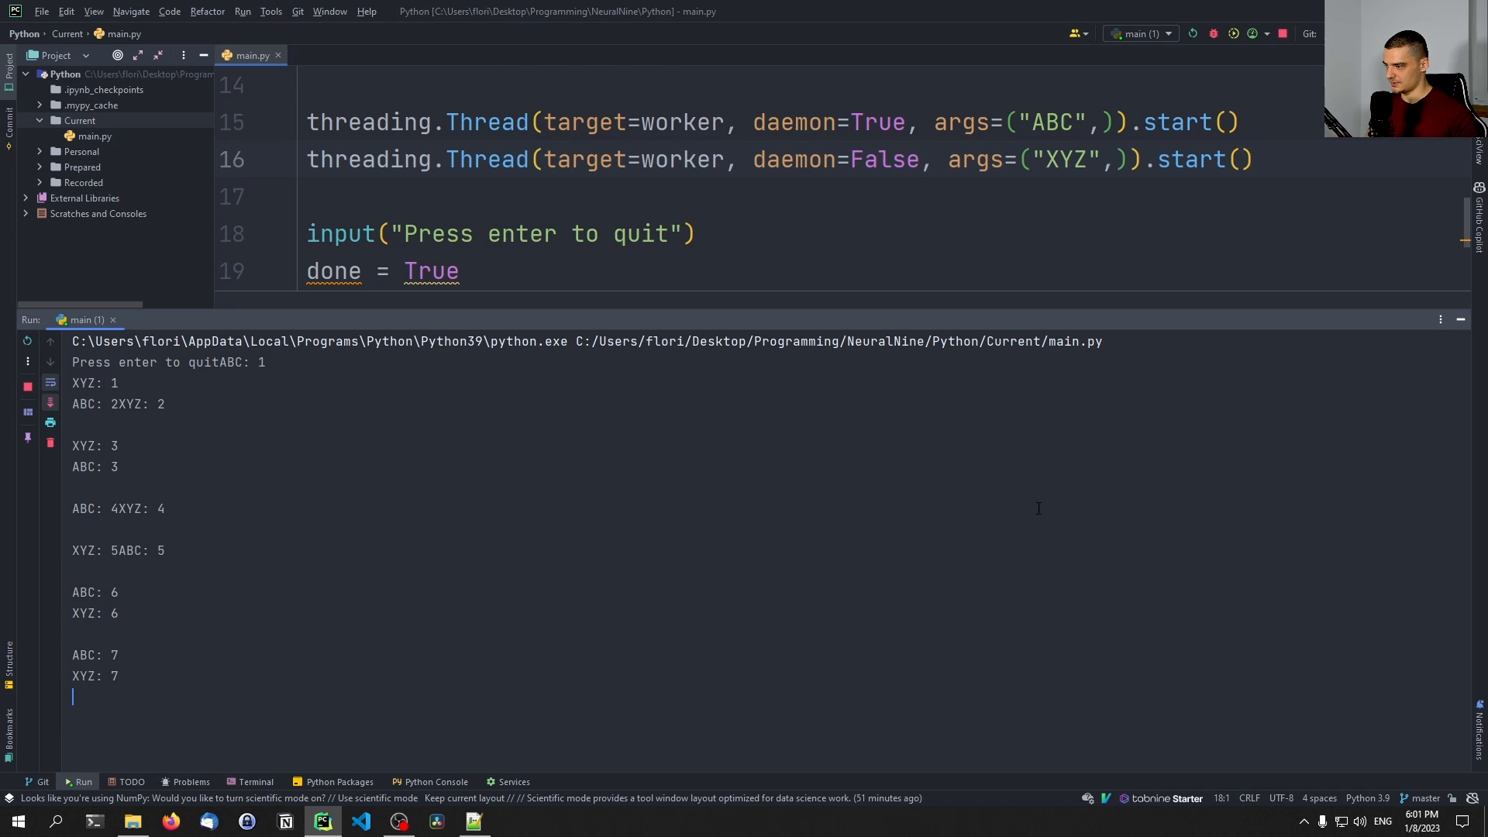
{"action": "scroll", "scroll_direction": "down", "scroll_amount": 3}
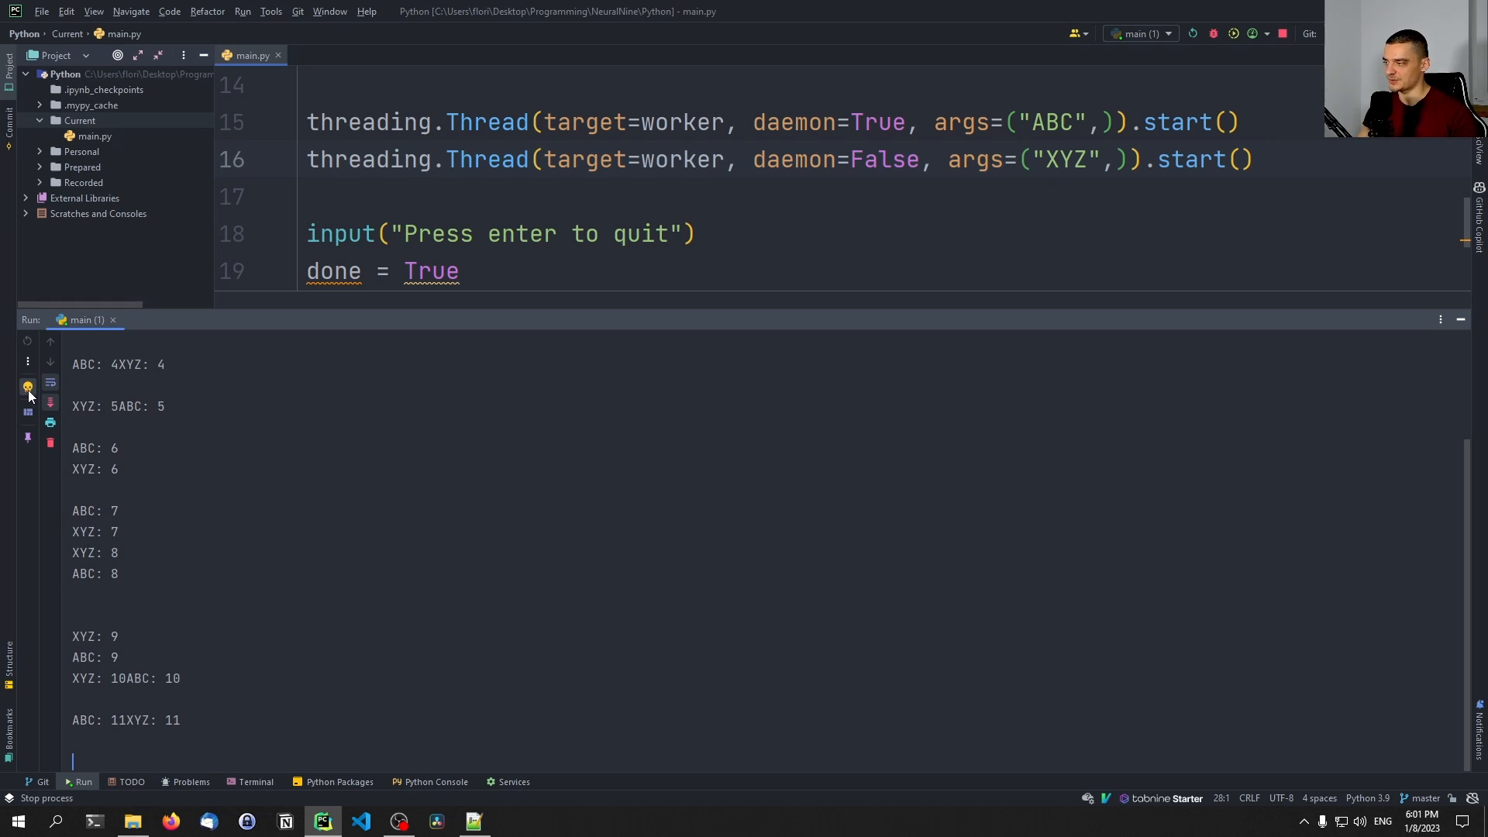
{"action": "left_click", "coordinate": [28, 386]}
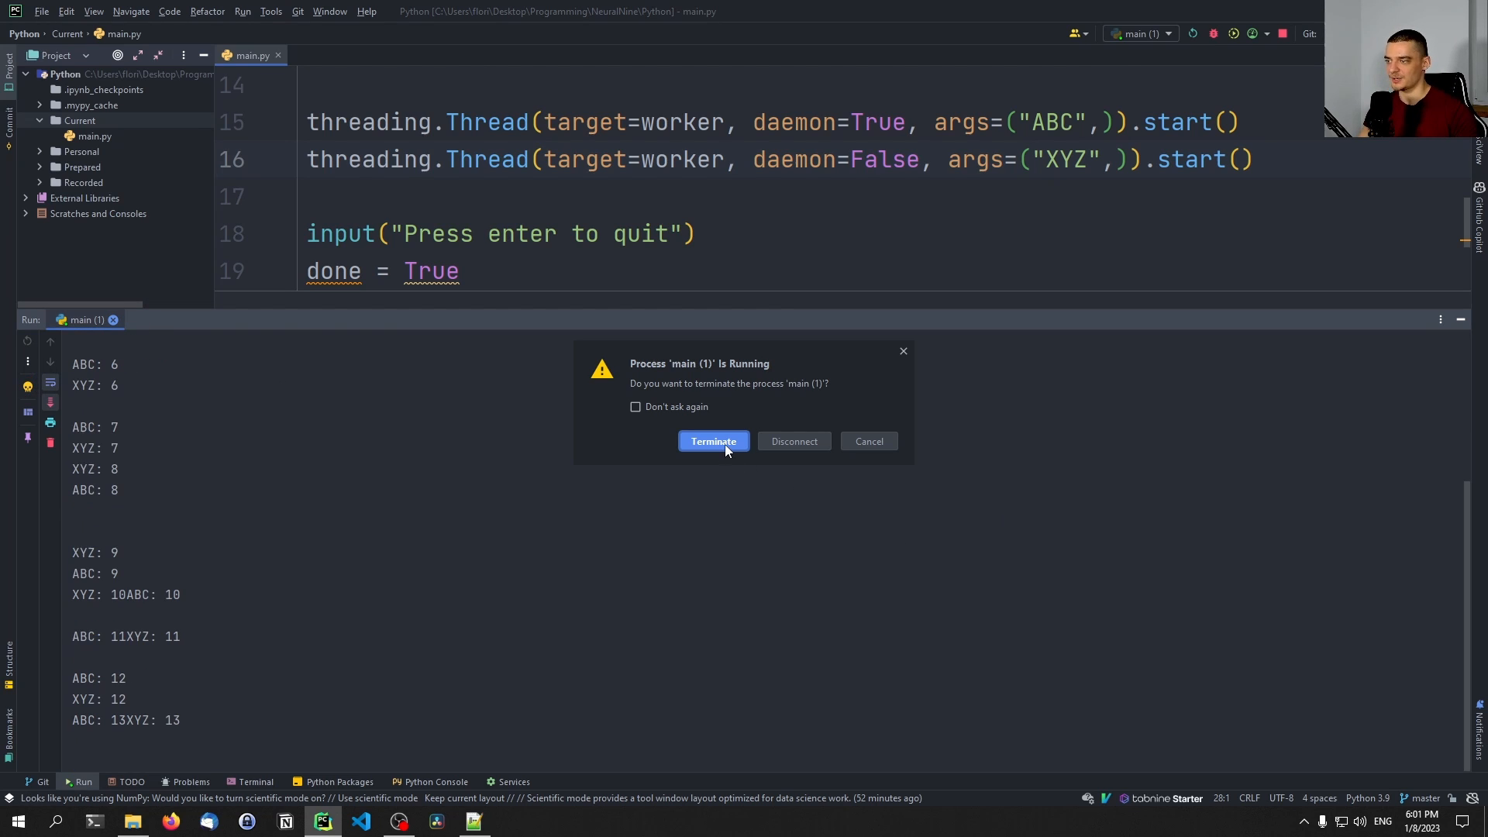
{"action": "left_click", "coordinate": [712, 441]}
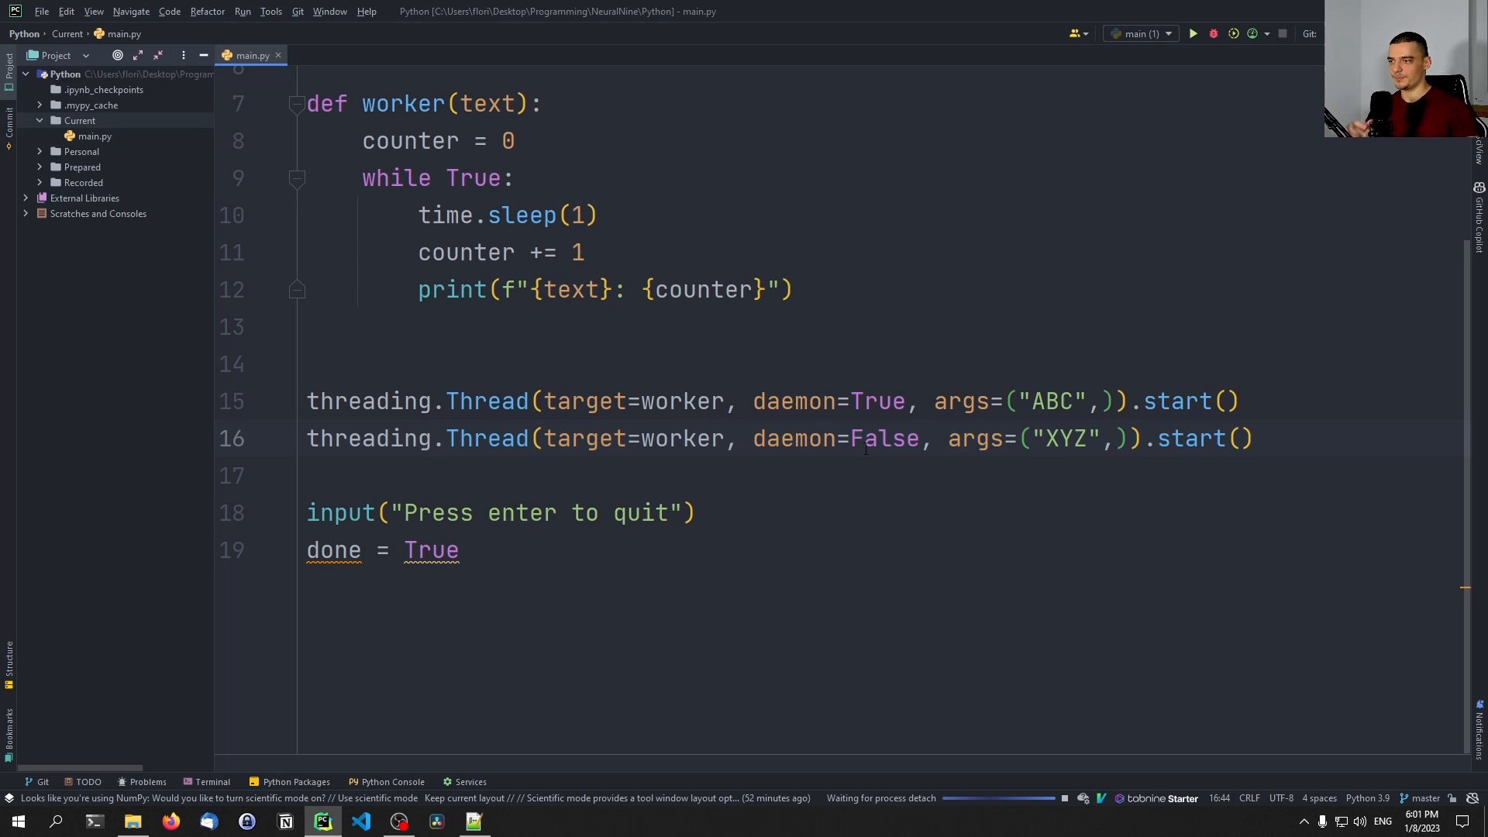
{"action": "mouse_move", "coordinate": [882, 437]}
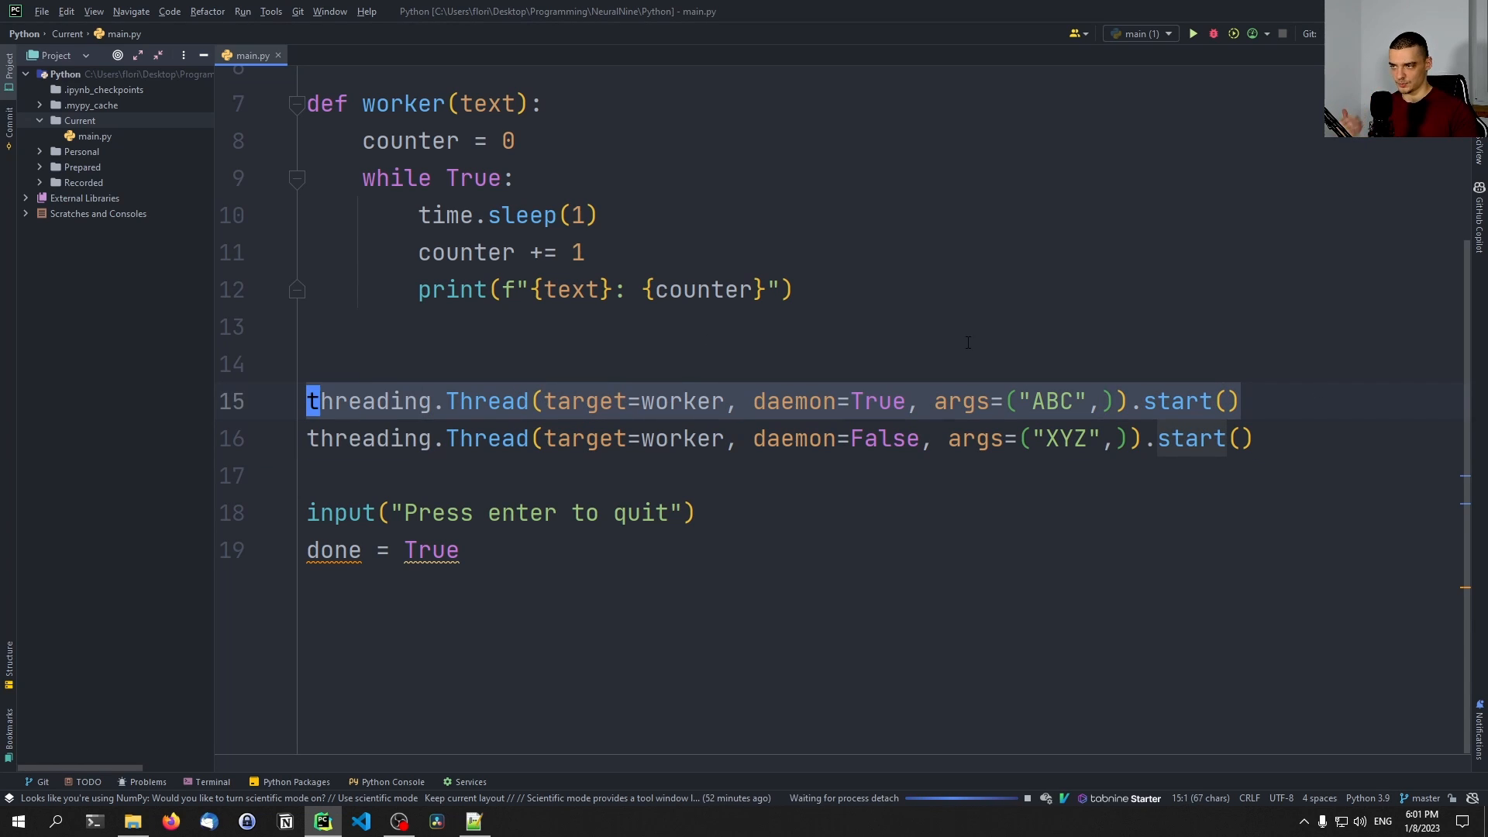
Step: Point out the daemon settings of the ABC and XYZ thread lines
{"action": "left_click", "coordinate": [869, 401]}
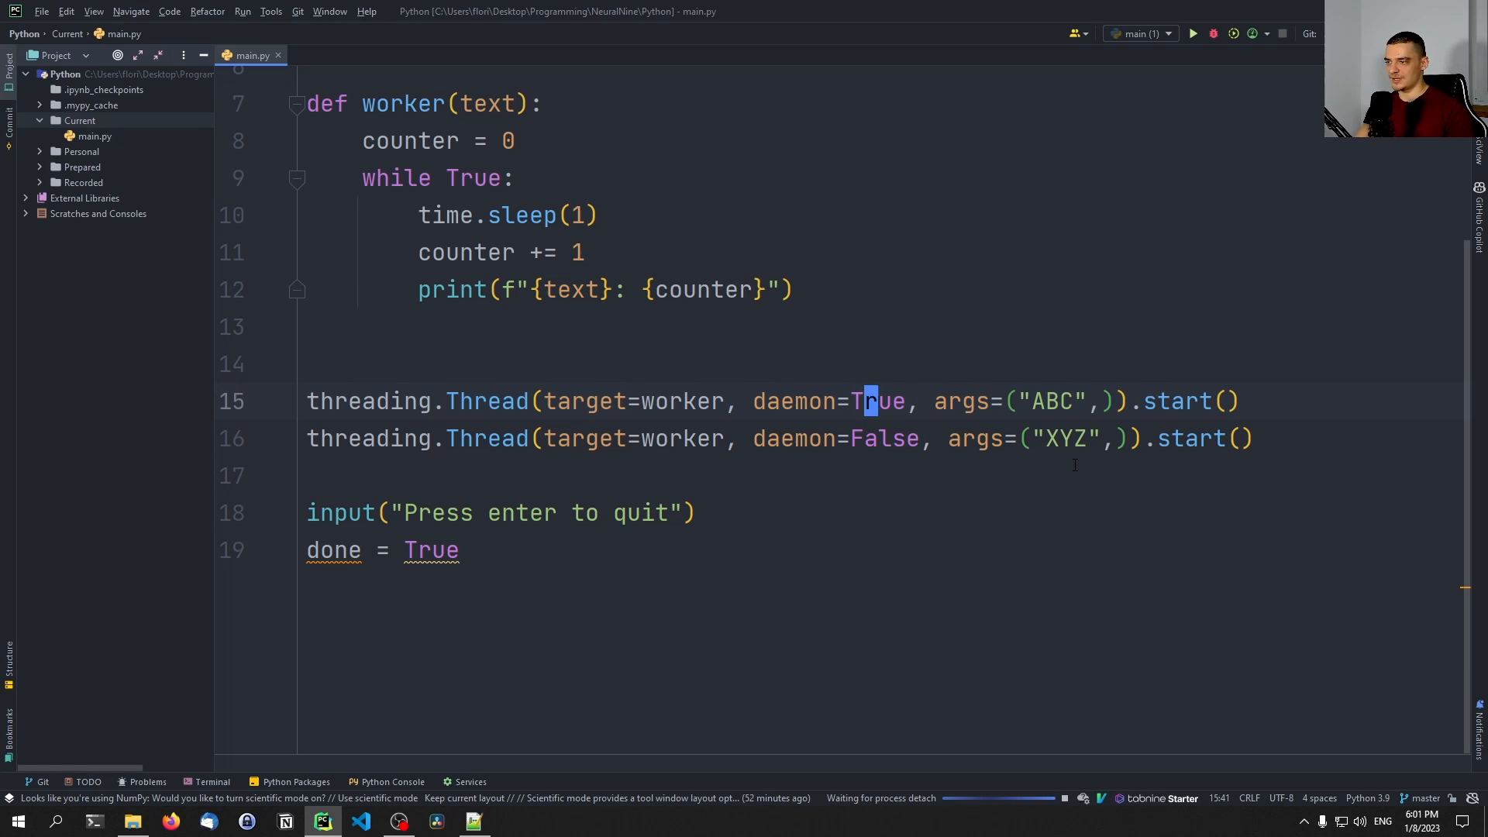
{"action": "left_click", "coordinate": [868, 437]}
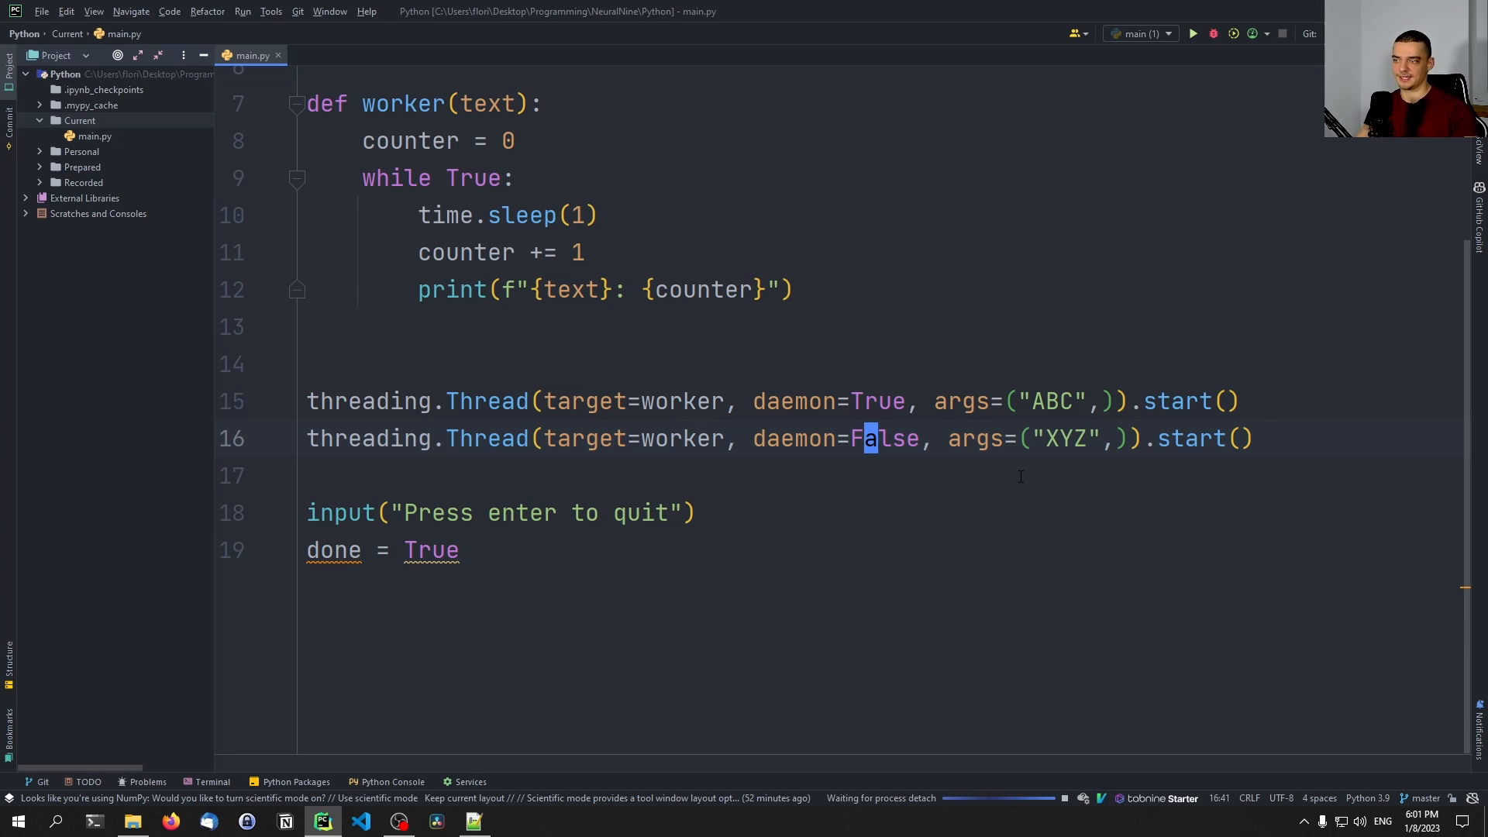
{"action": "mouse_move", "coordinate": [928, 491]}
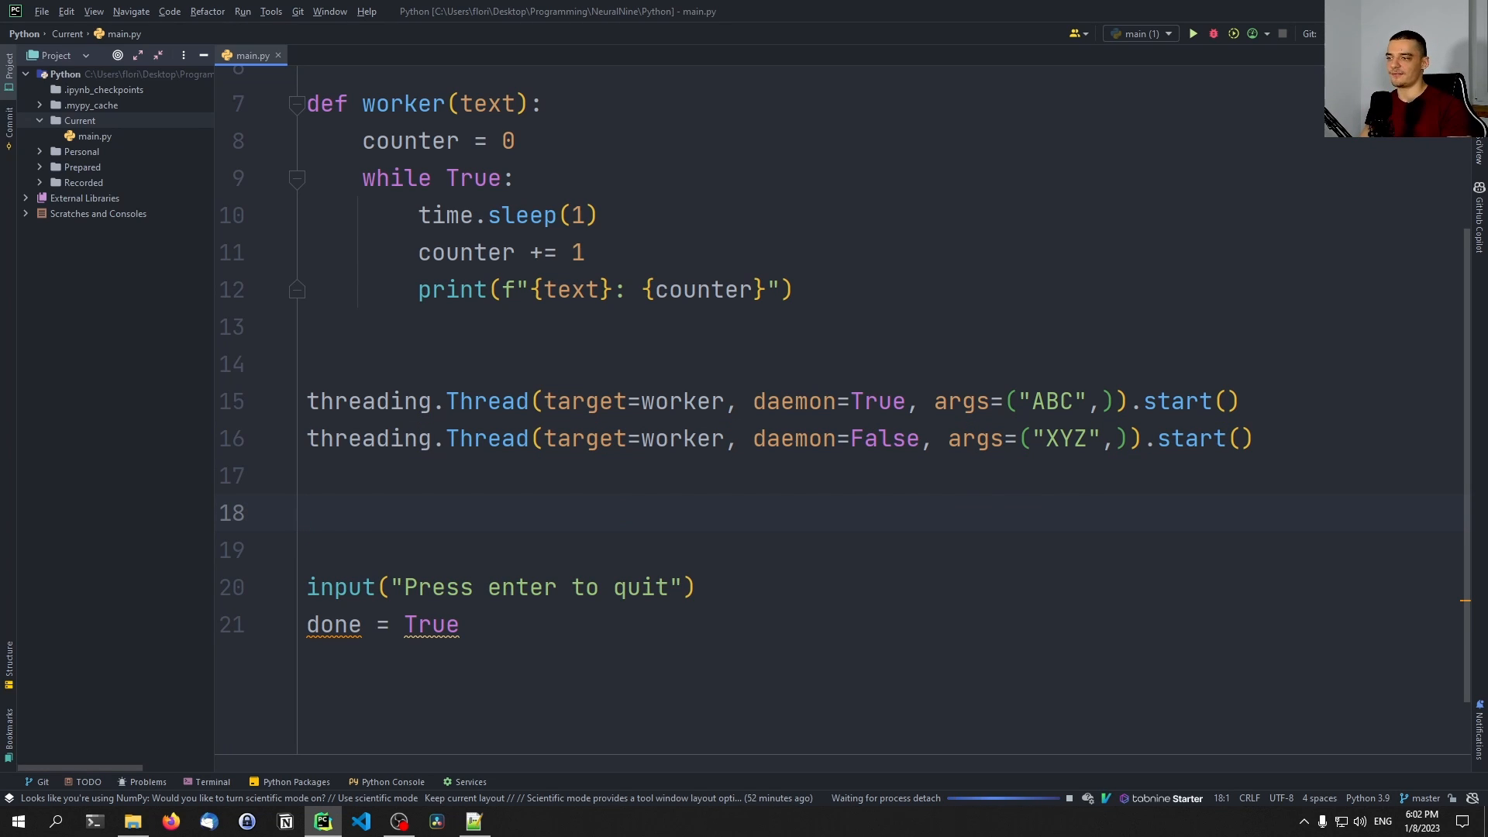
Step: Assign the threads to t1 and t2 and call t1.start() and t2.start()
{"action": "type", "text": "t1 ="}
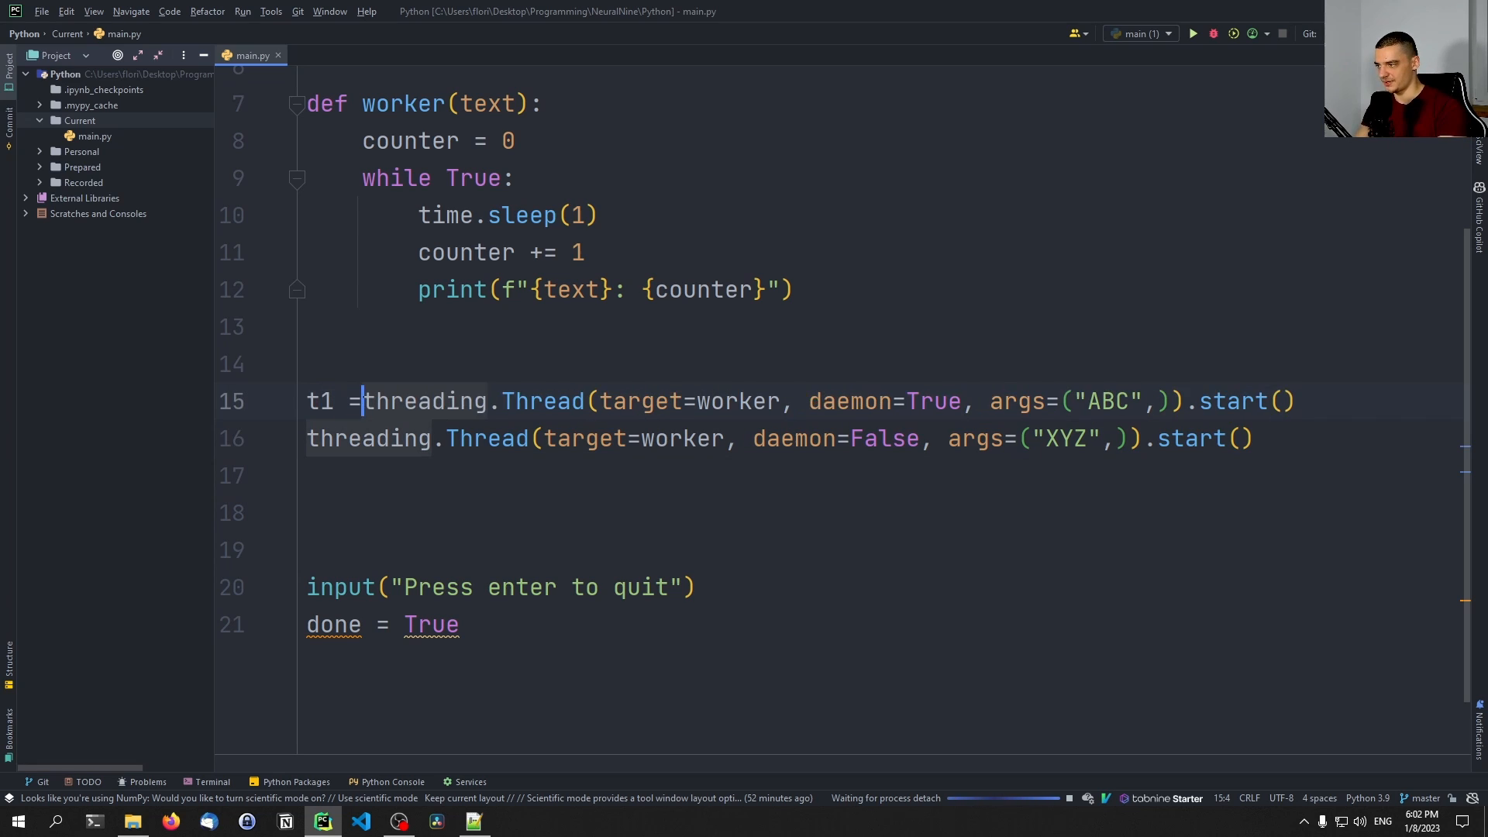
{"action": "type", "text": "t2 ="}
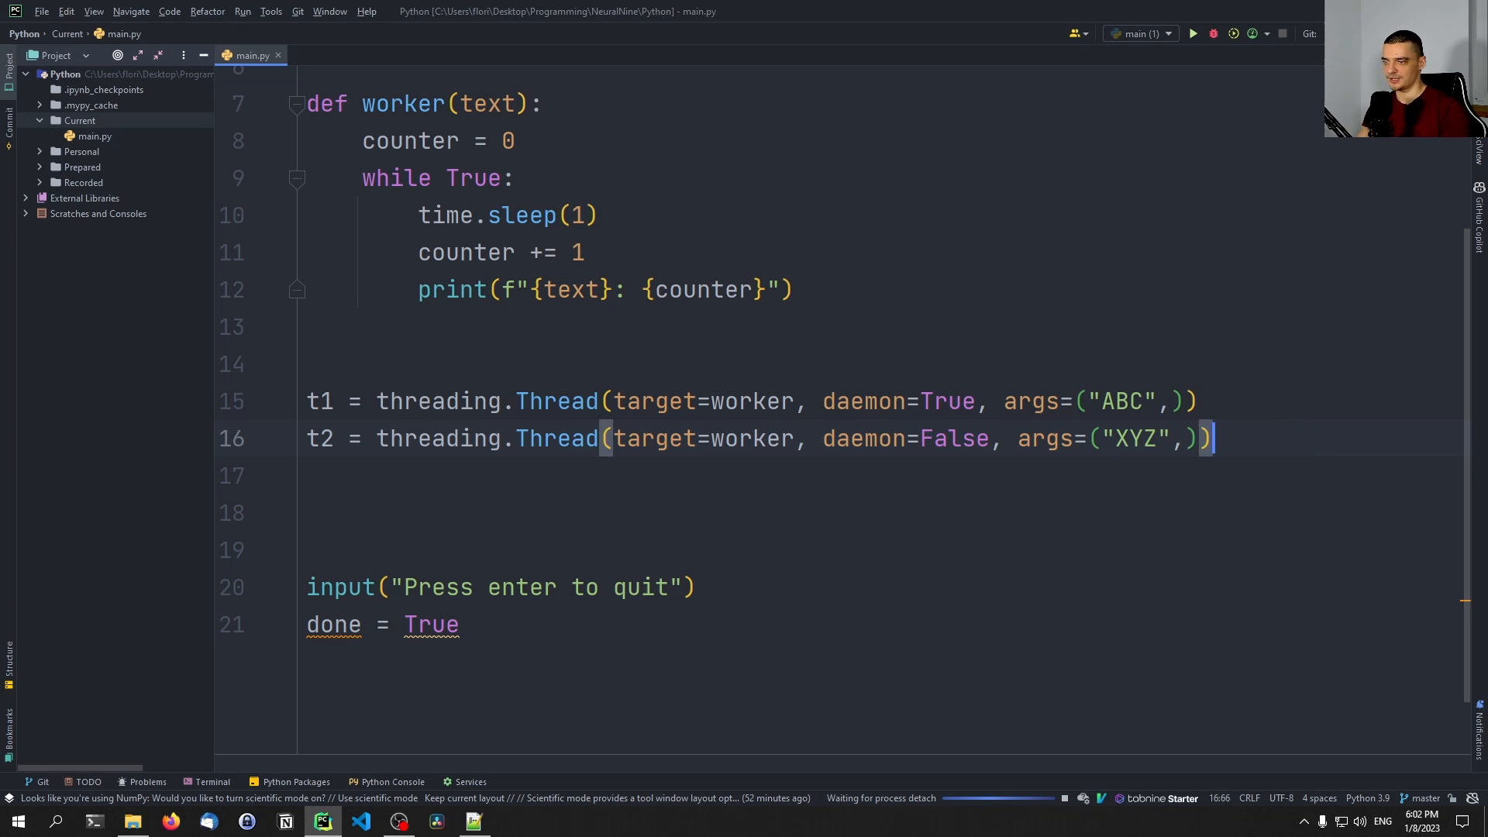
{"action": "type", "text": "t1.start()"}
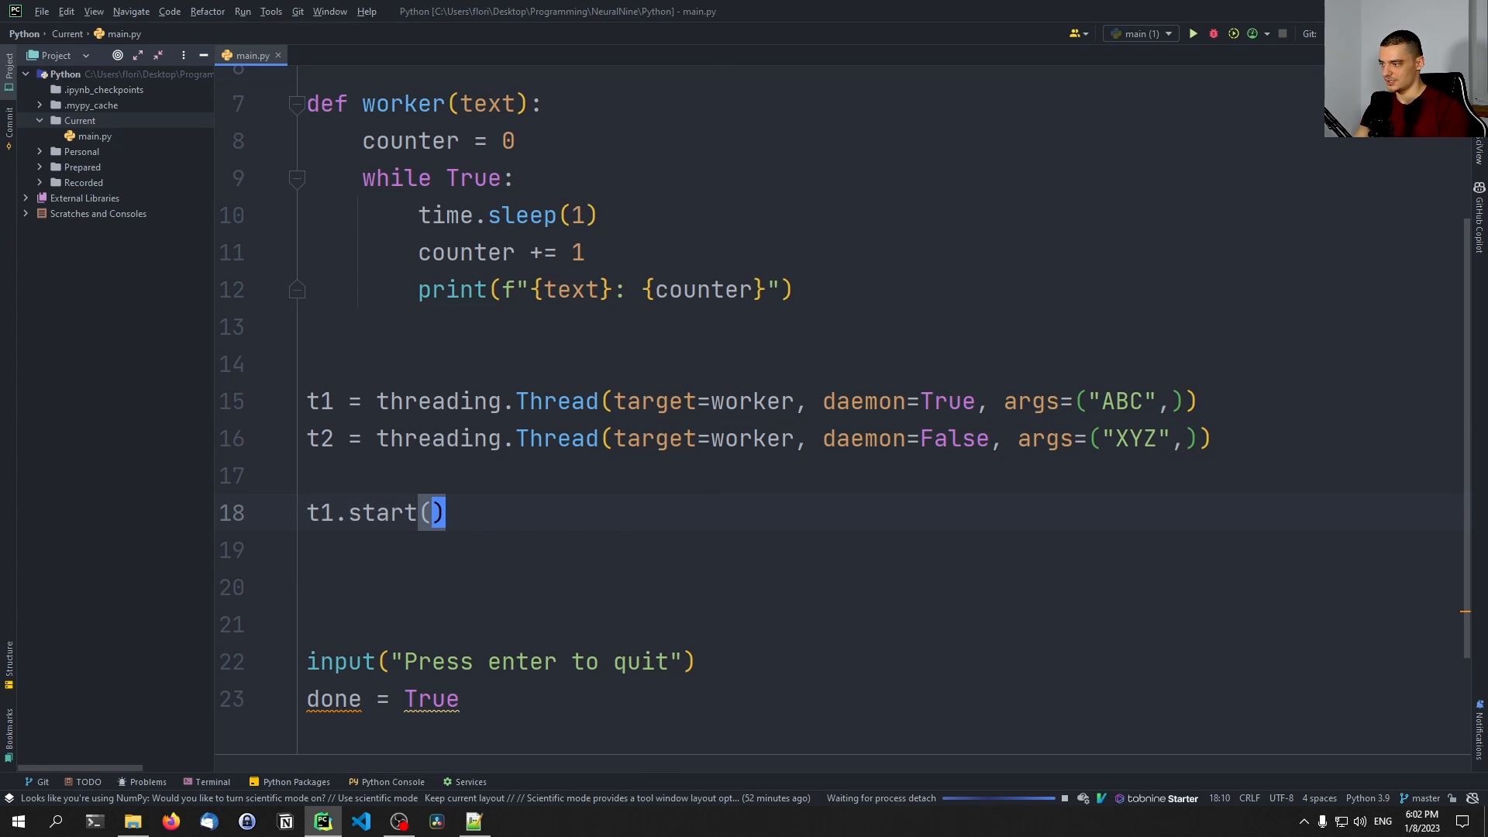
{"action": "type", "text": "t2.start()"}
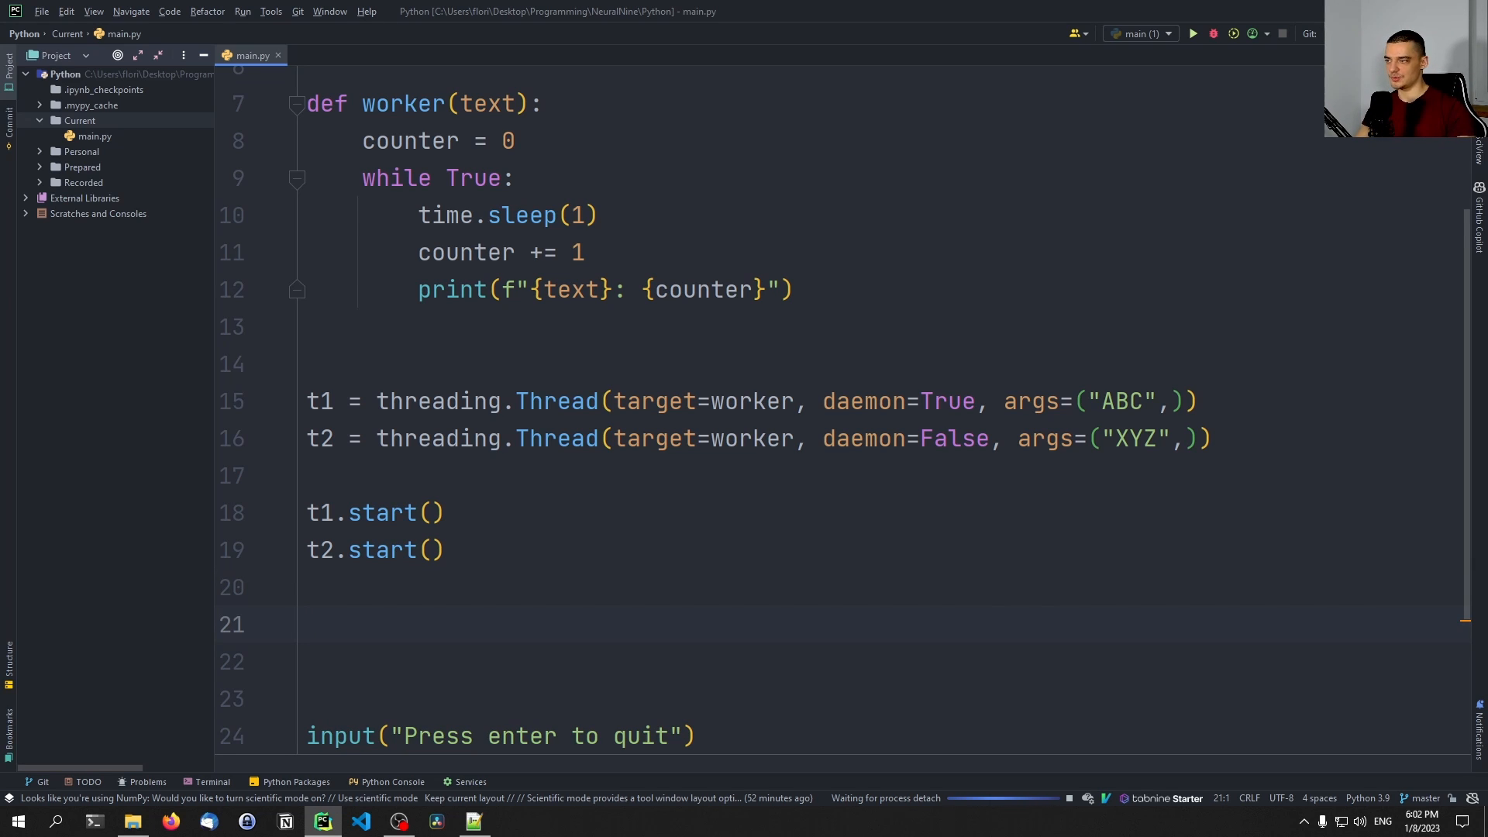
{"action": "type", "text": "done = True"}
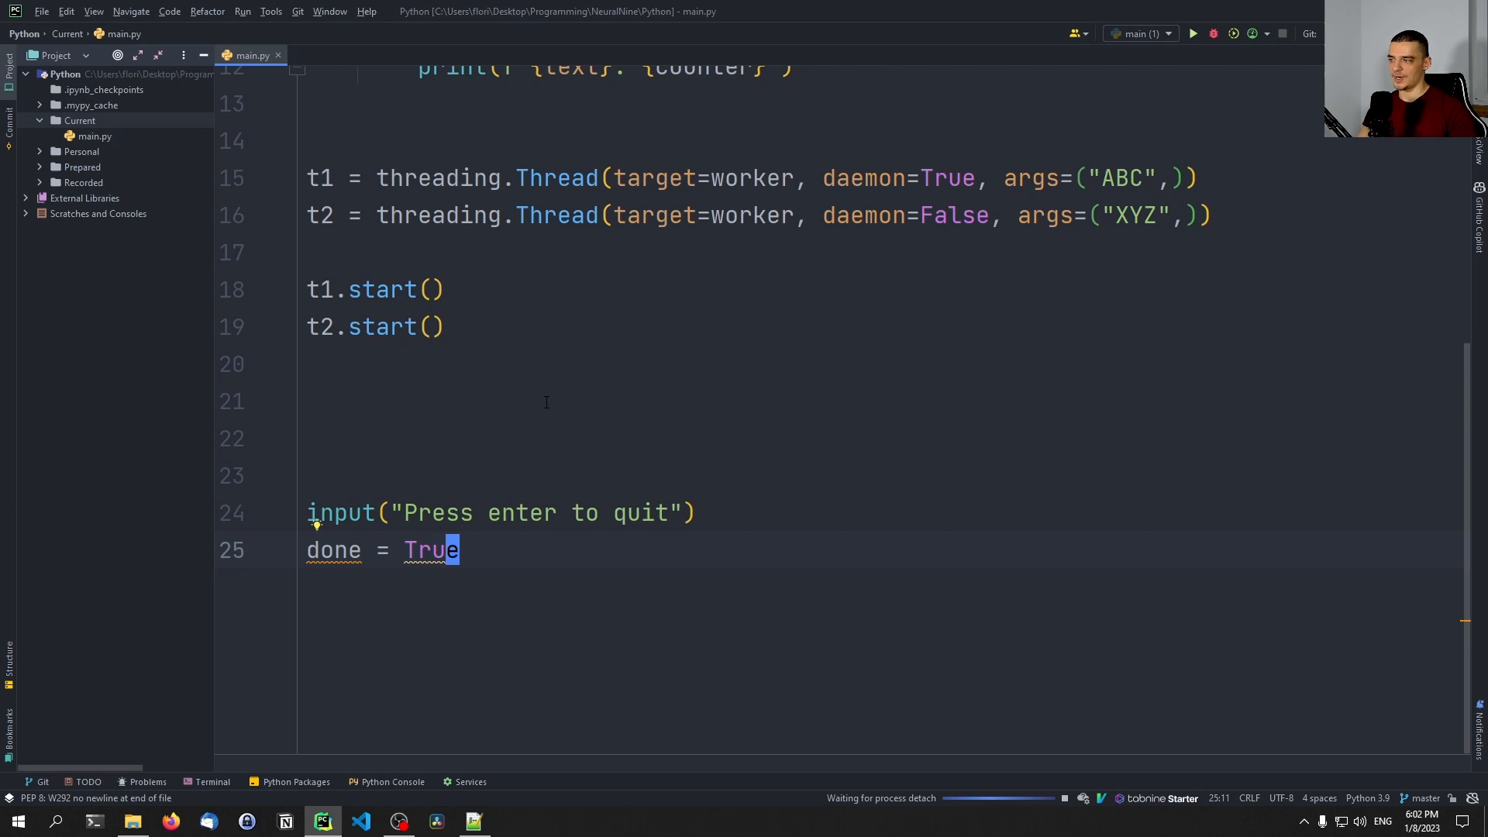
{"action": "key", "text": "enter"}
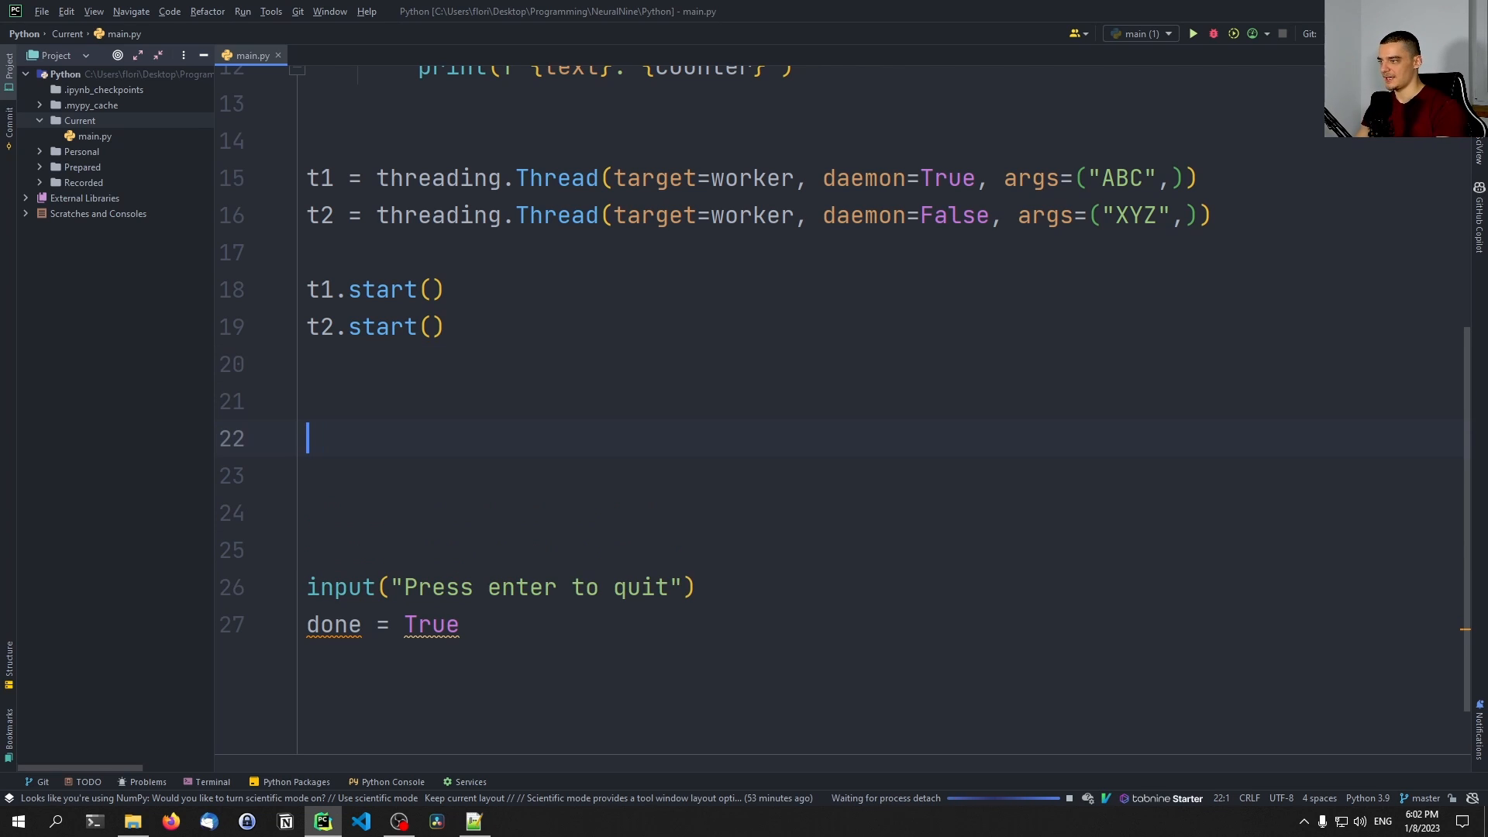
Step: Add t1.join() and t2.join(), then run the script
{"action": "type", "text": "t1.join()"}
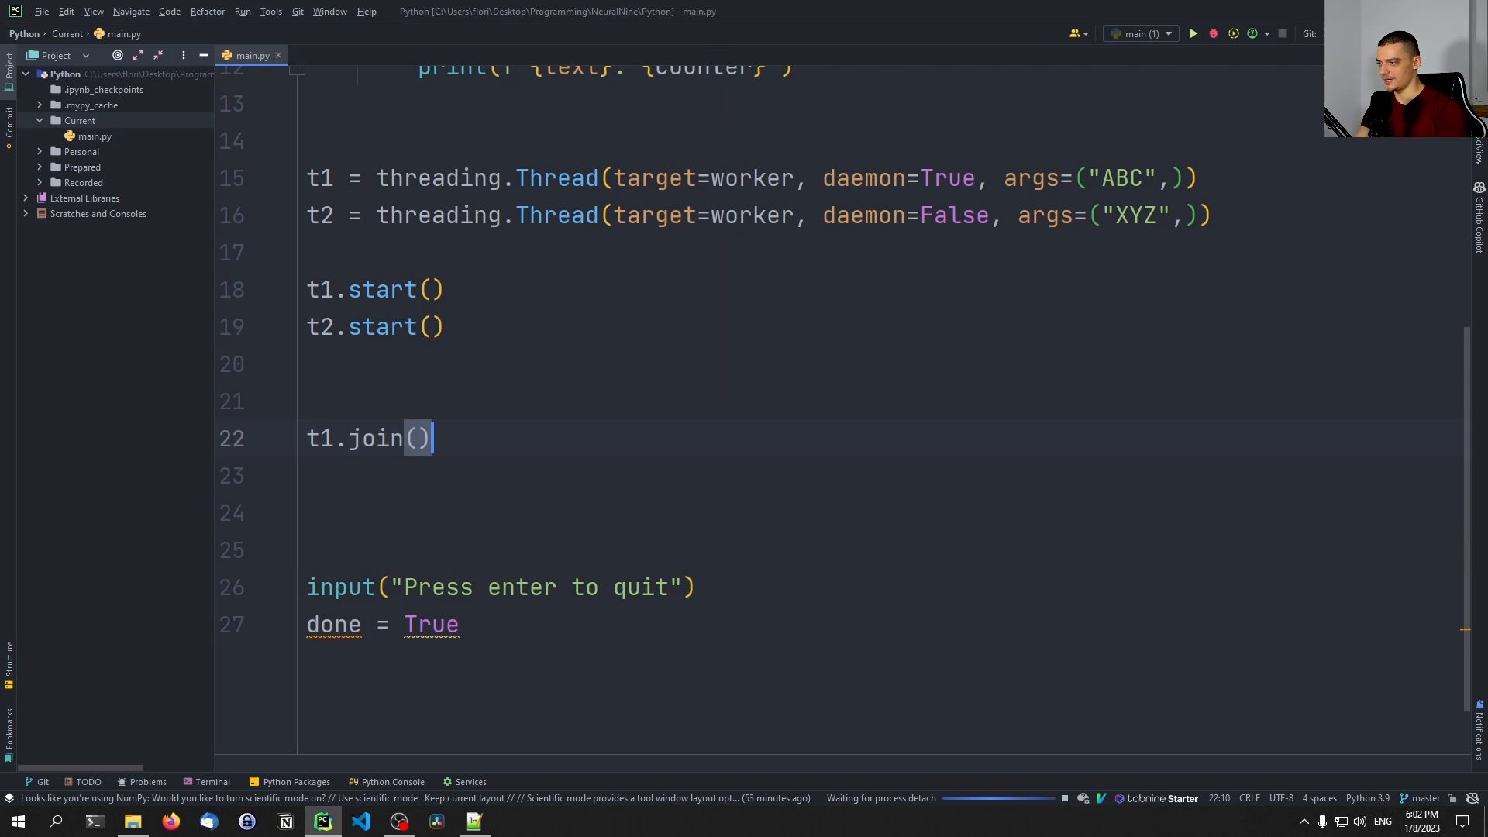
{"action": "type", "text": "t2.join()"}
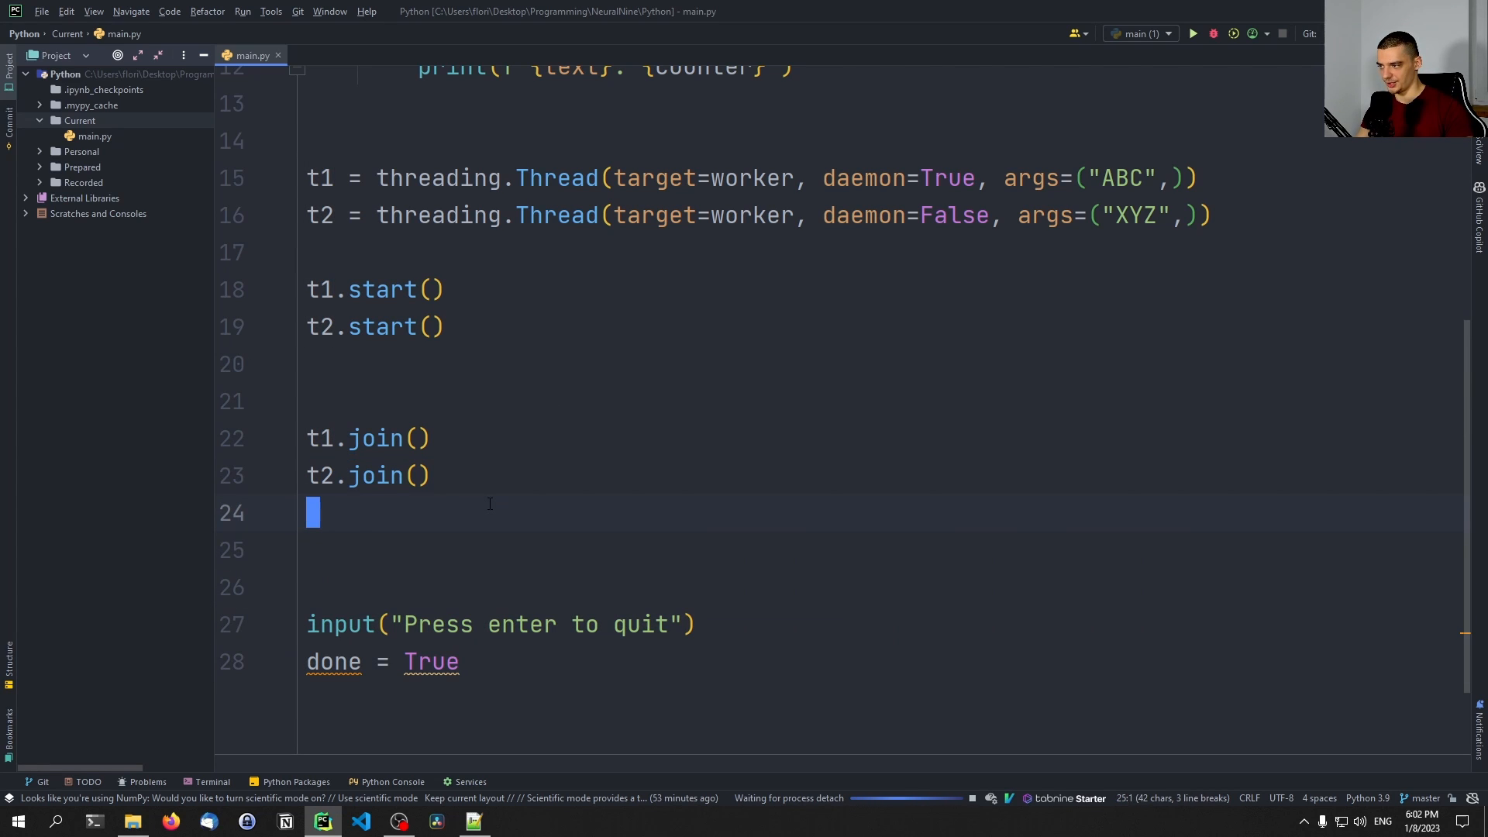
{"action": "left_click", "coordinate": [1192, 33]}
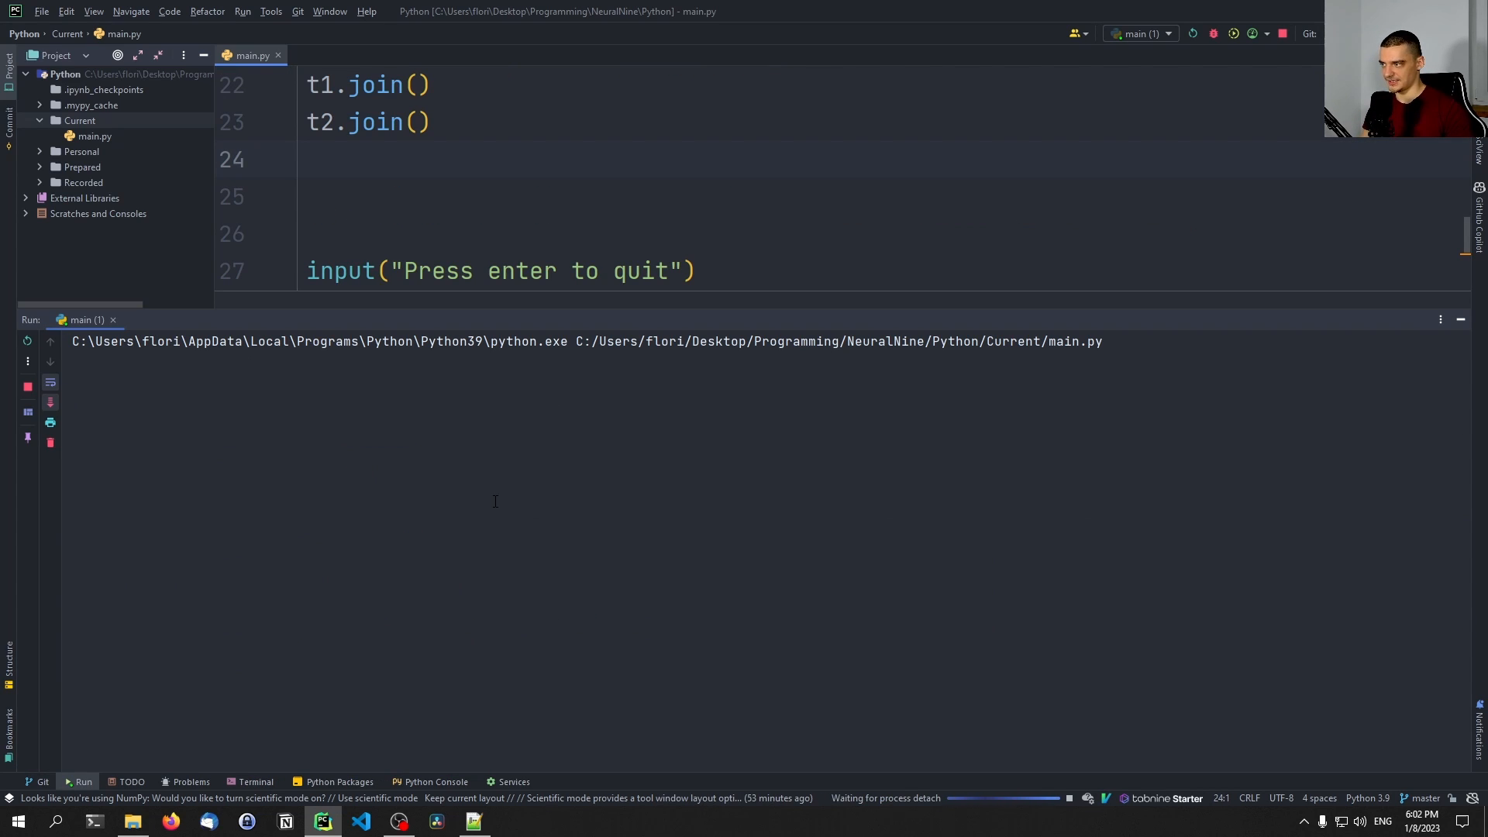